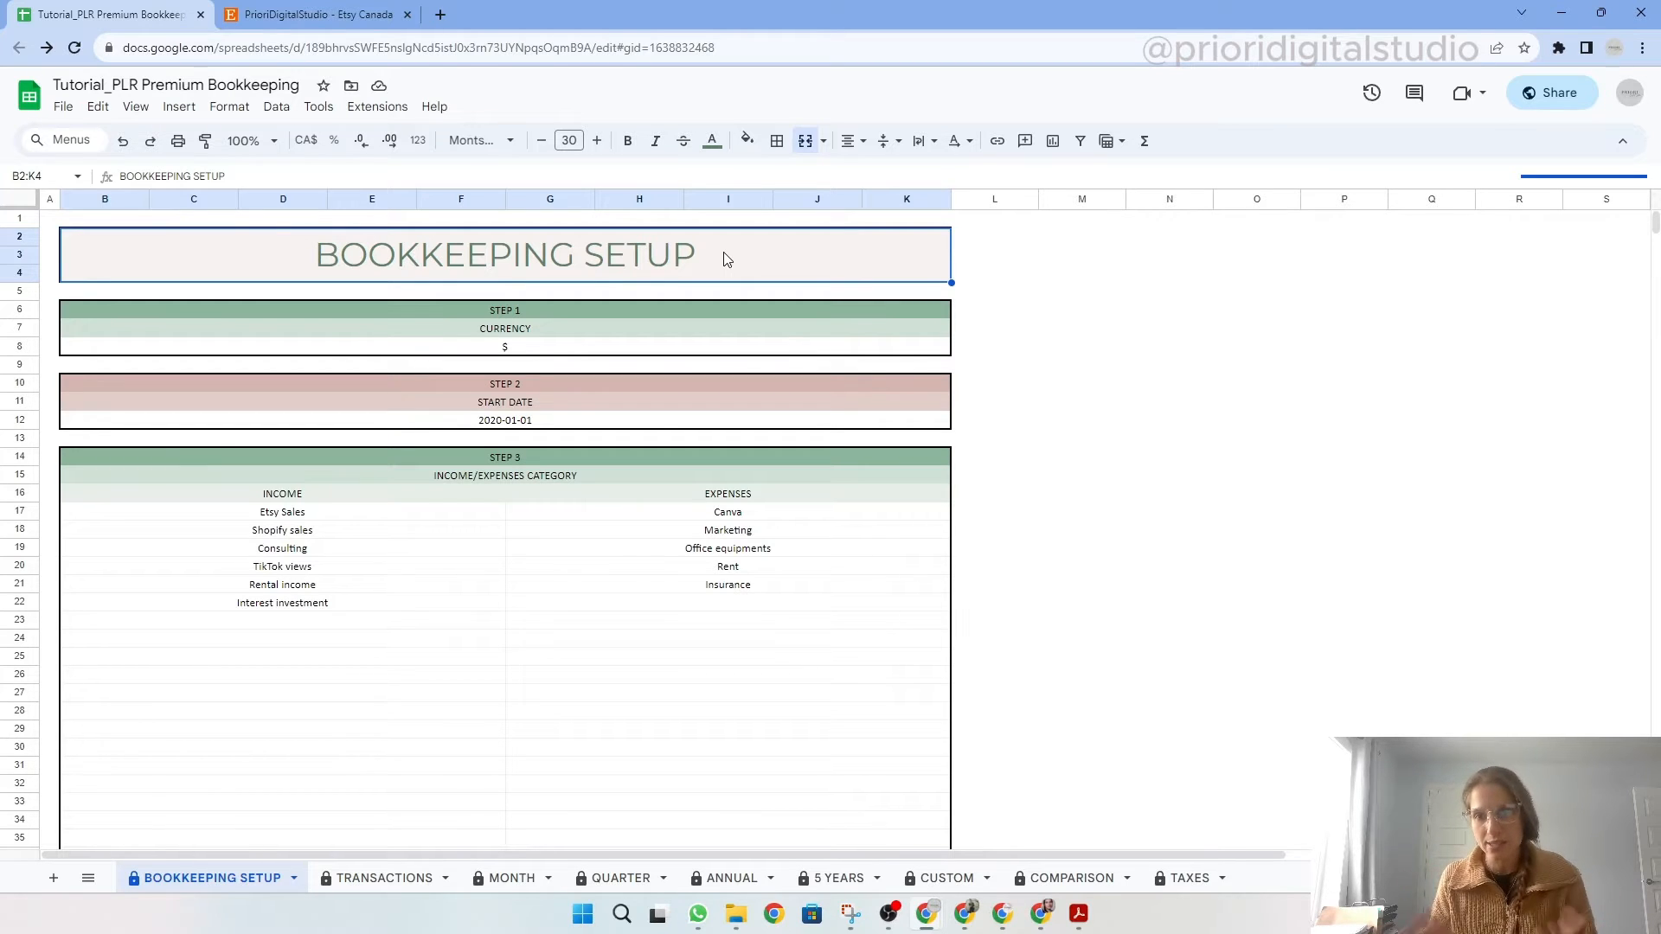
mouse_move(879, 280)
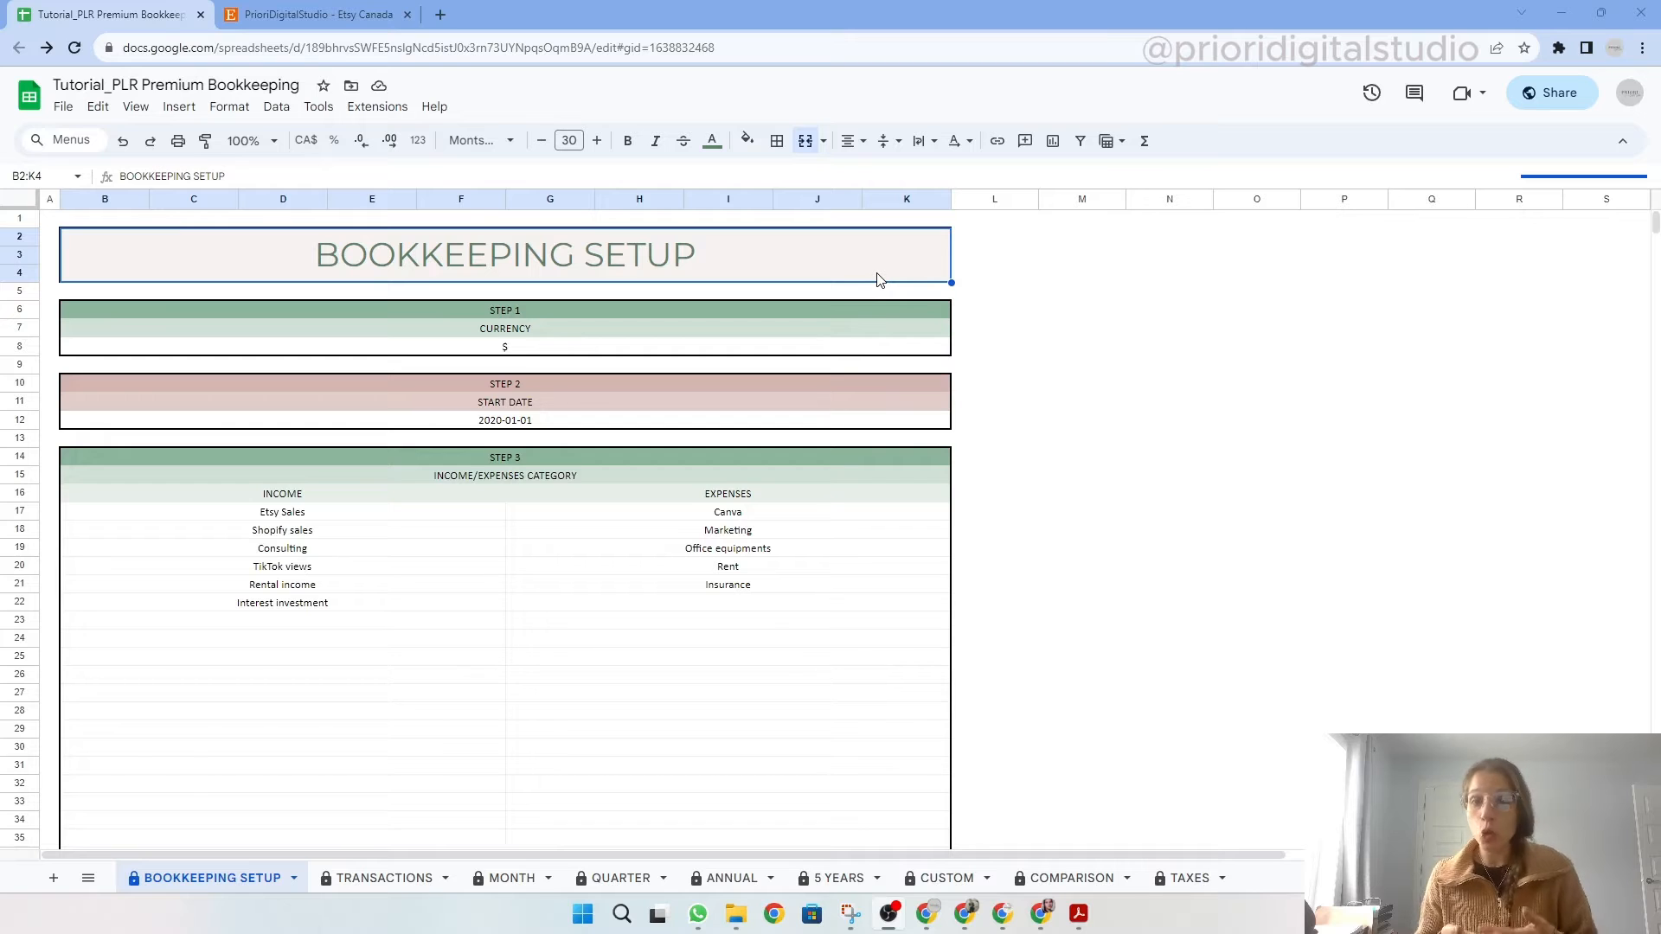
mouse_move(1063, 754)
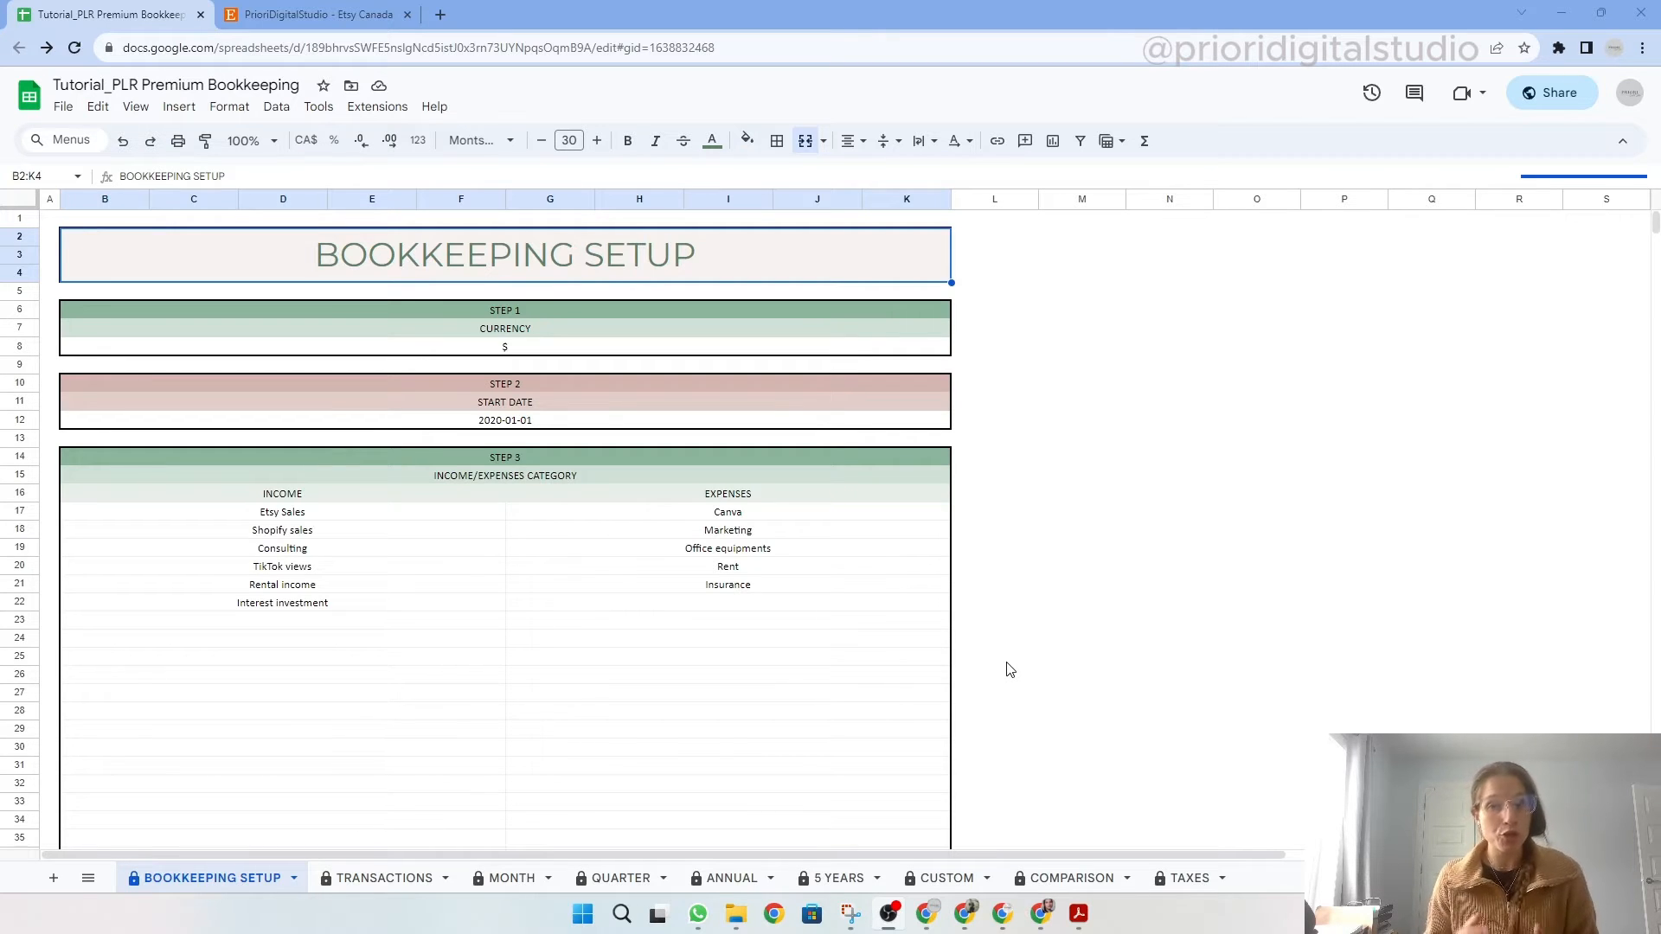
Step: Switch to the PrioriDigitalStudio Etsy shop page and open the account menu
click(312, 14)
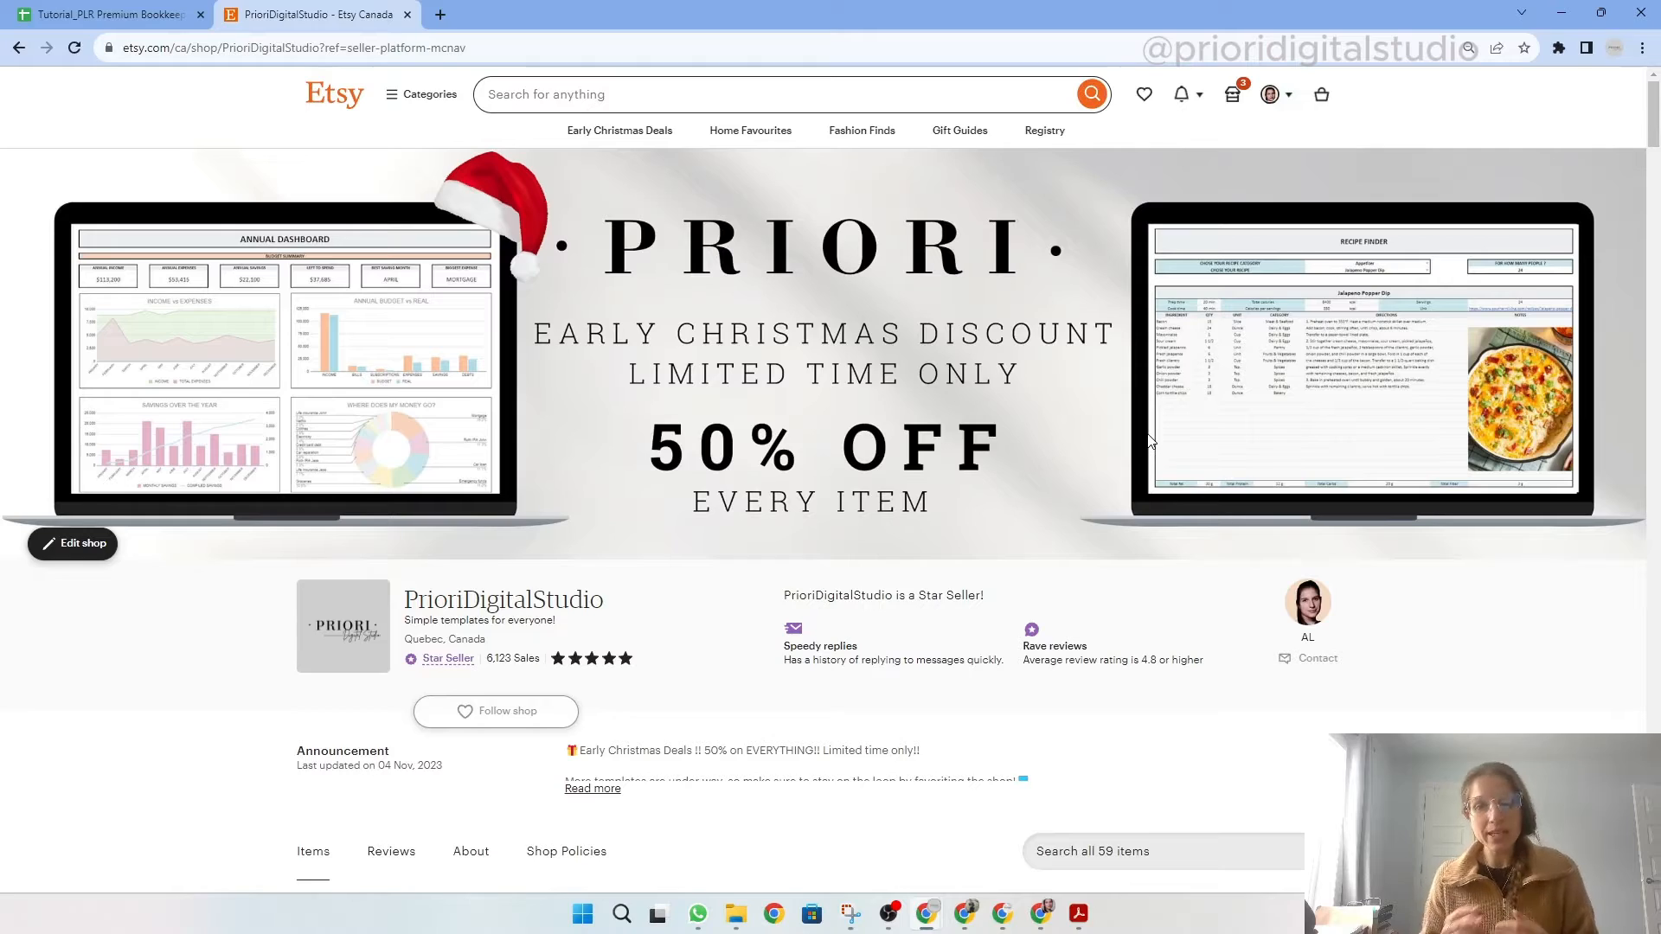
mouse_move(1273, 94)
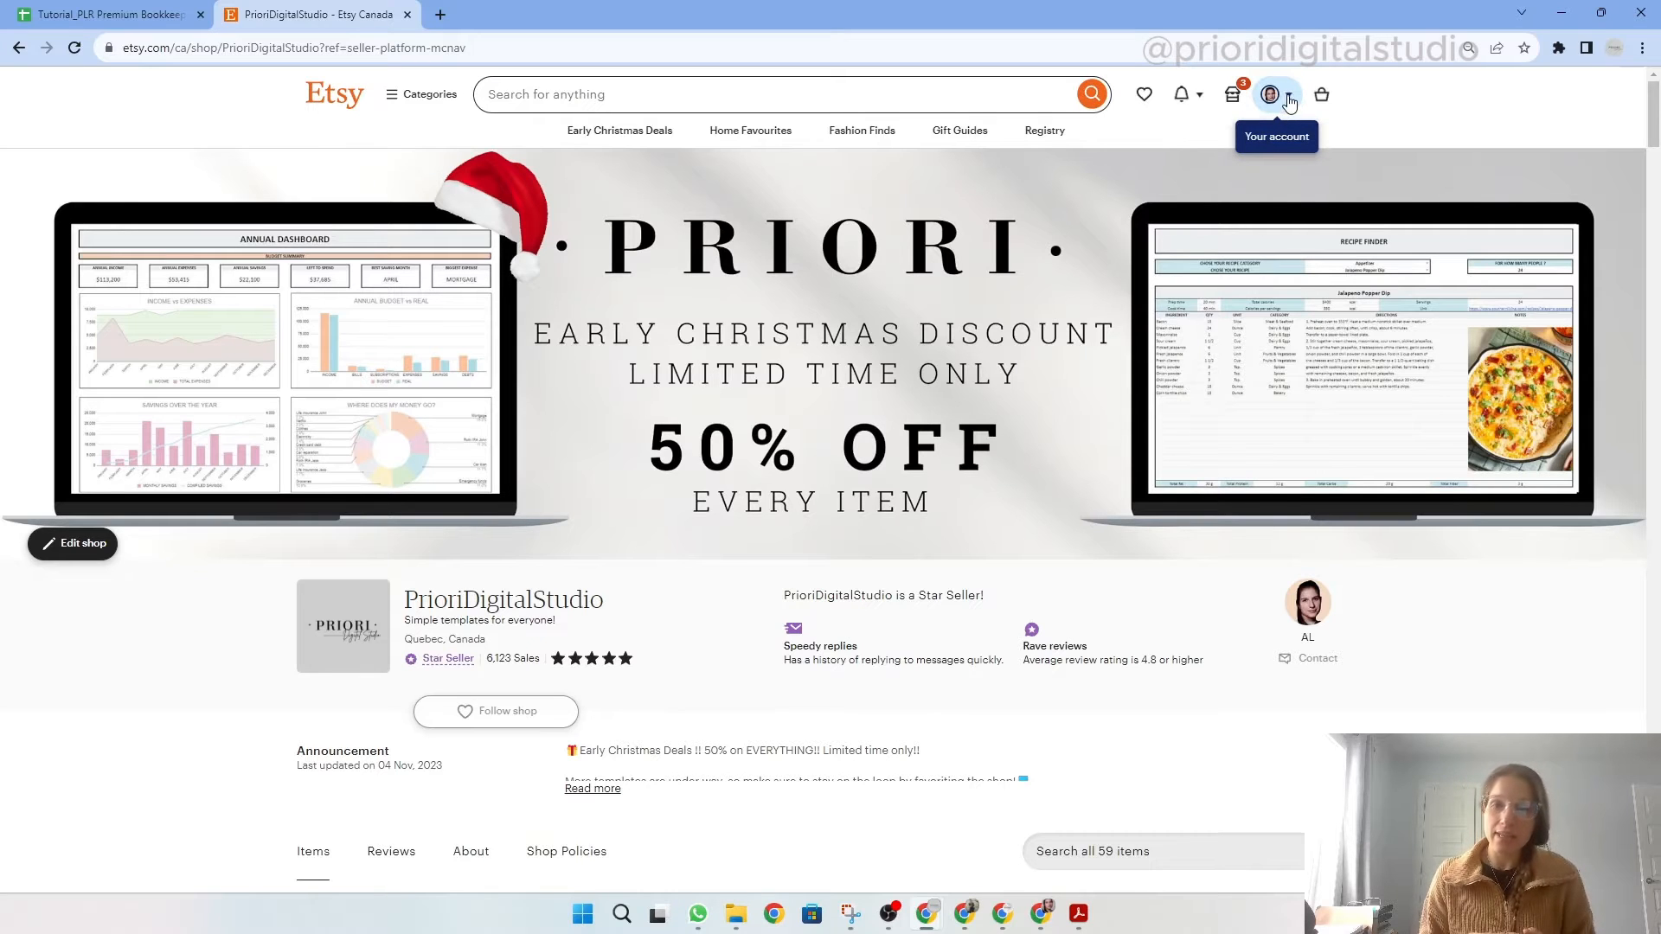
click(1270, 94)
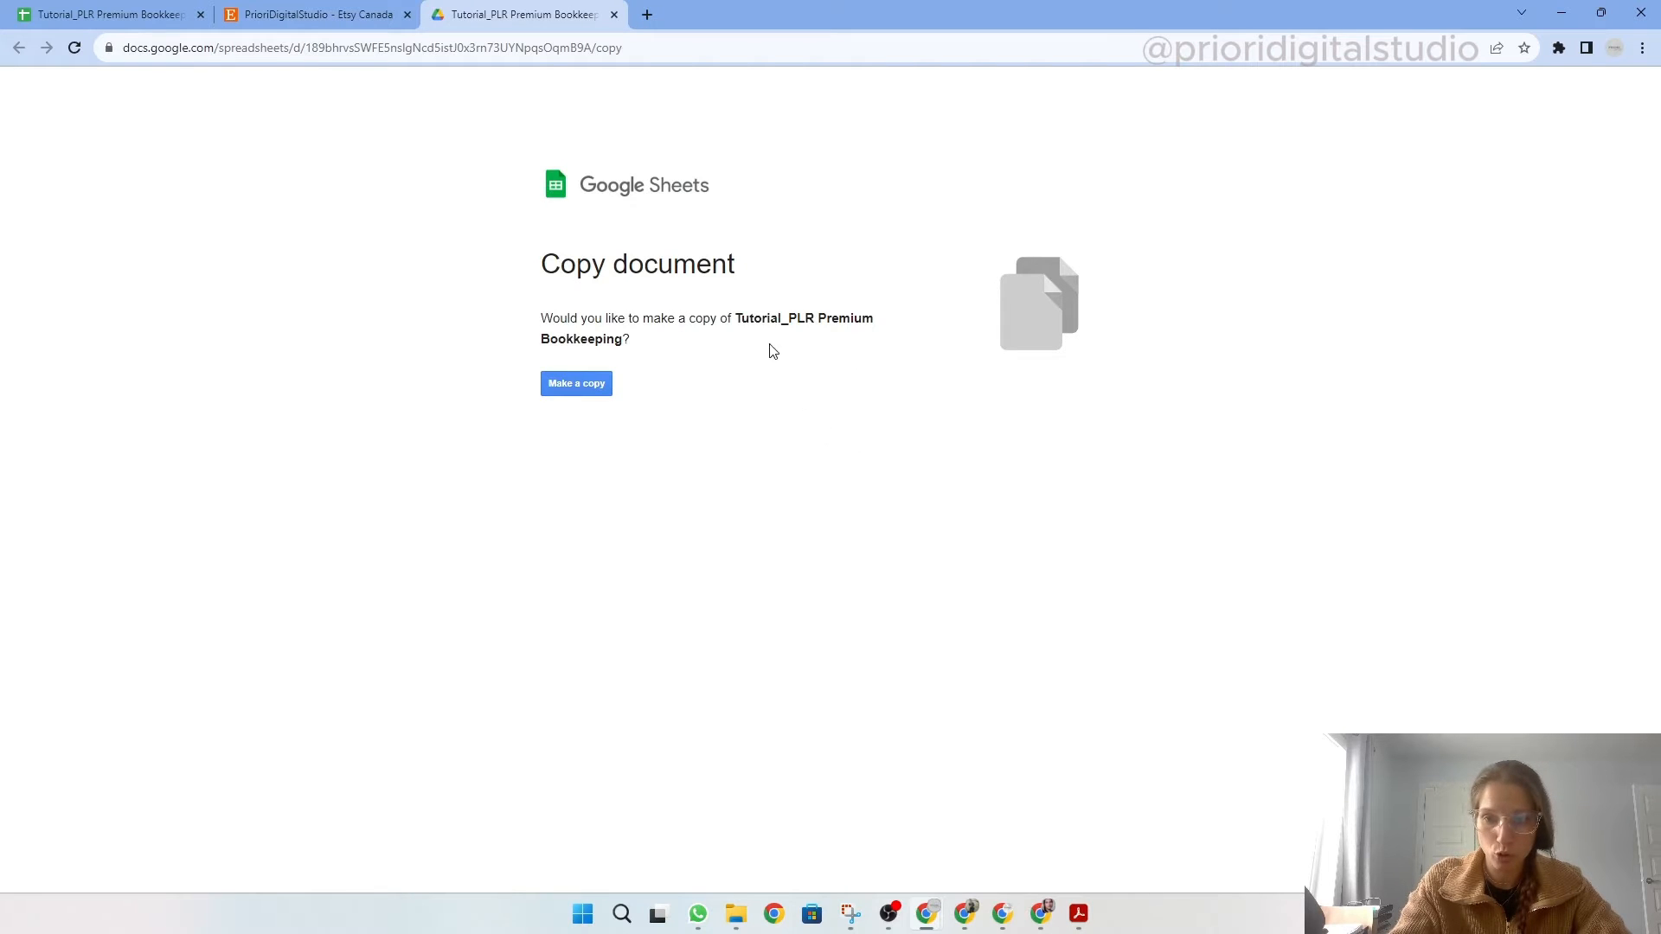
mouse_move(614, 390)
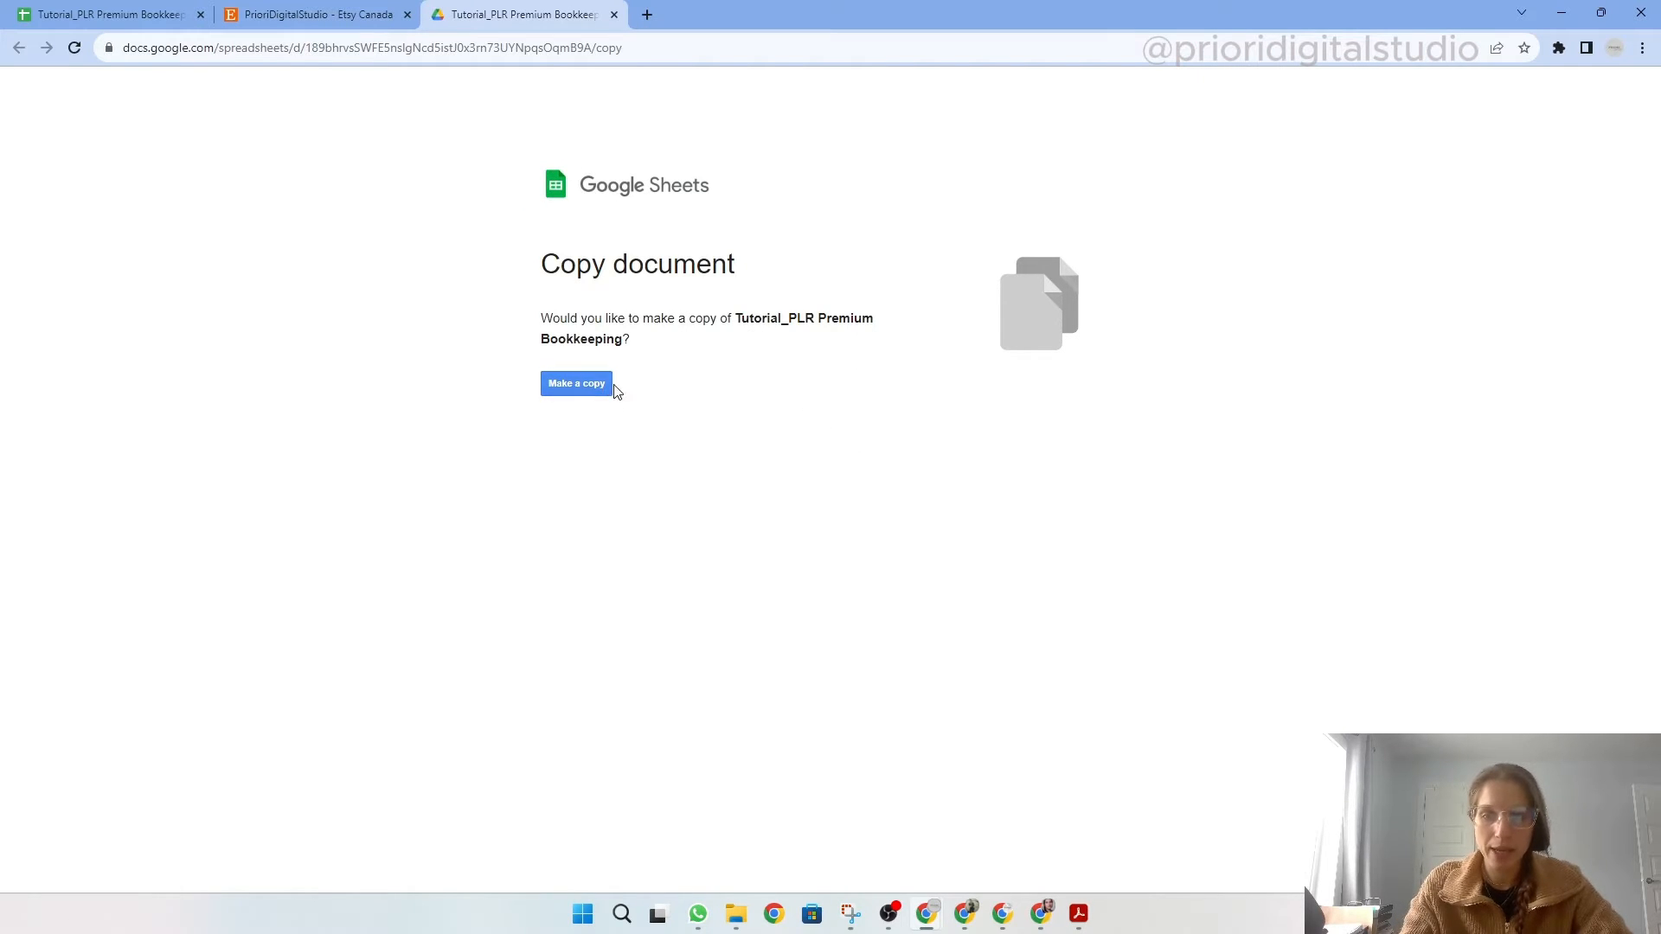
mouse_move(572, 382)
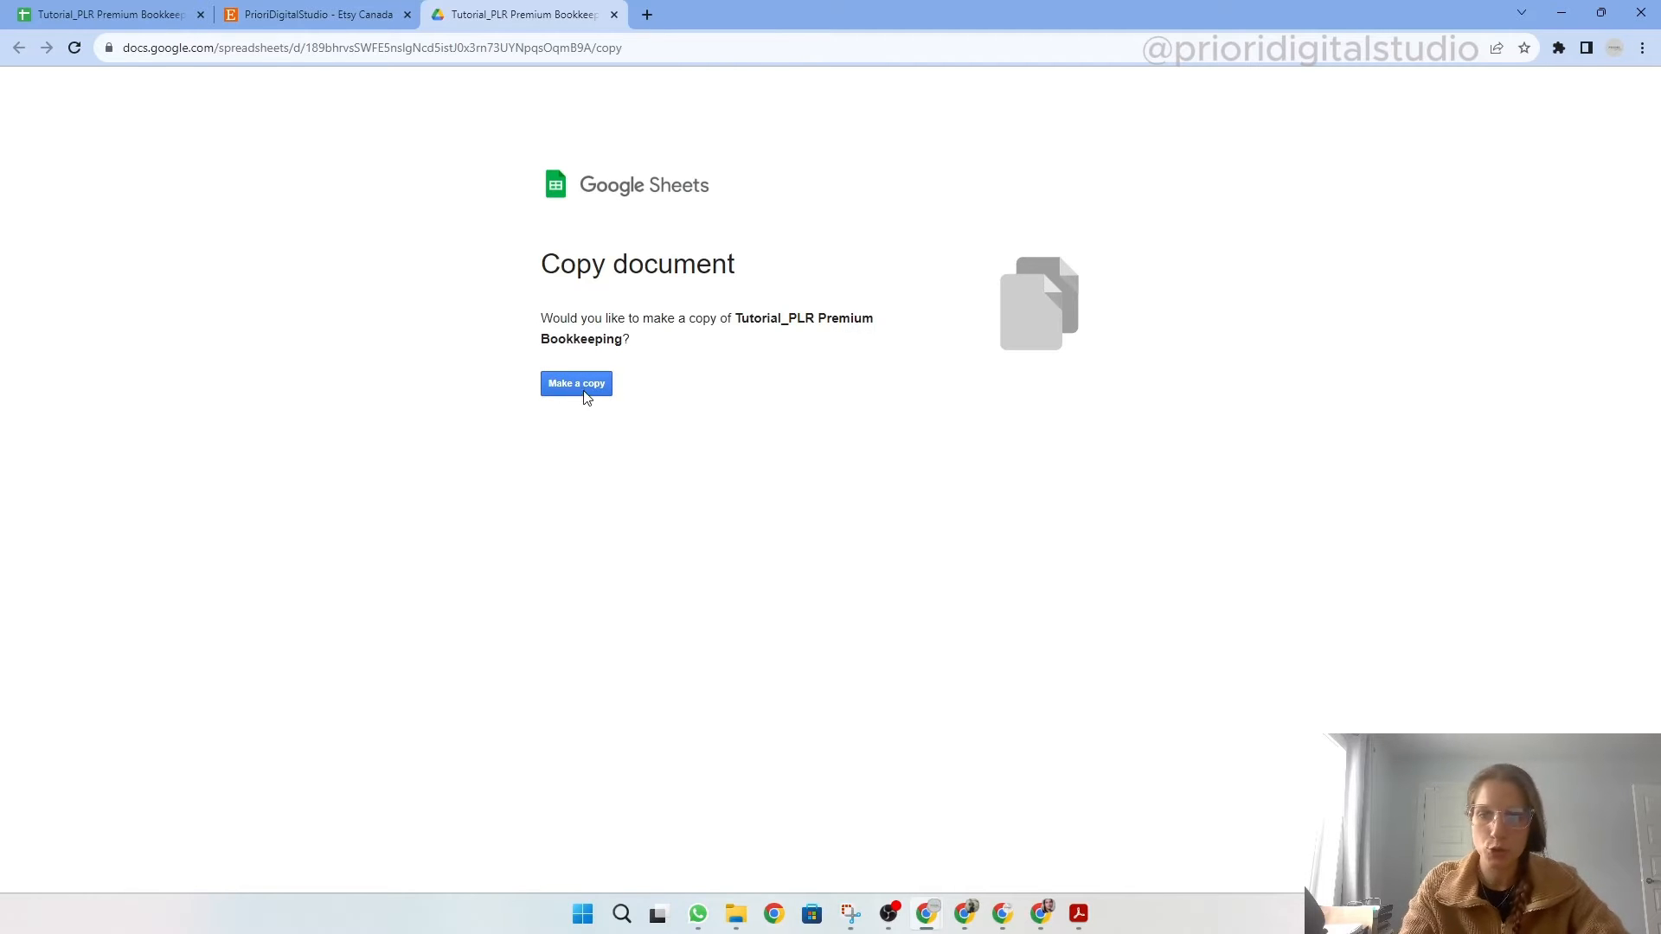
Step: Confirm 'Make a copy' for the Tutorial_PLR Premium Bookkeeping template
click(575, 382)
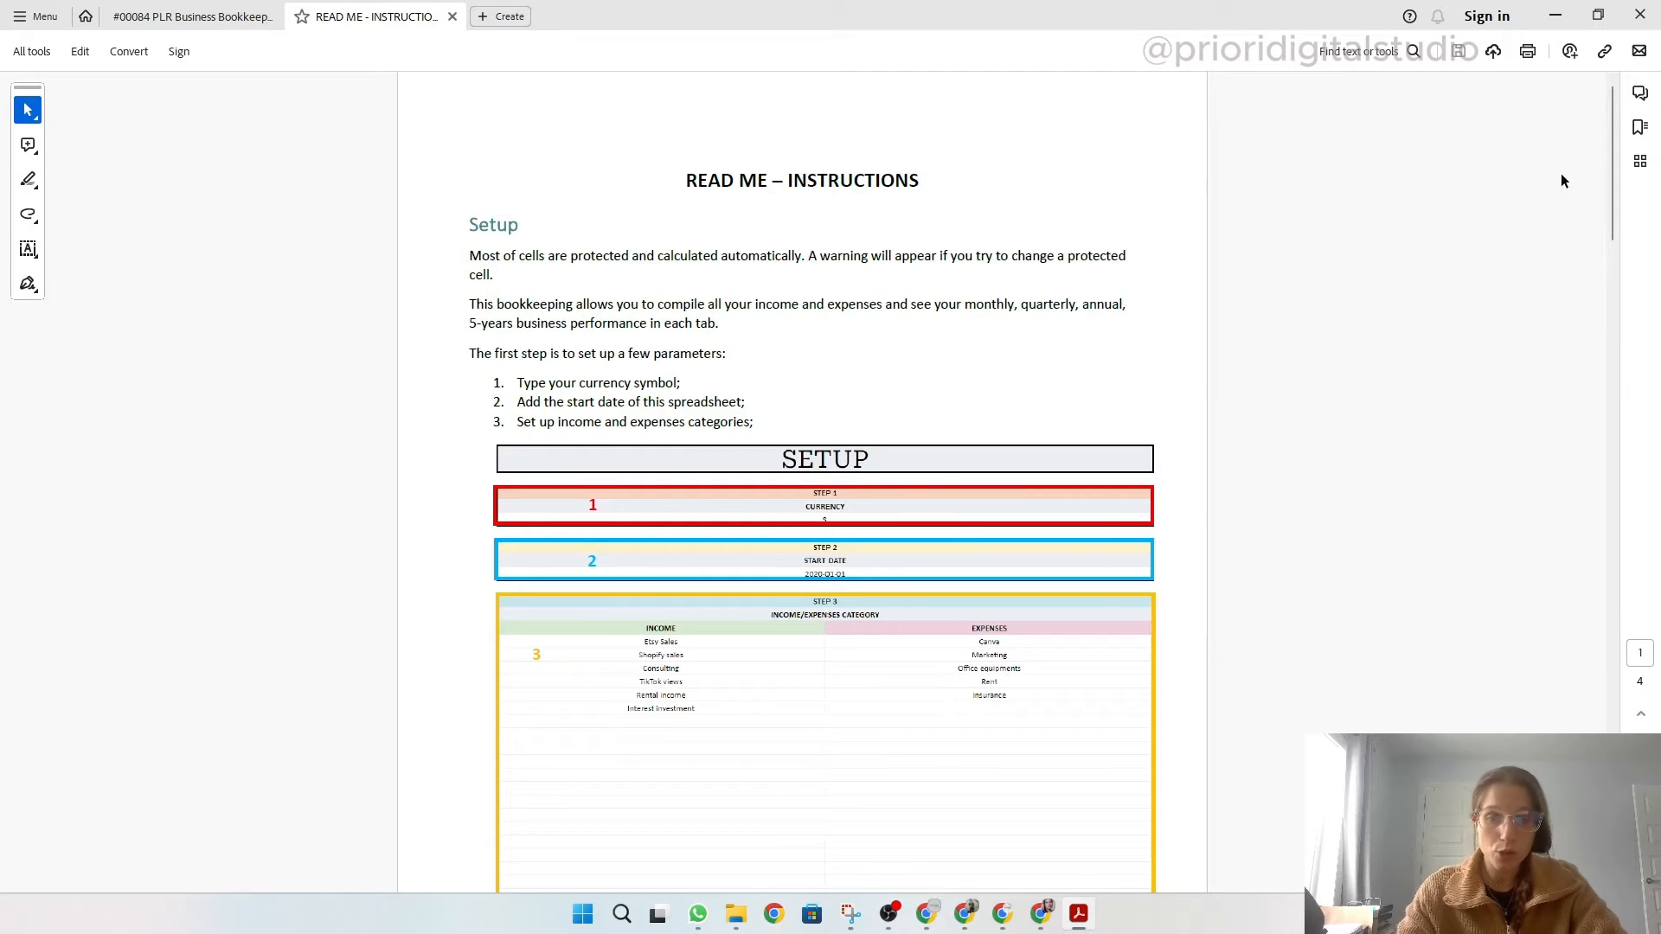
Step: Scroll the READ ME PDF from the setup steps down to the Transaction Tracker page
scroll(down, 3)
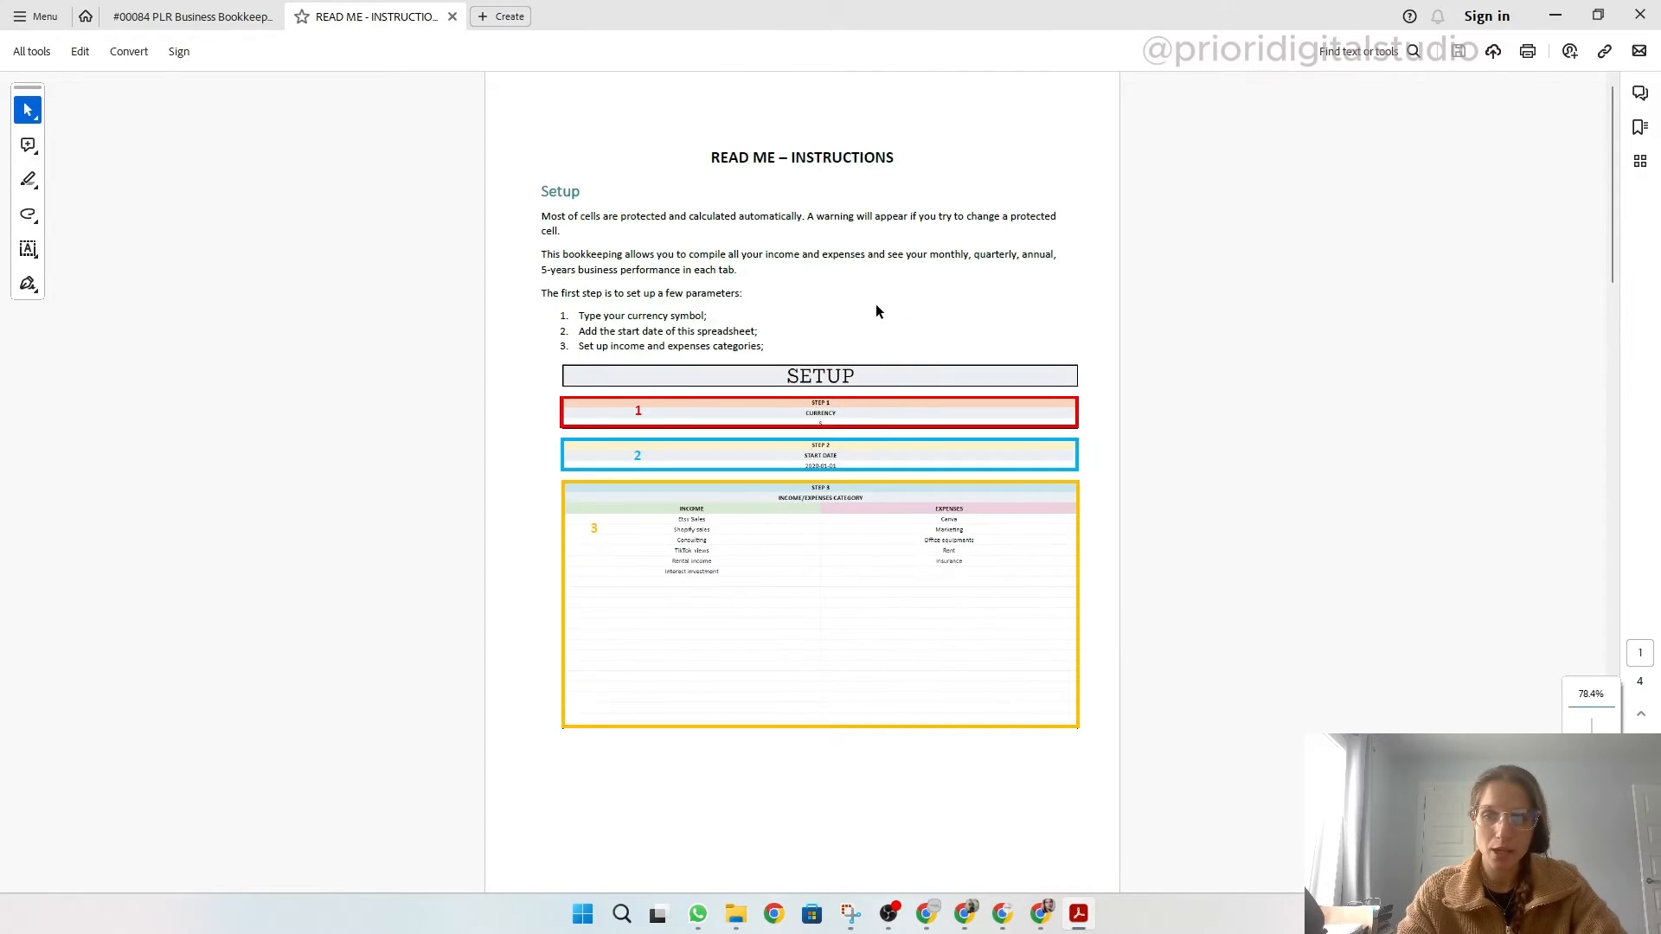
scroll(down, 3)
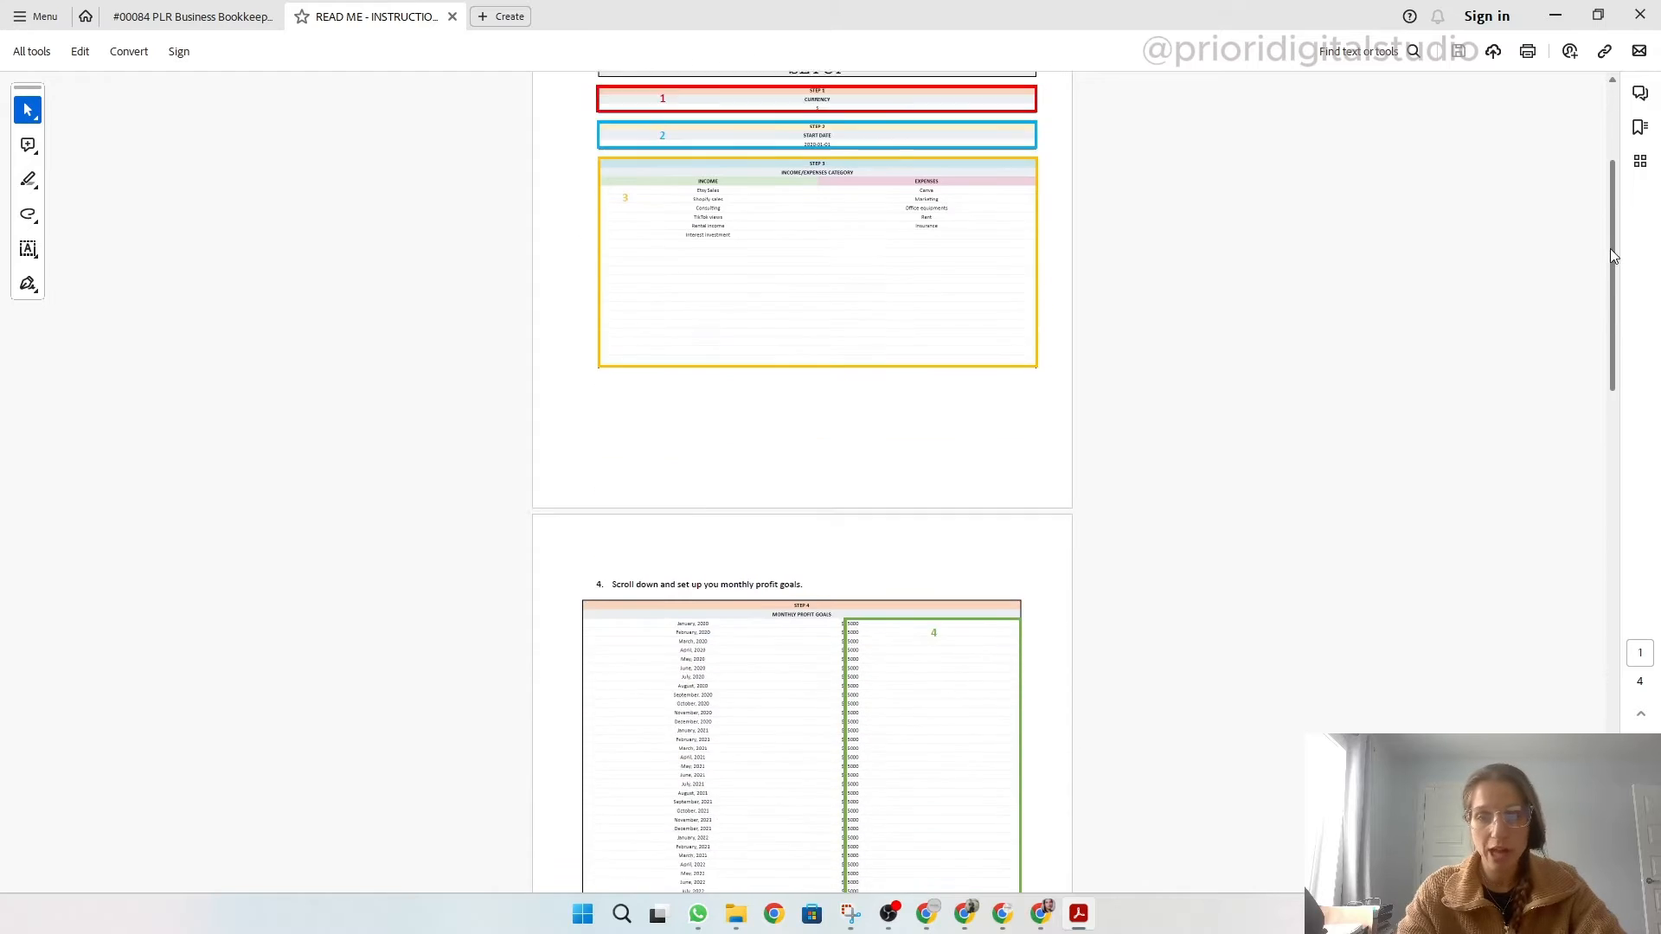
scroll(down, 3)
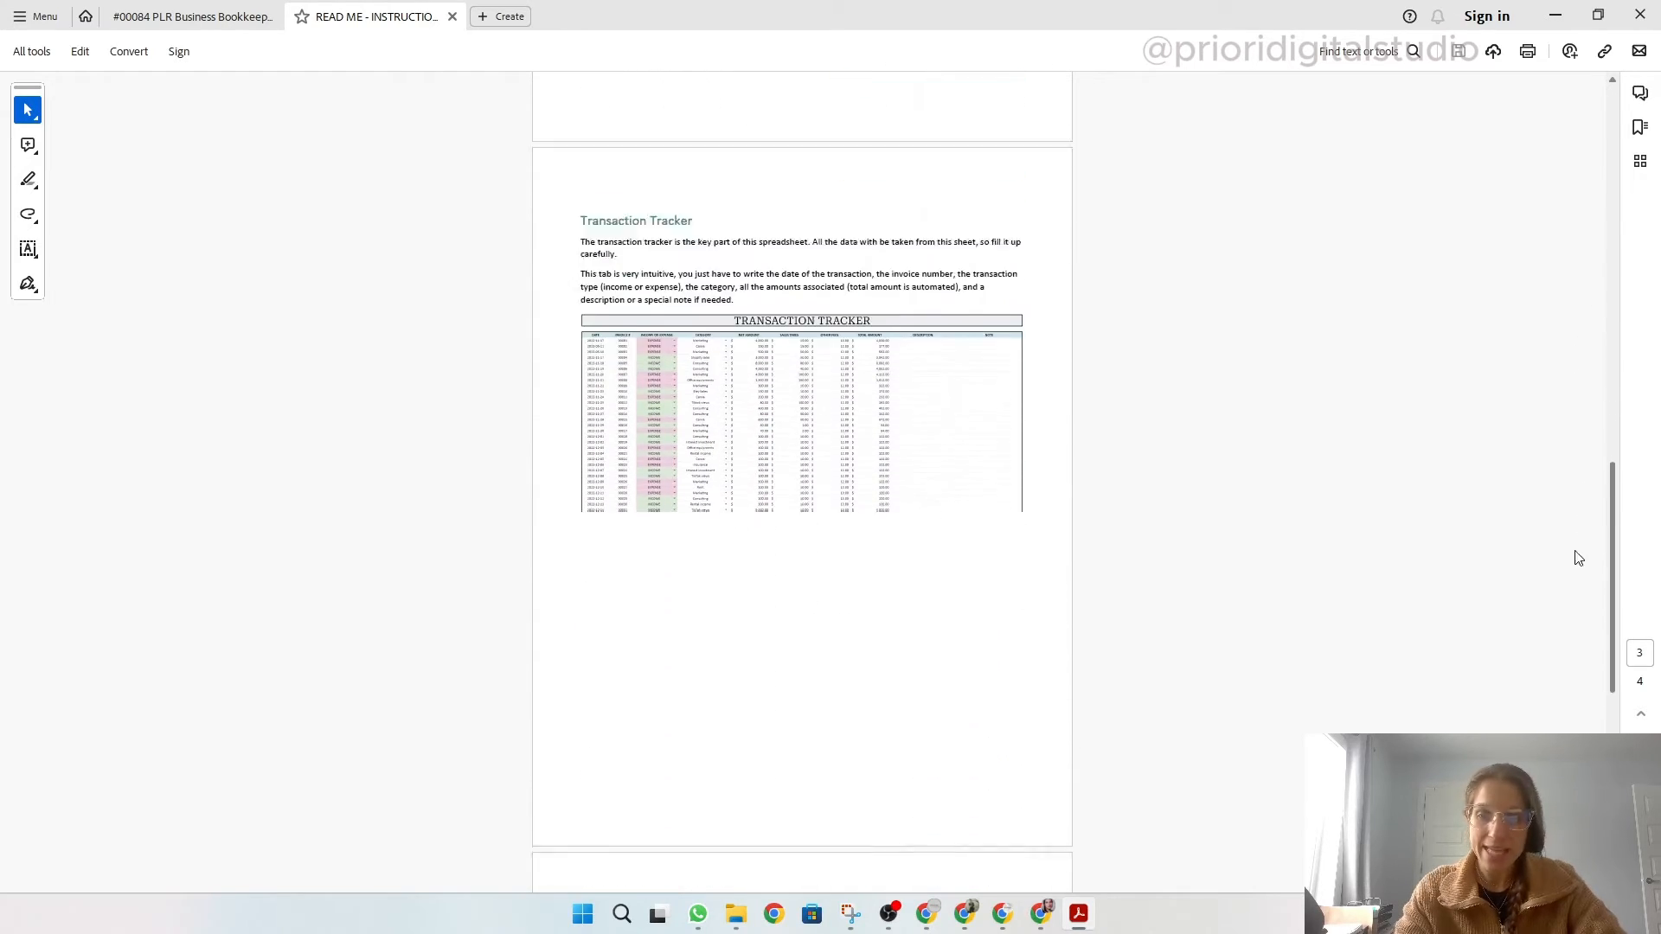
scroll(down, 3)
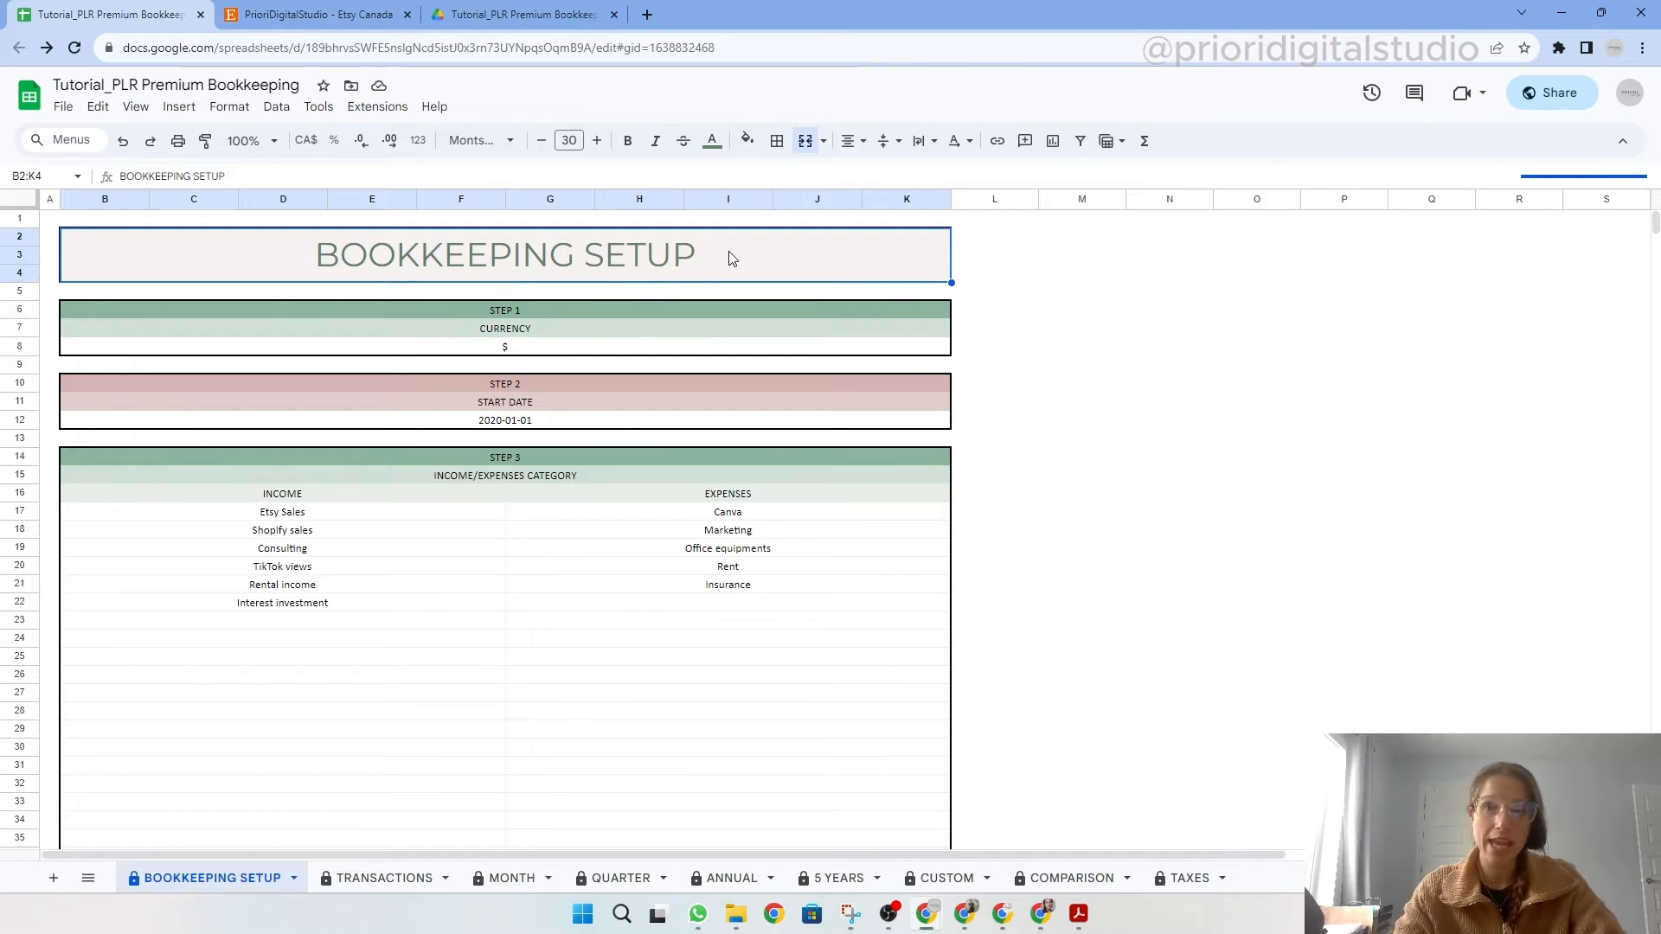
mouse_move(751, 260)
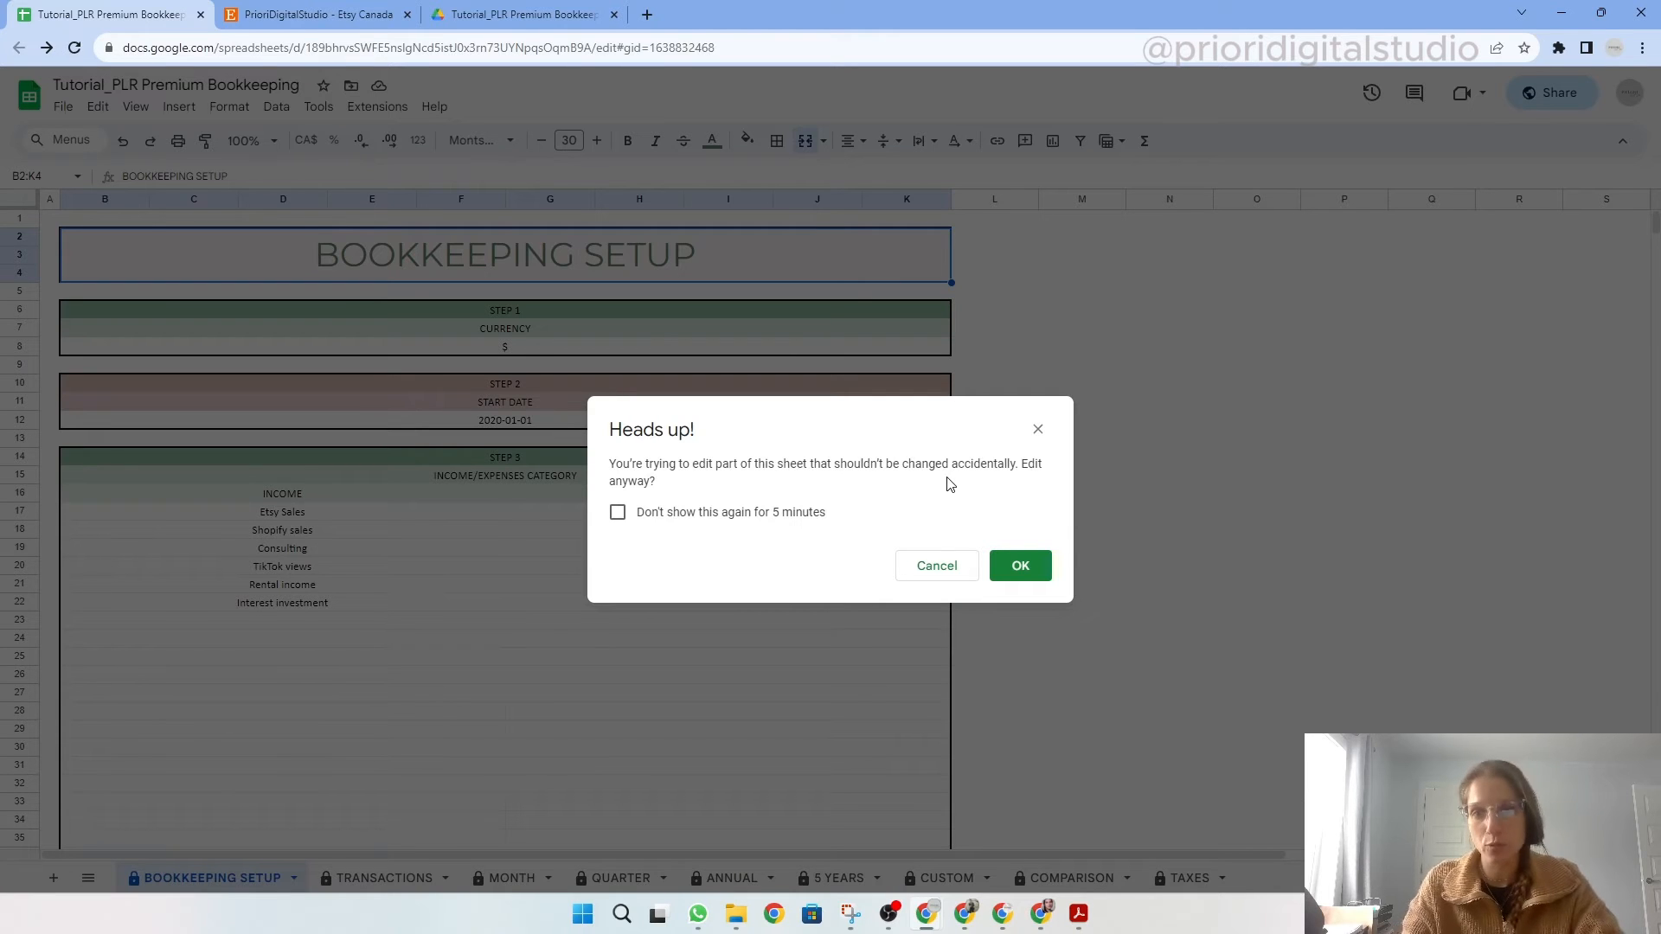
click(1018, 565)
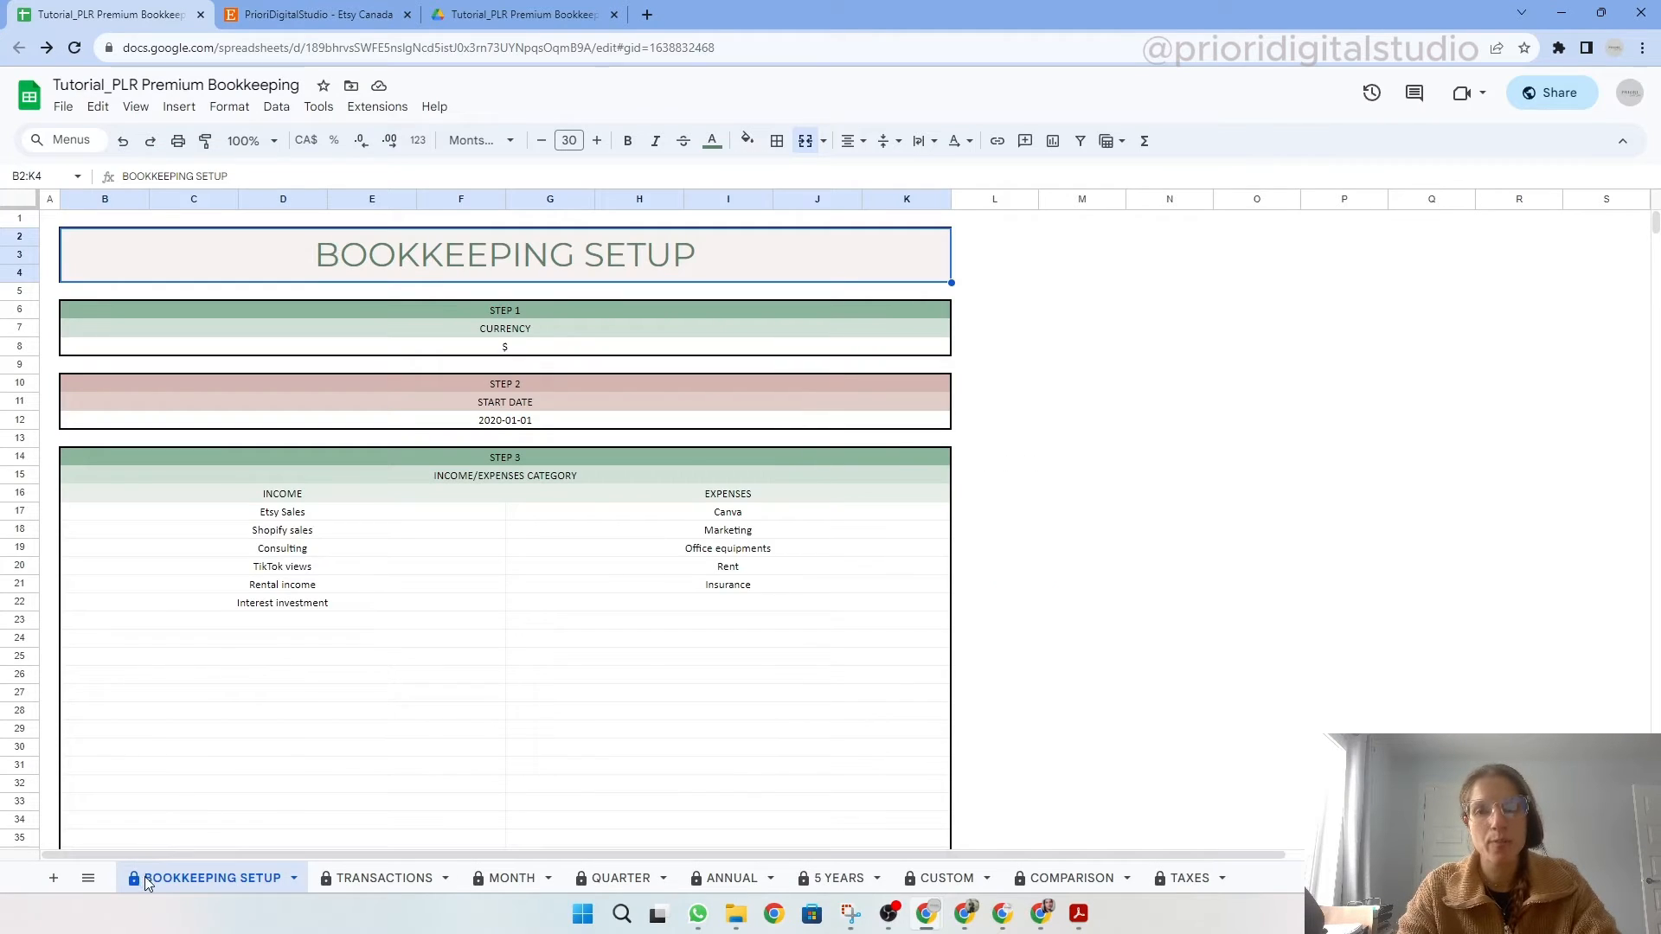
mouse_move(510, 877)
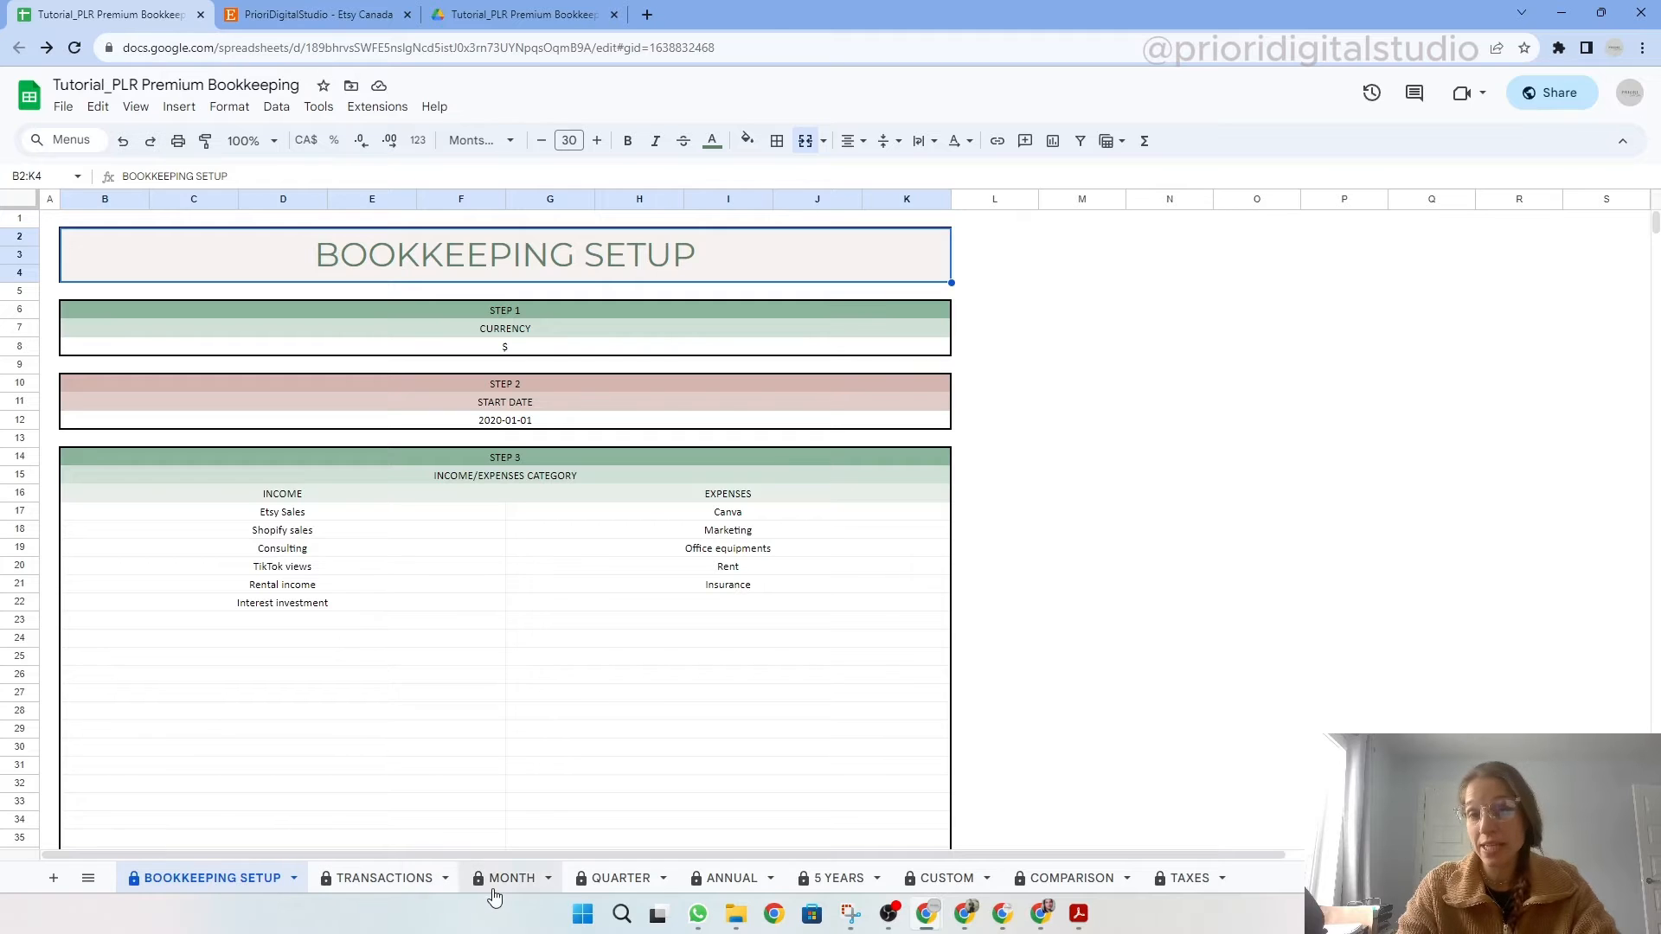
mouse_move(1189, 877)
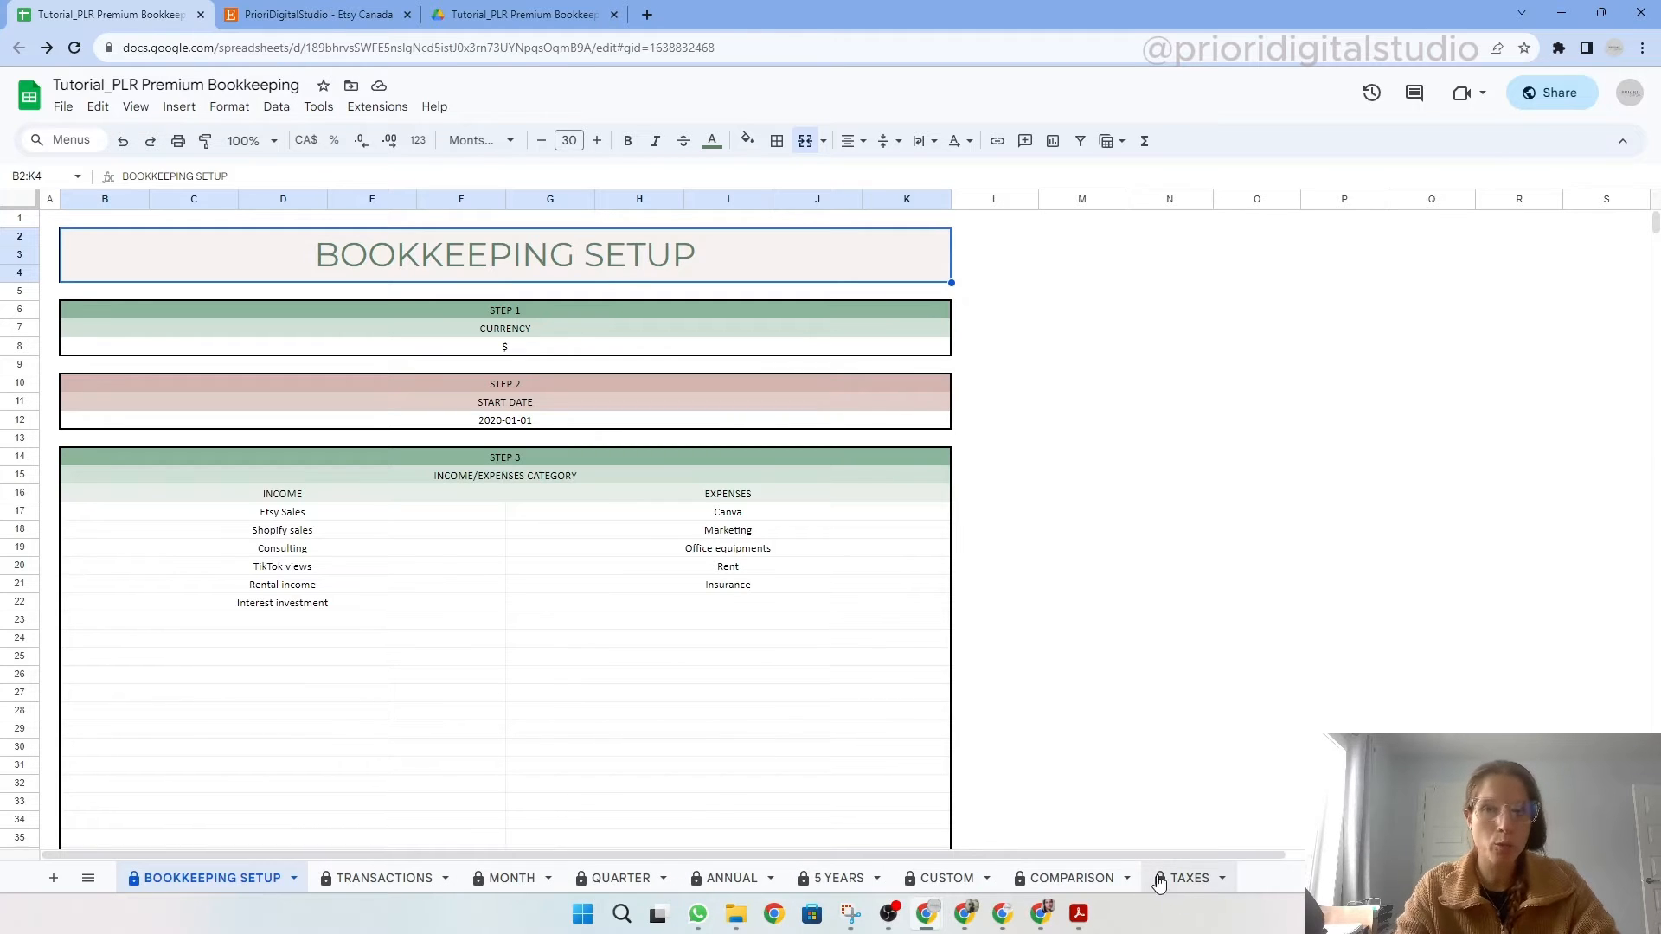
mouse_move(593, 248)
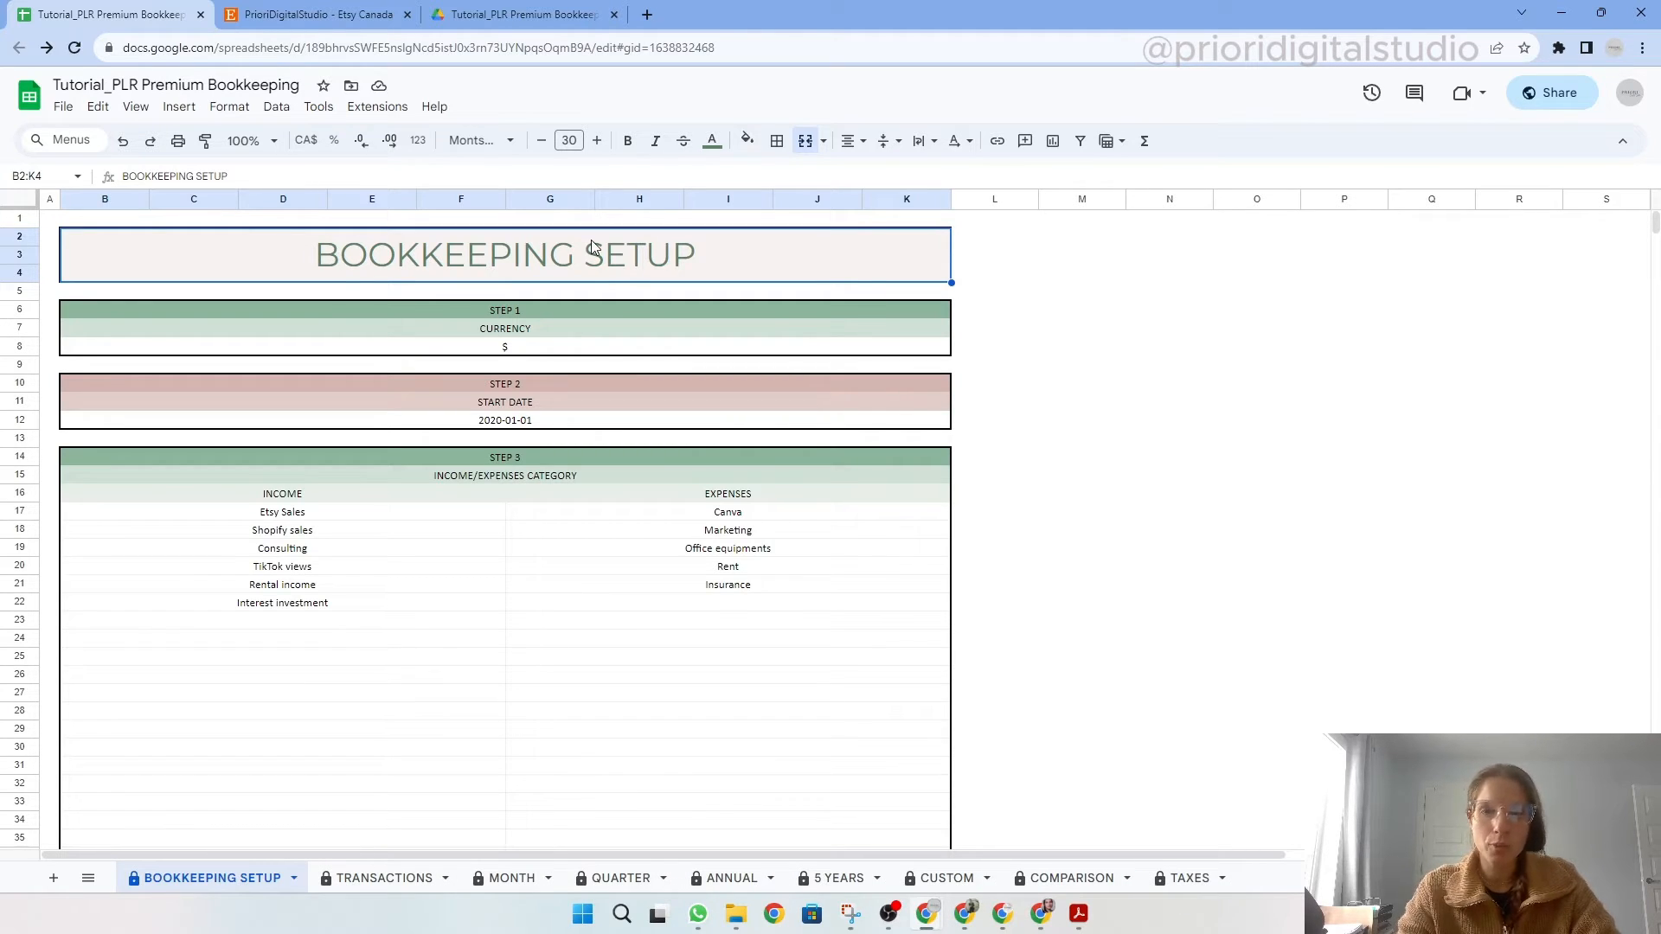
Step: Set the BOOKKEEPING SETUP sheet protection so 'Only you' can edit it
click(275, 106)
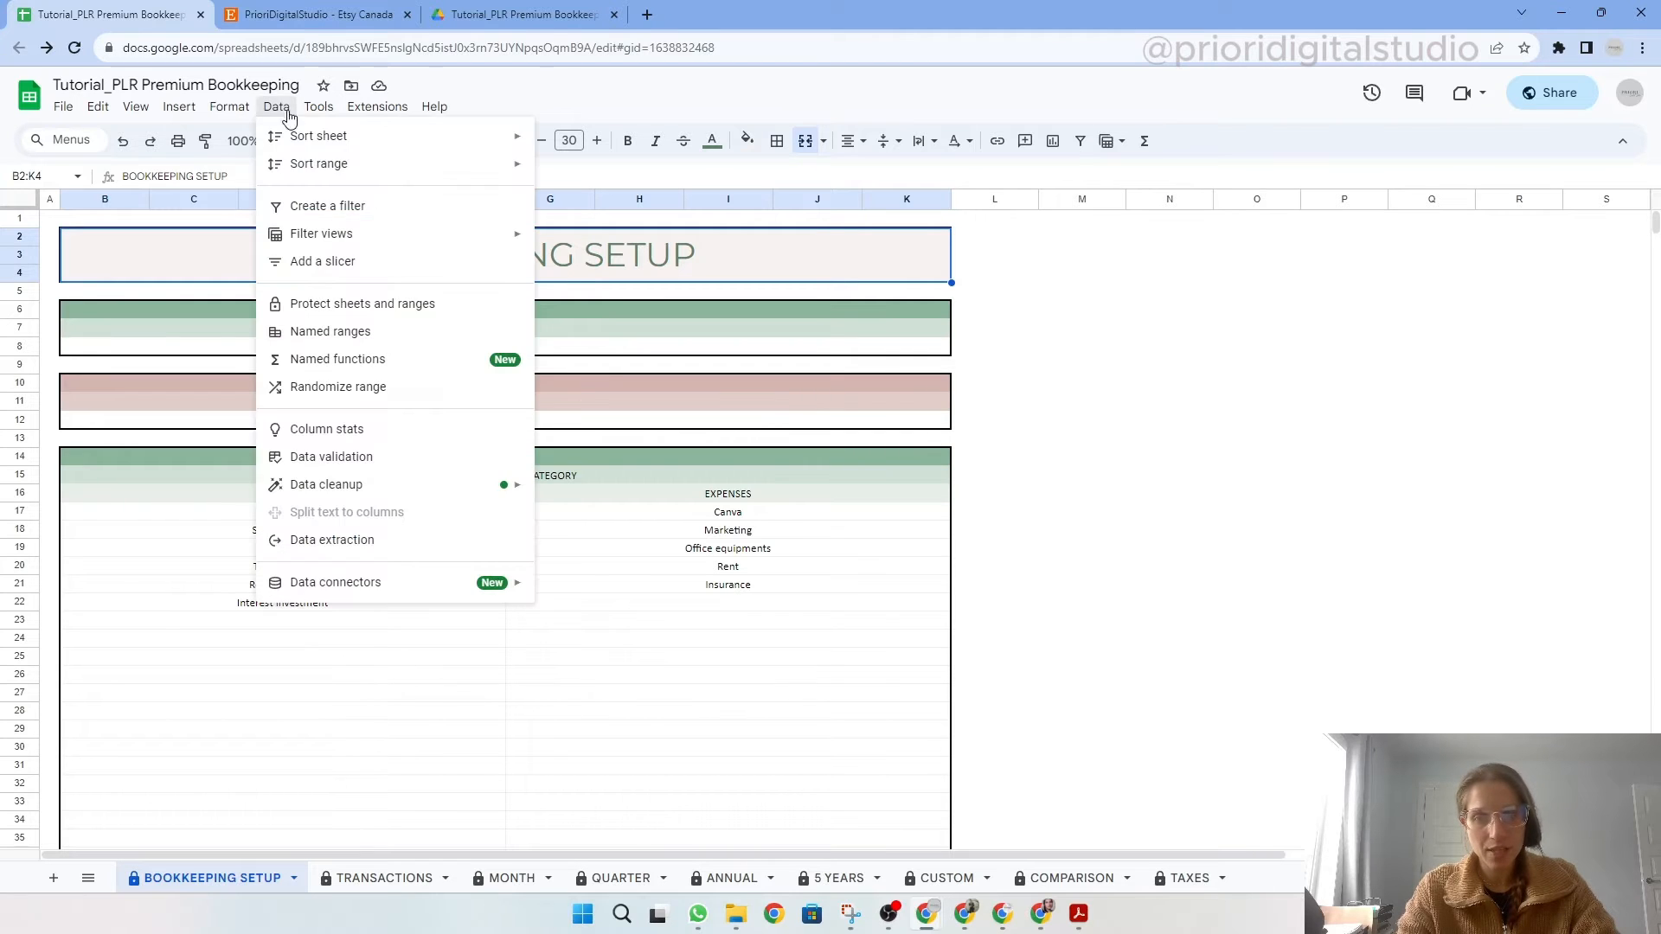
mouse_move(395, 303)
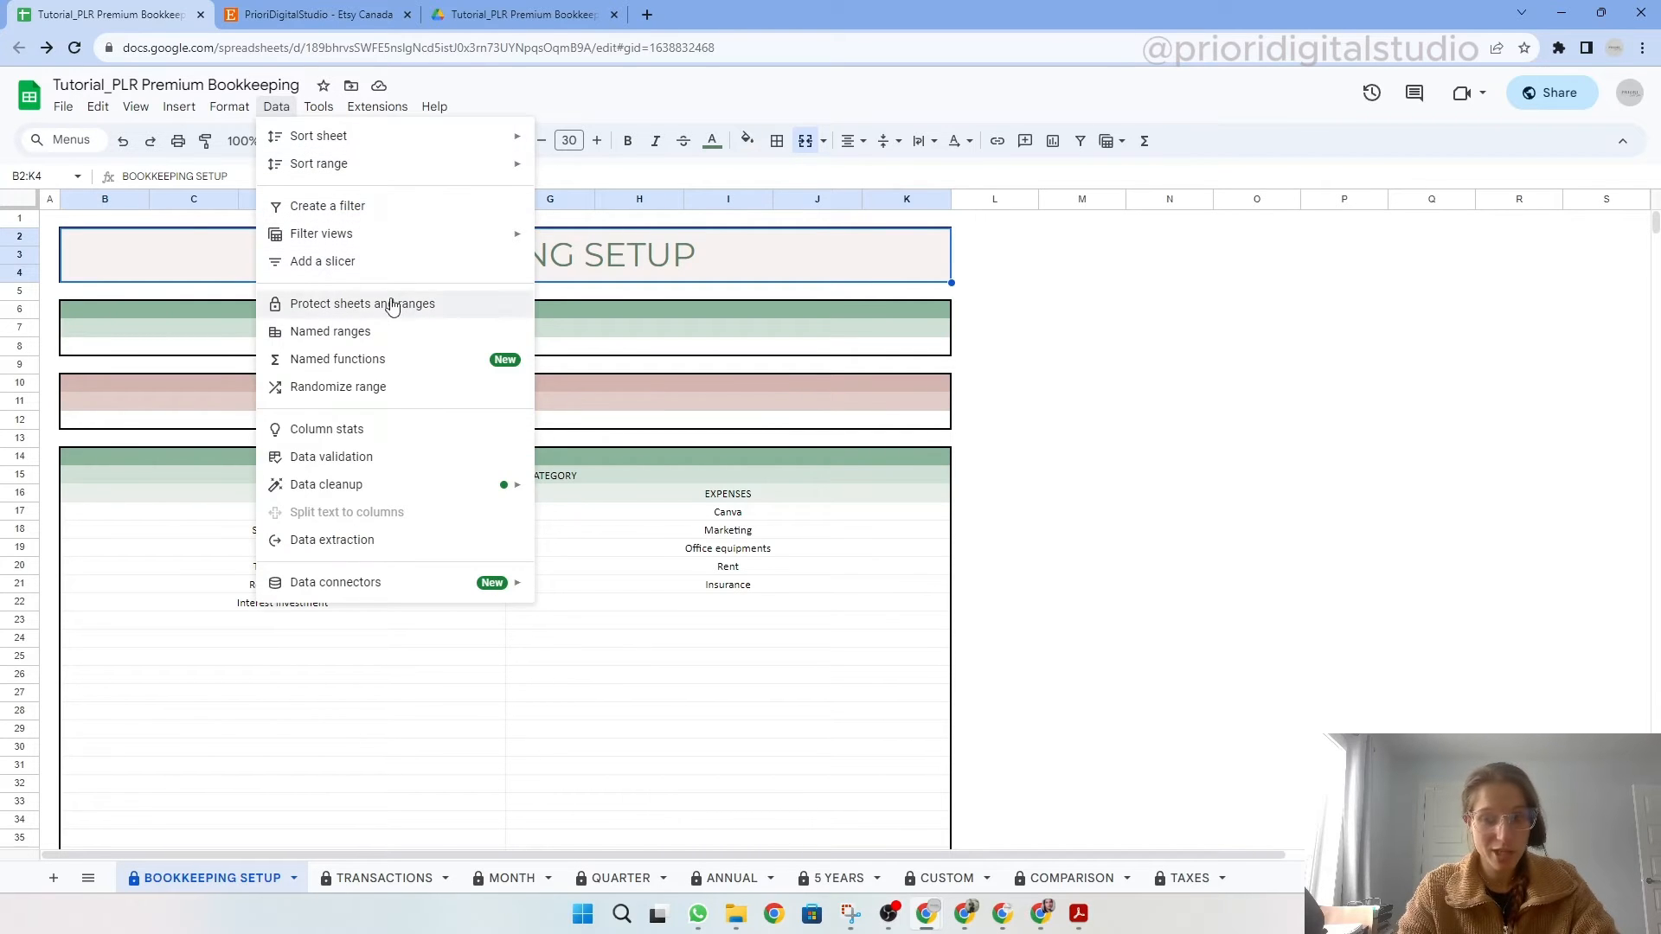
click(363, 303)
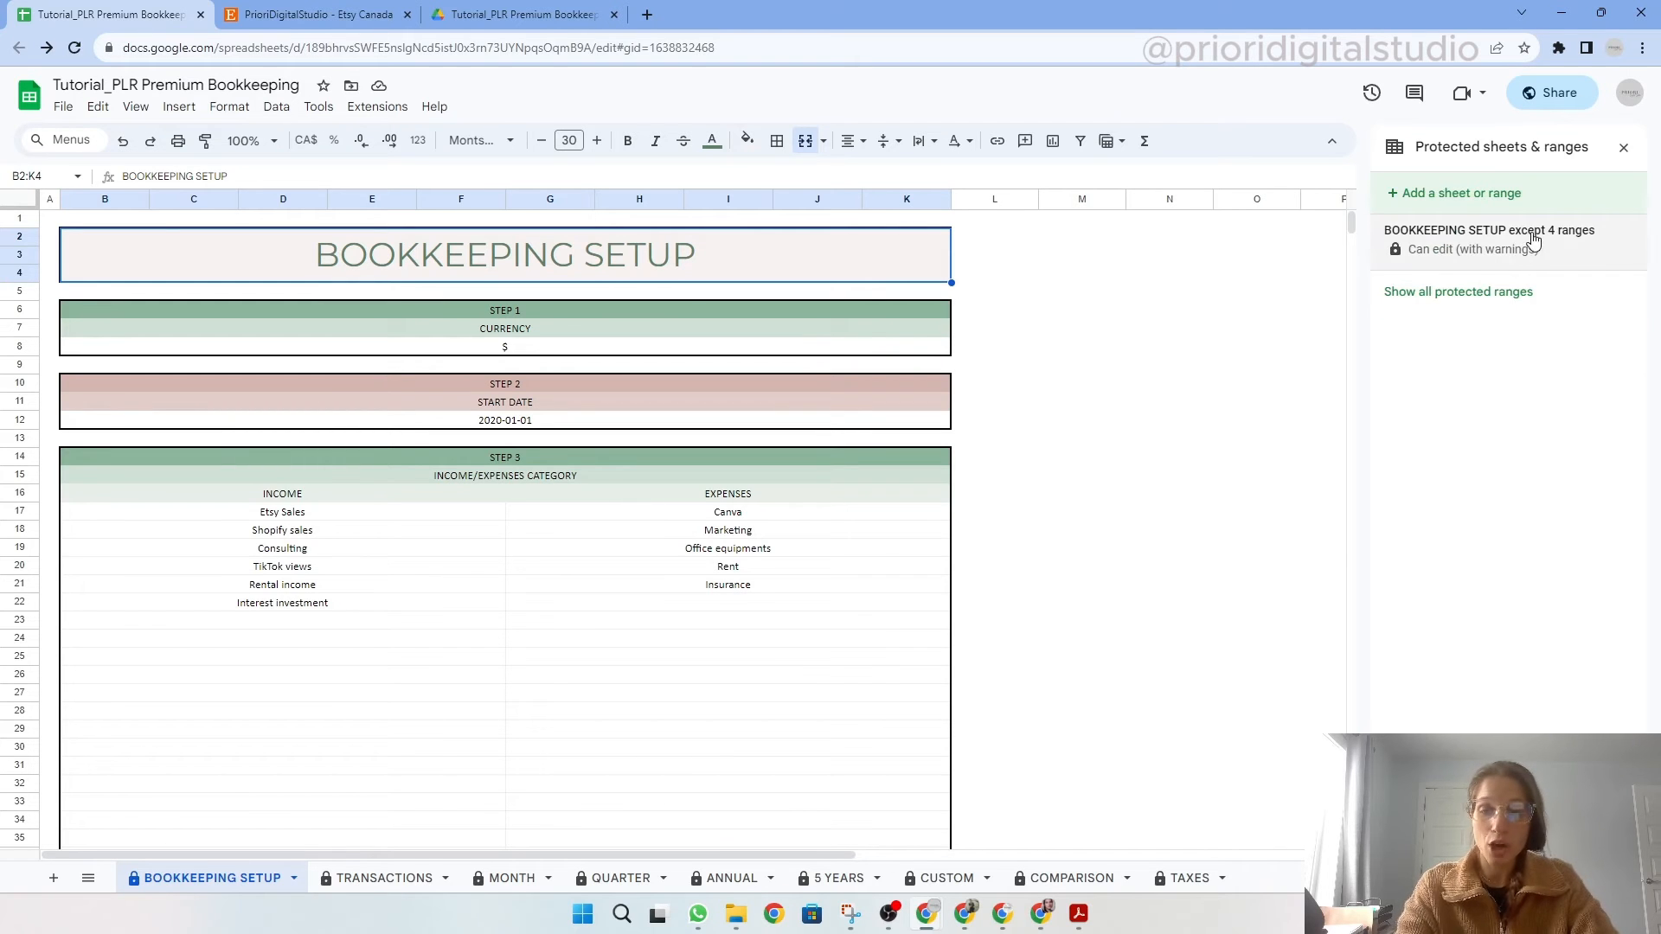
click(1487, 230)
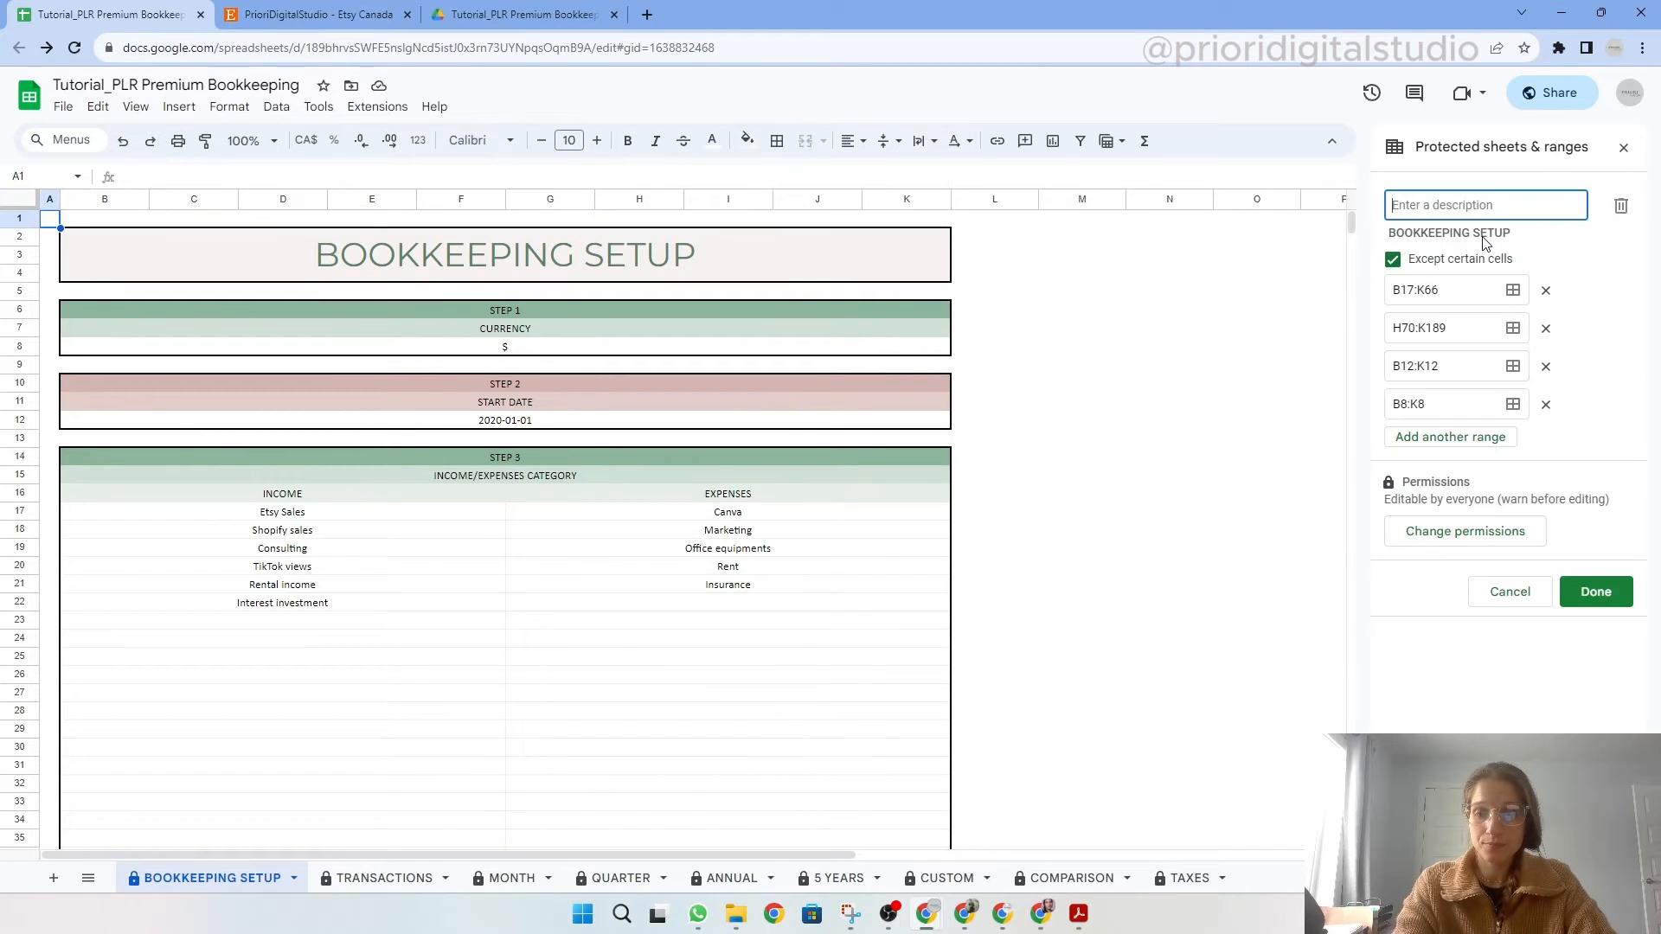
mouse_move(1463, 530)
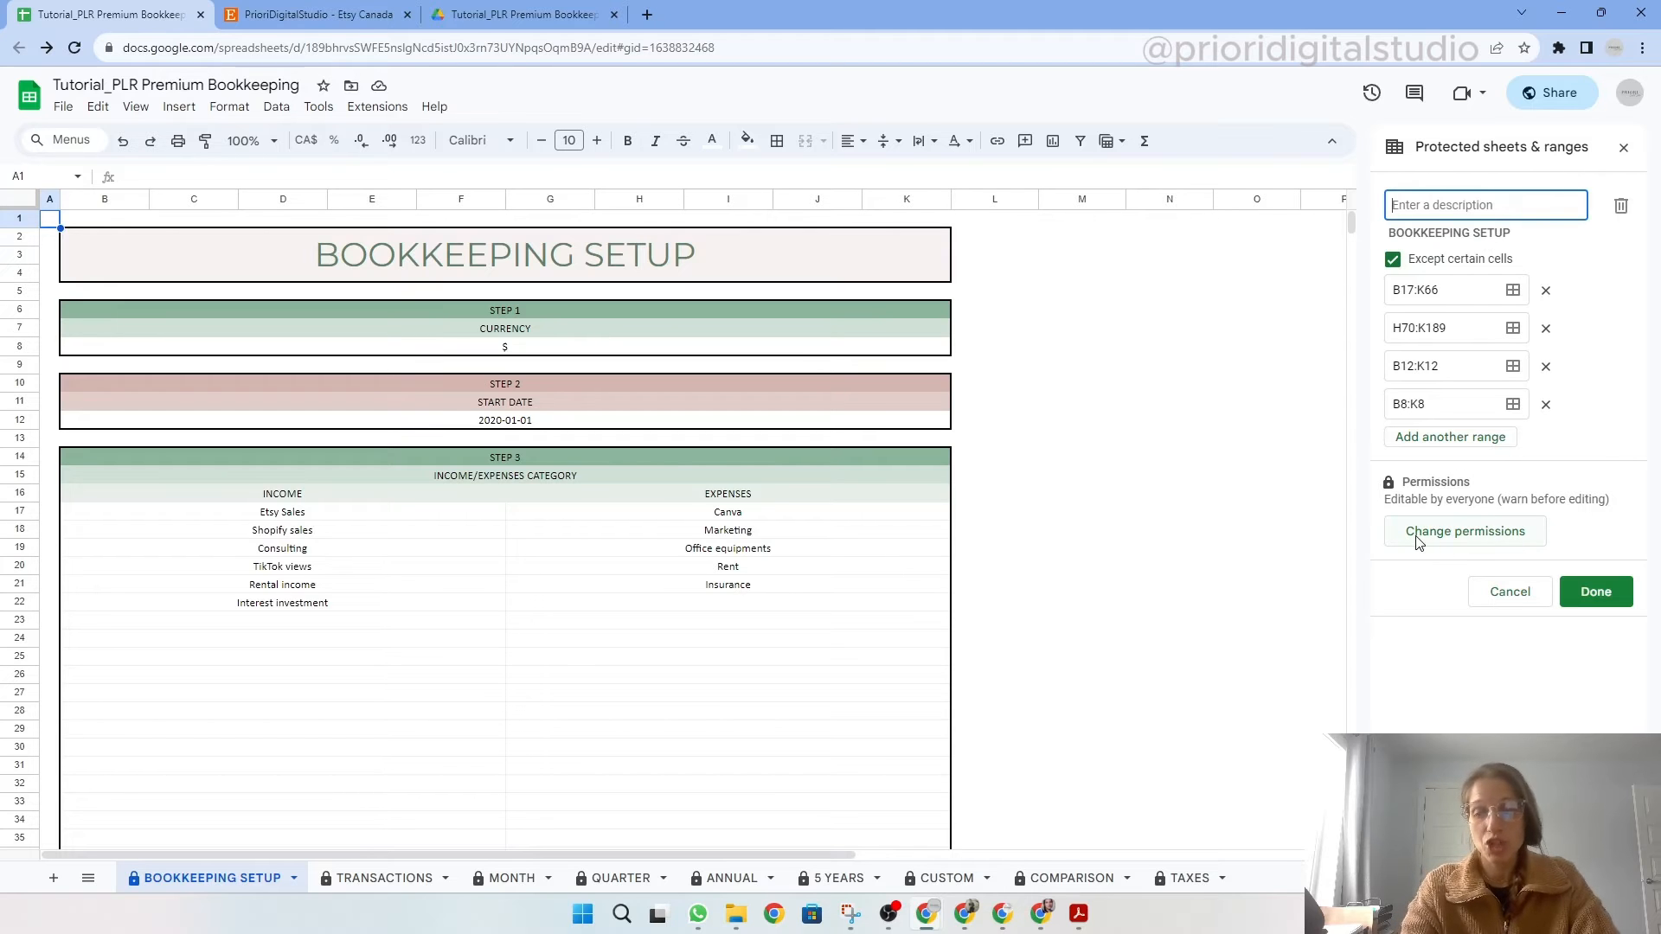
click(1464, 531)
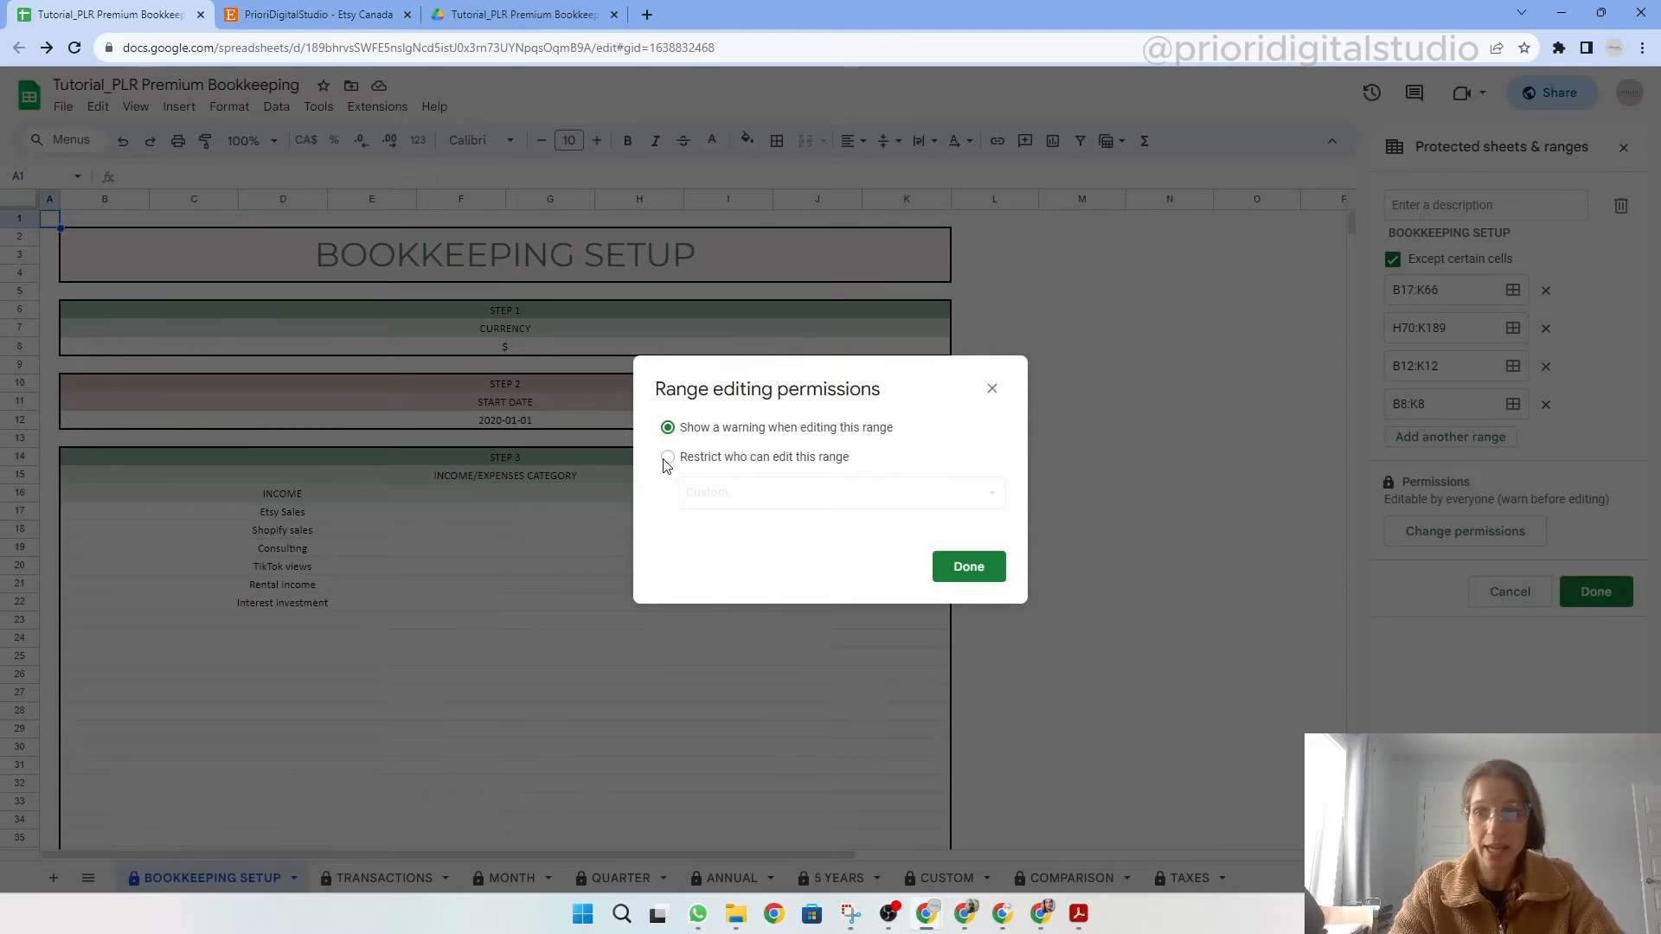
click(667, 457)
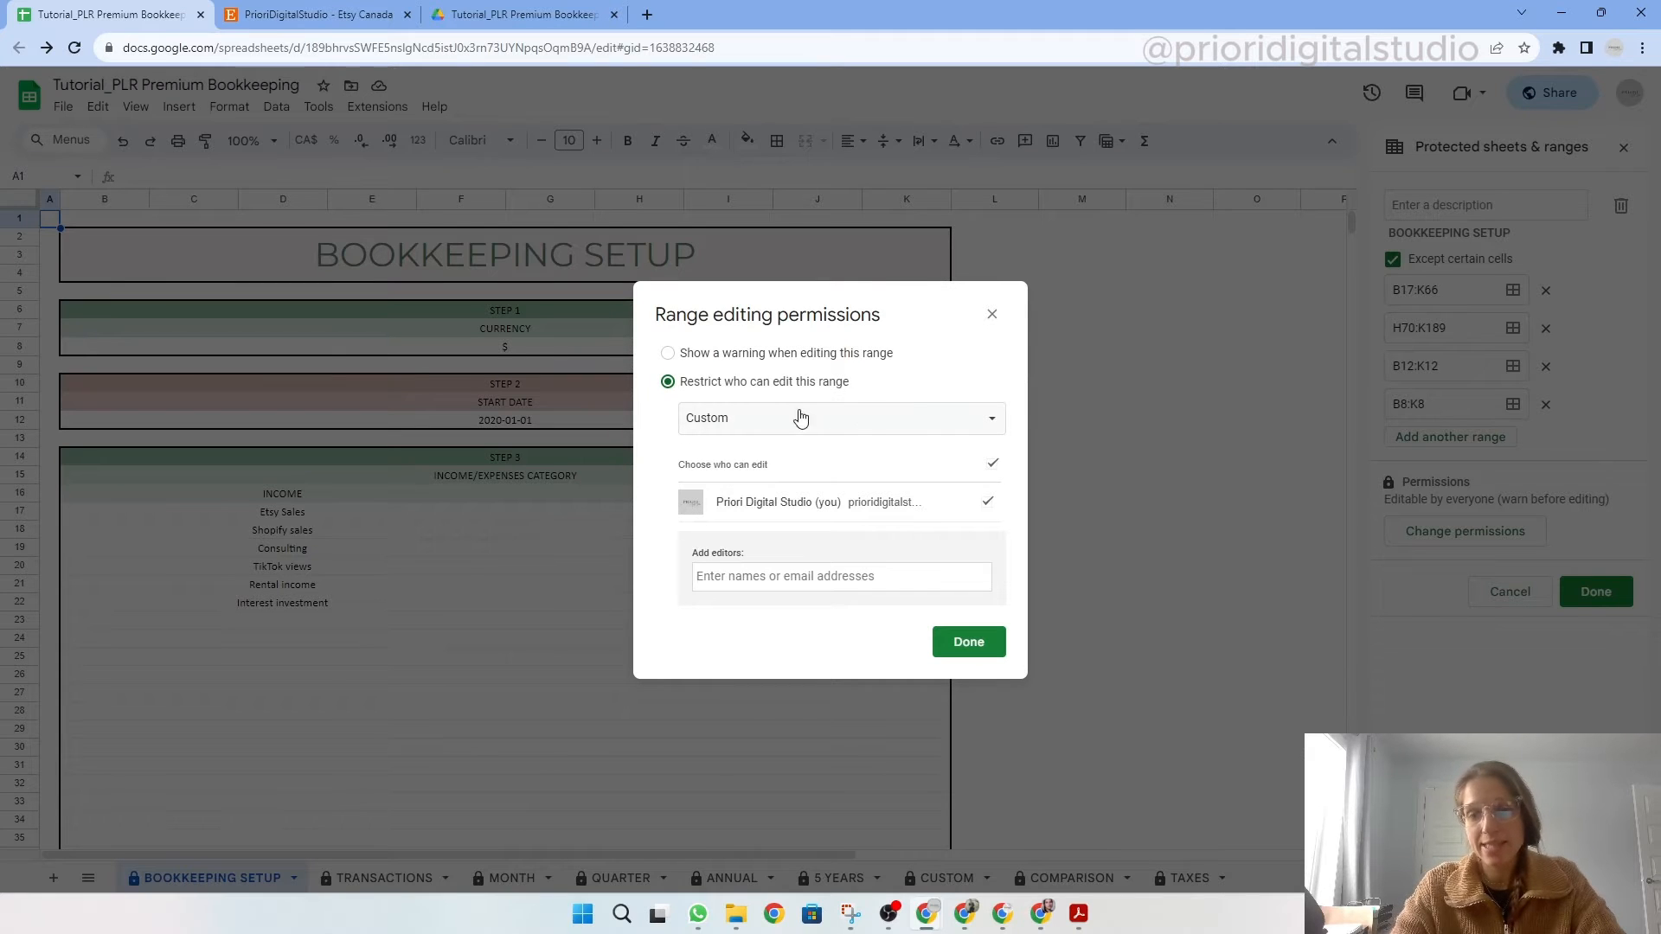
click(840, 417)
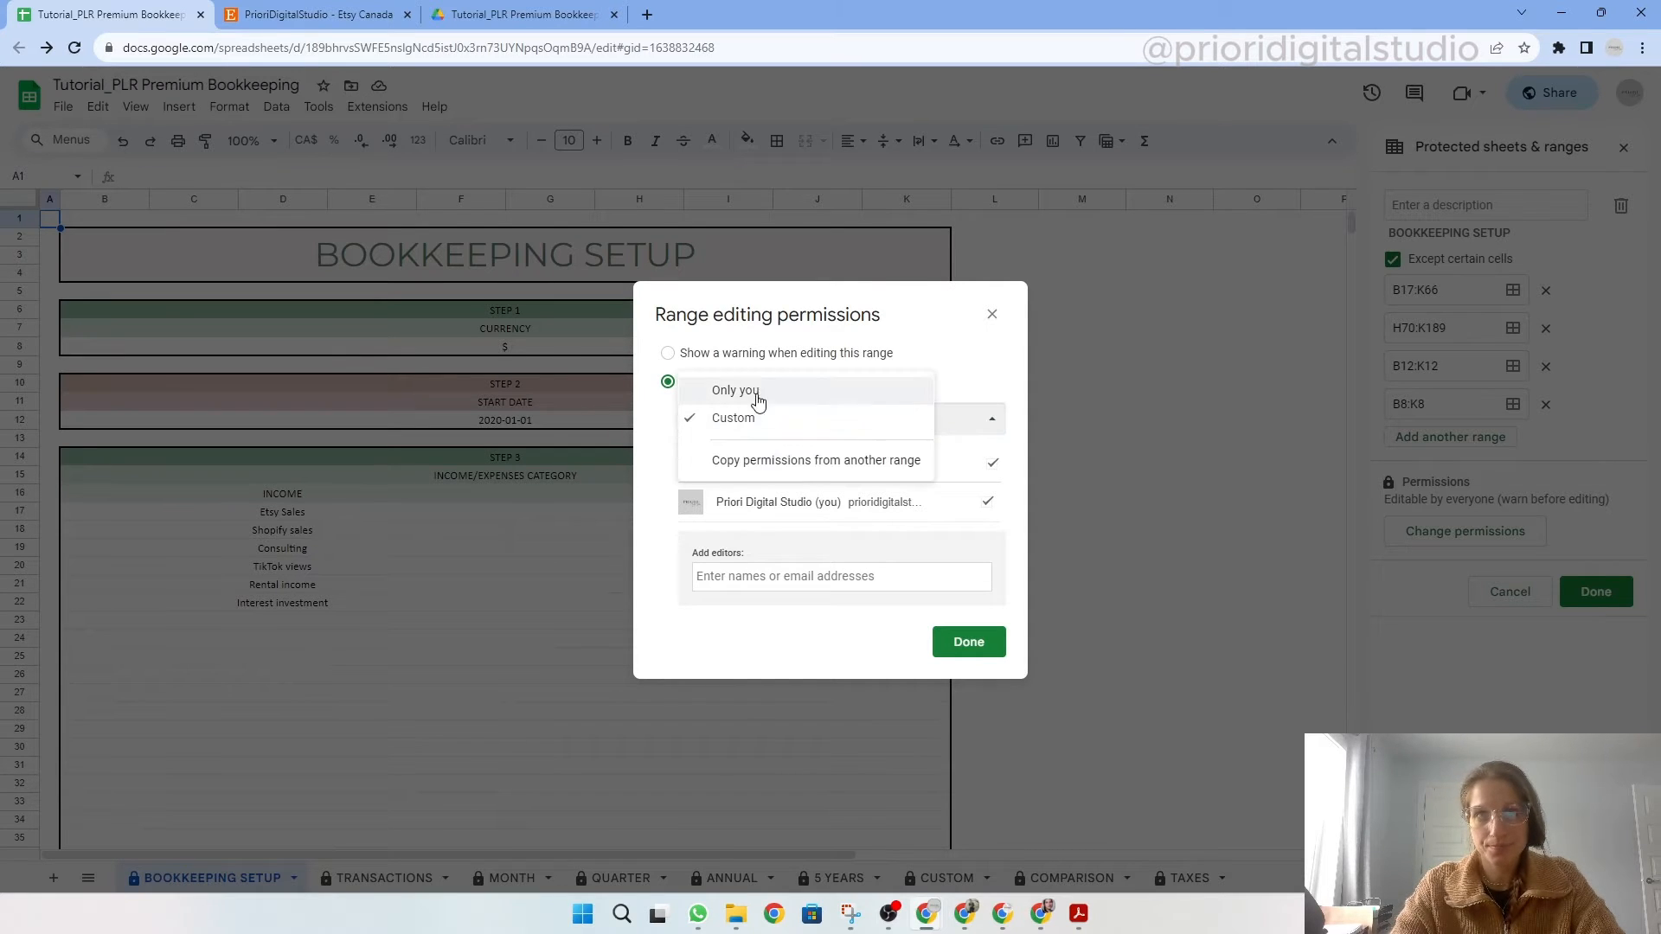
click(734, 390)
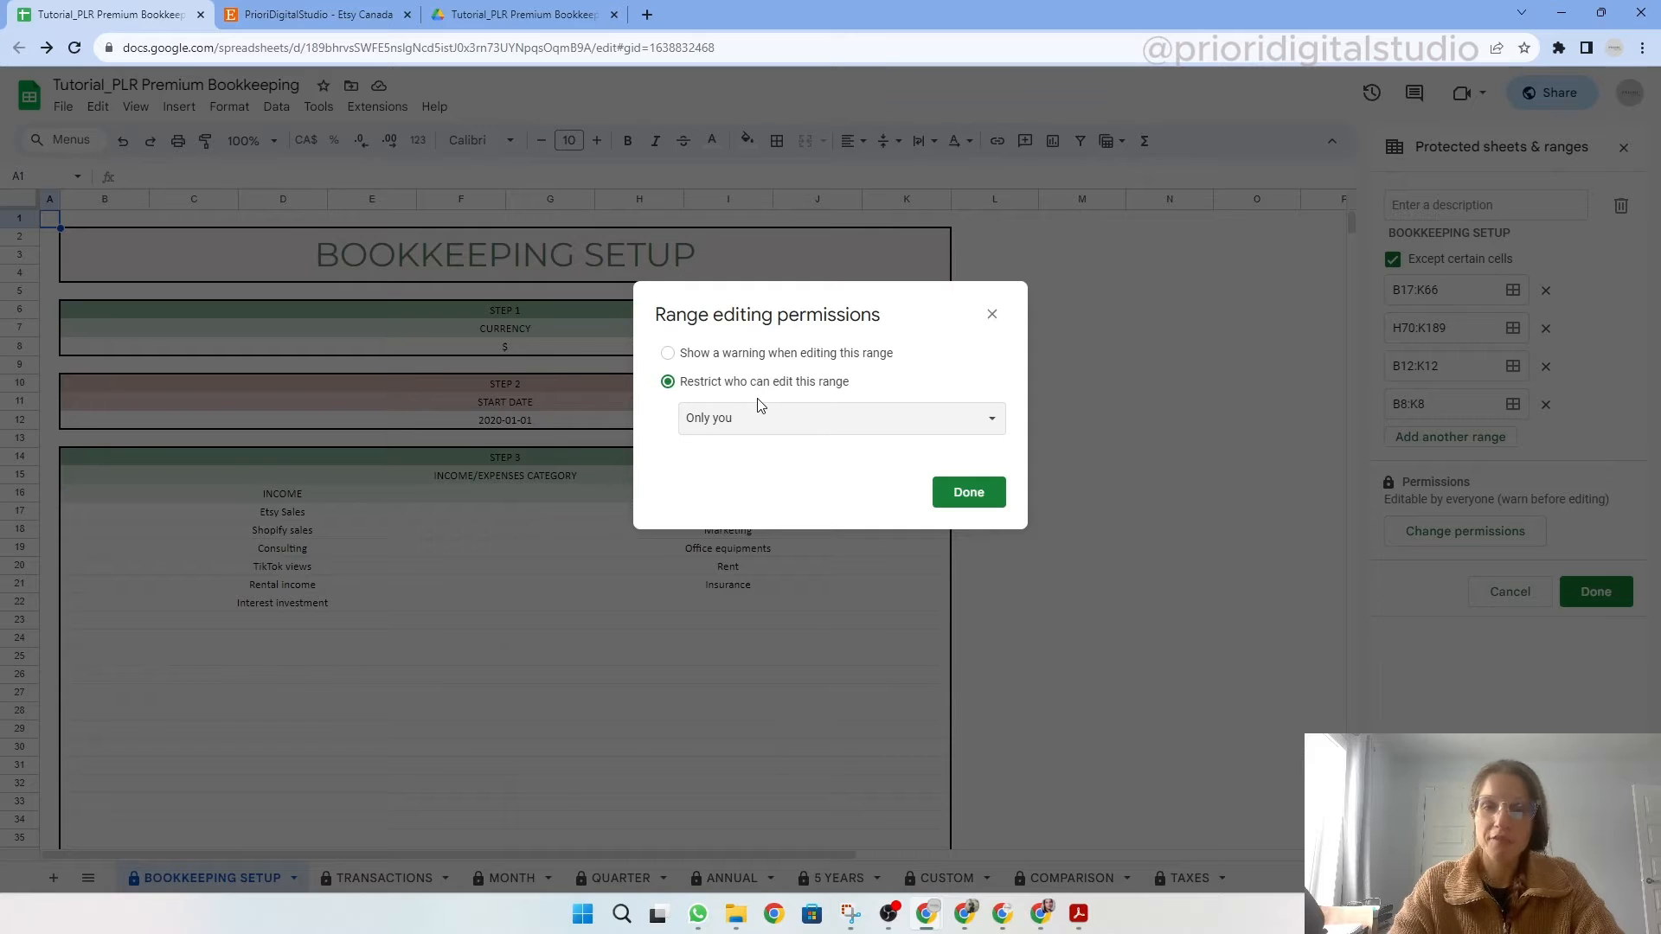
click(966, 491)
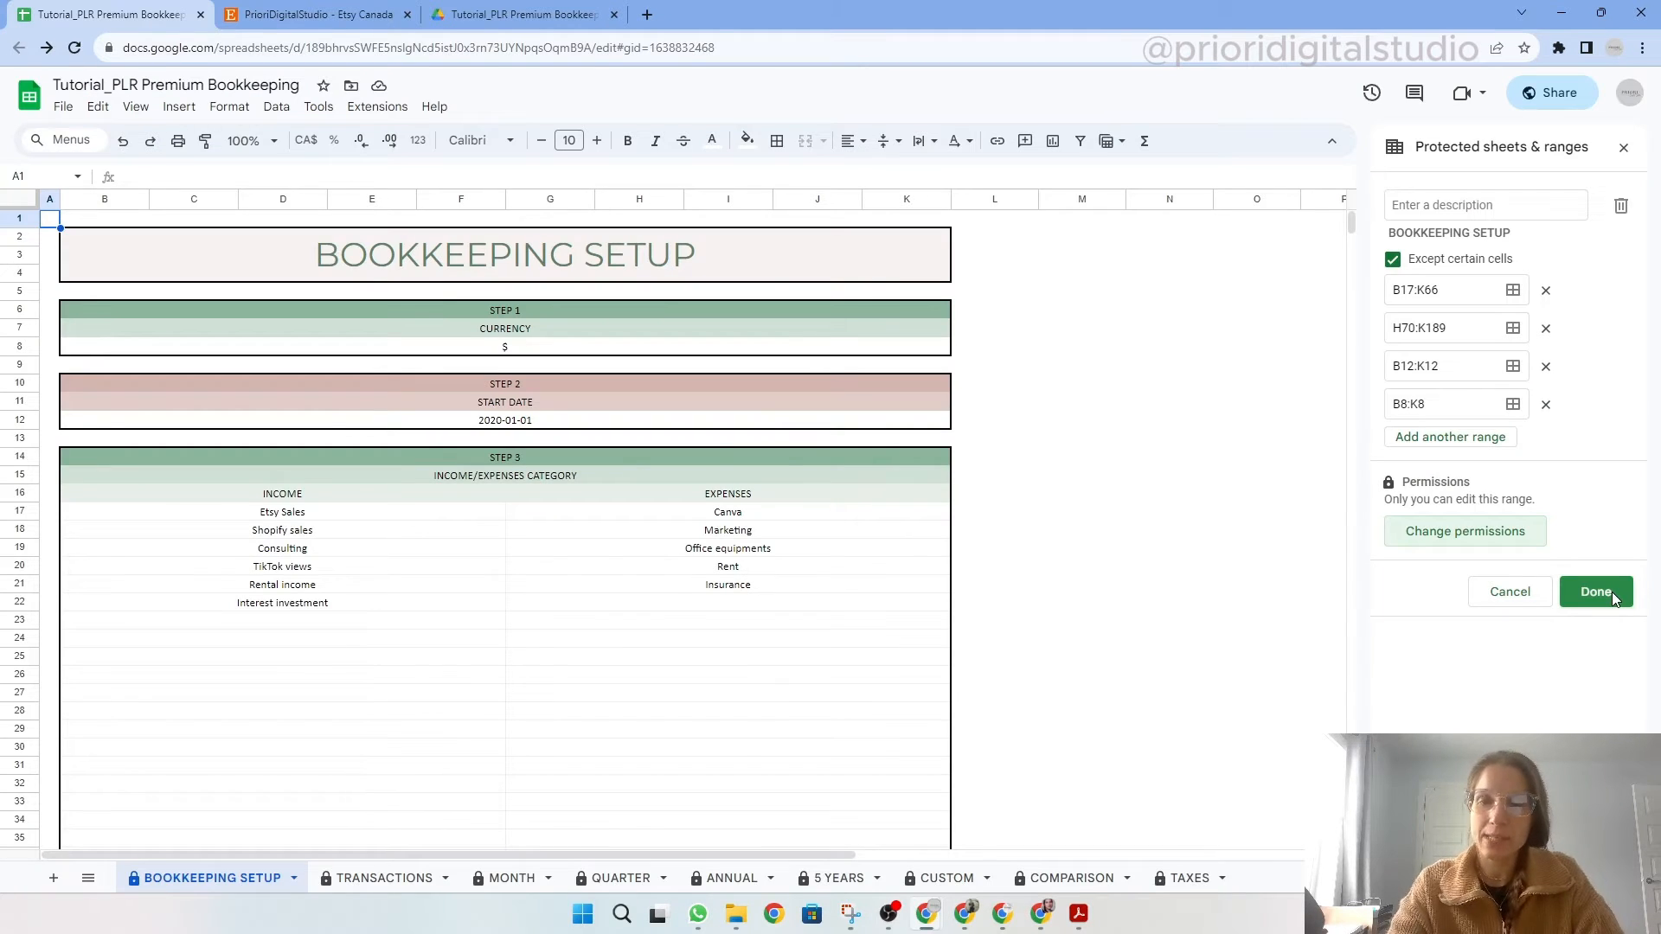
Step: Switch the BOOKKEEPING SETUP protection to 'Show a warning when editing this range'
click(1595, 591)
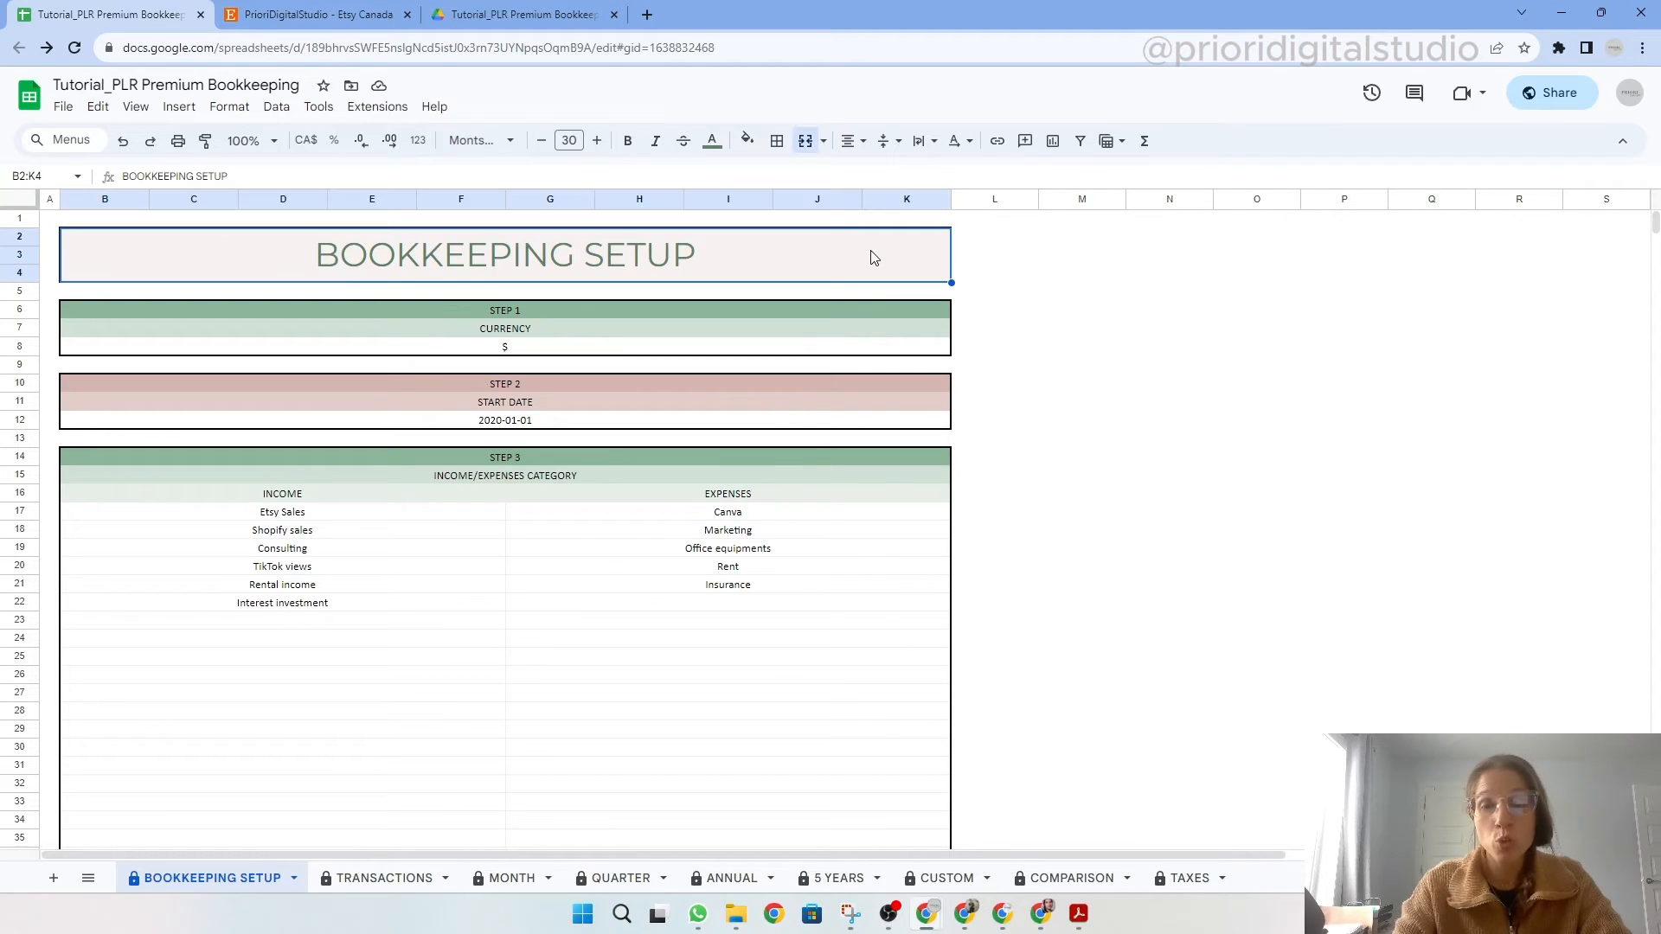
click(276, 106)
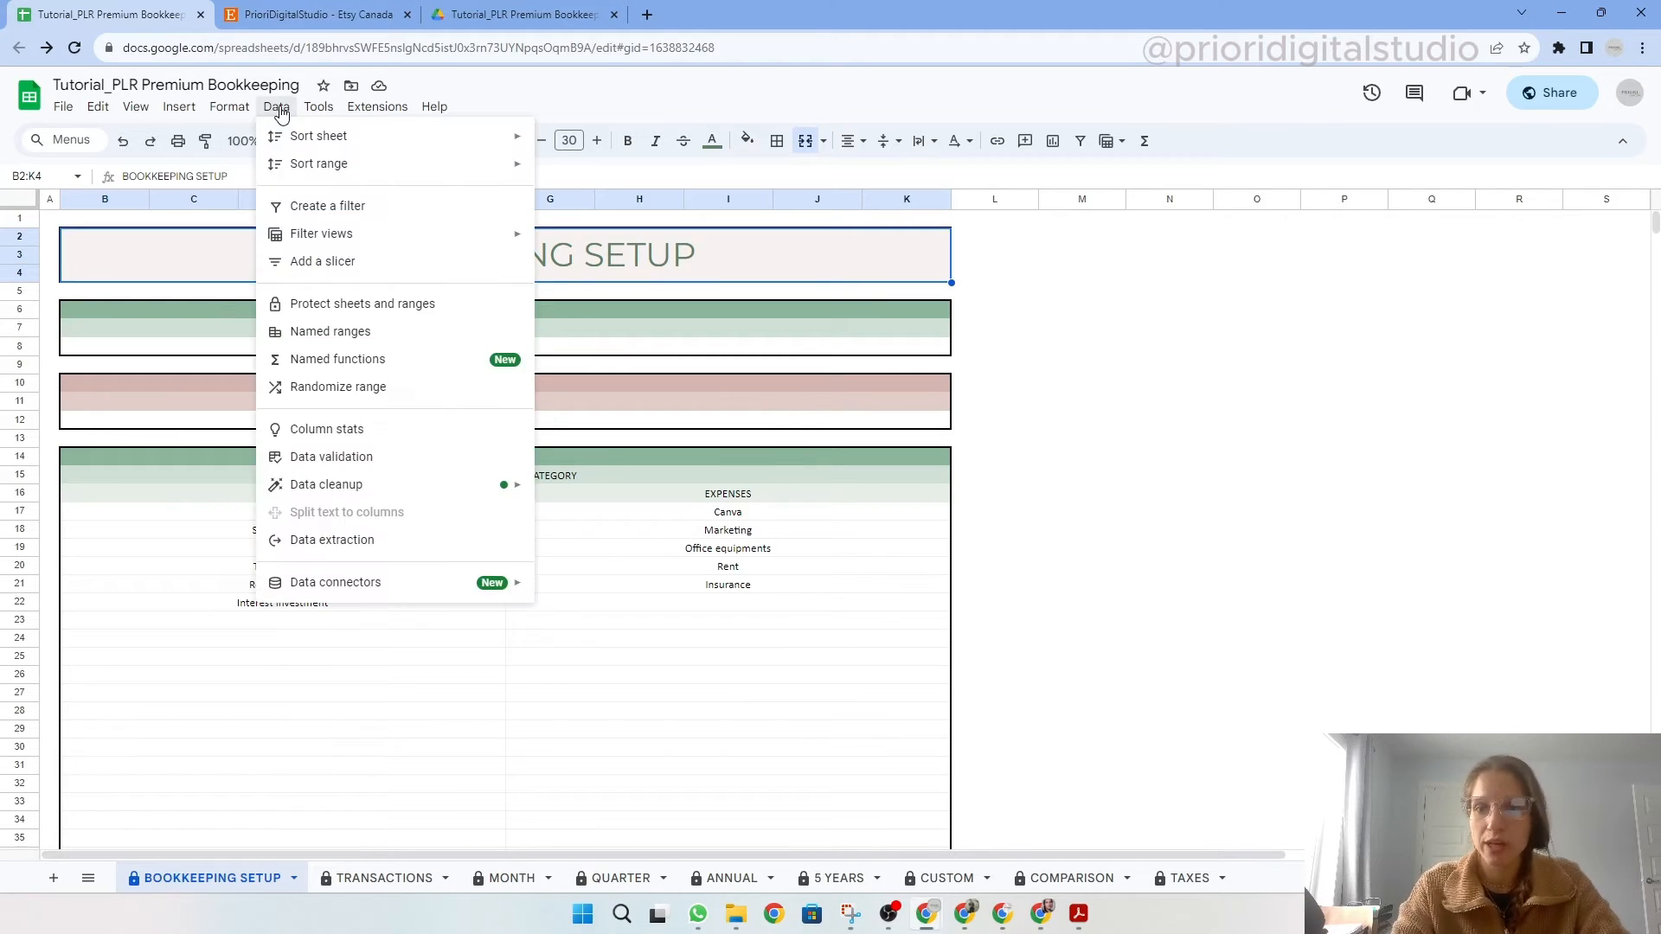
click(363, 303)
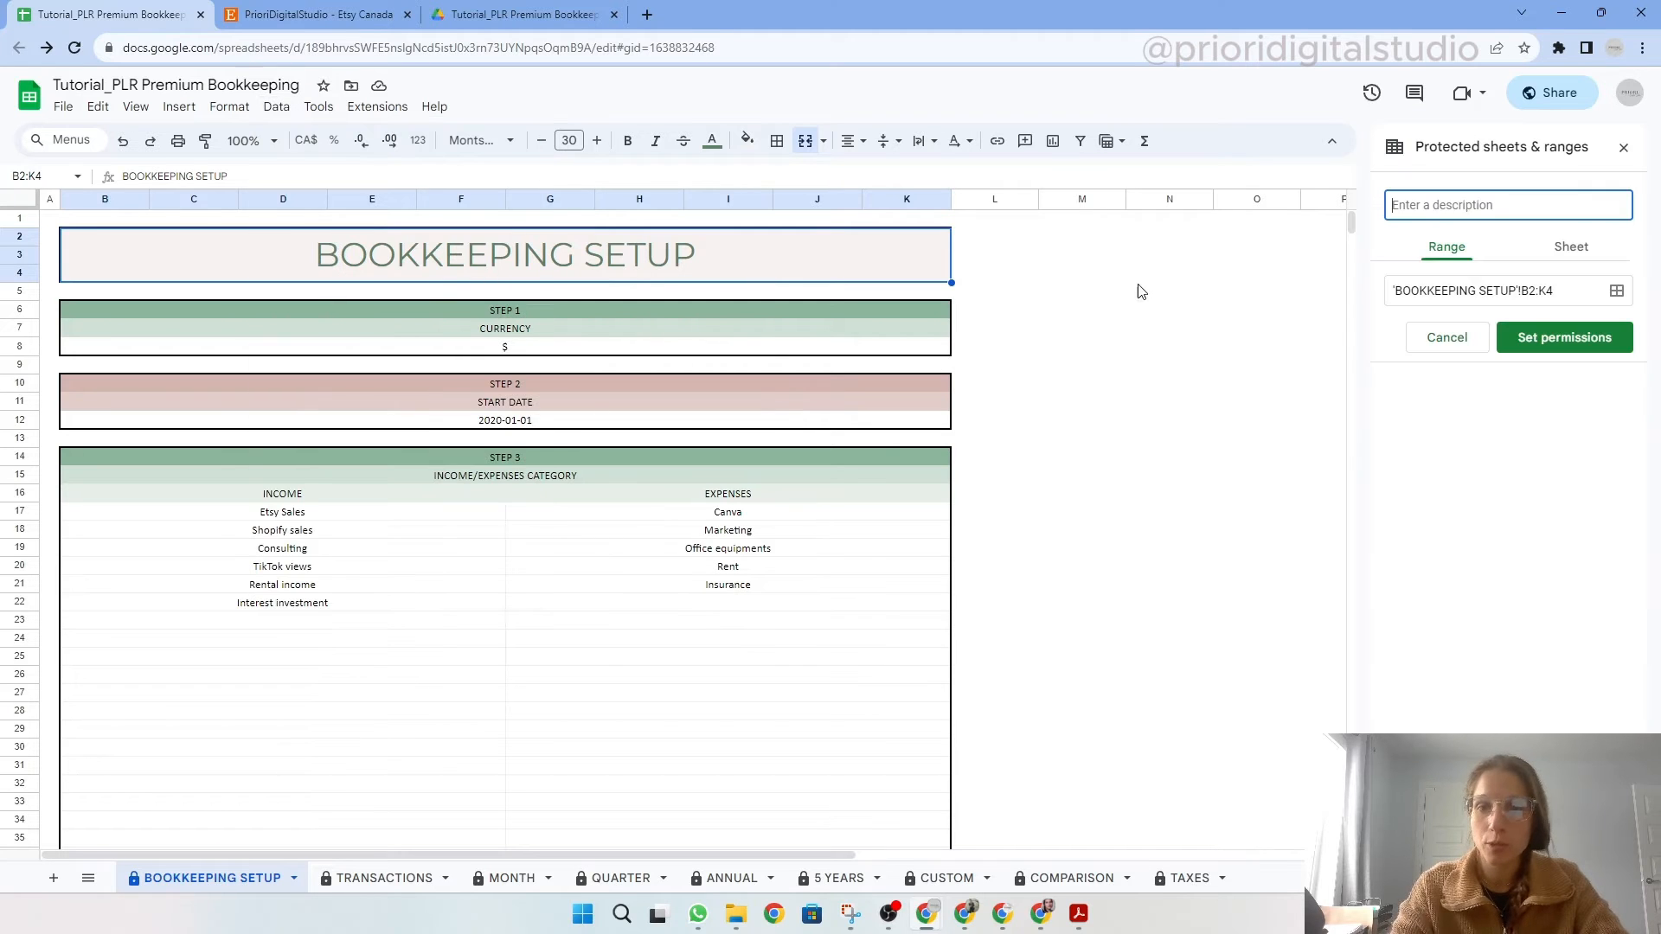
click(1563, 336)
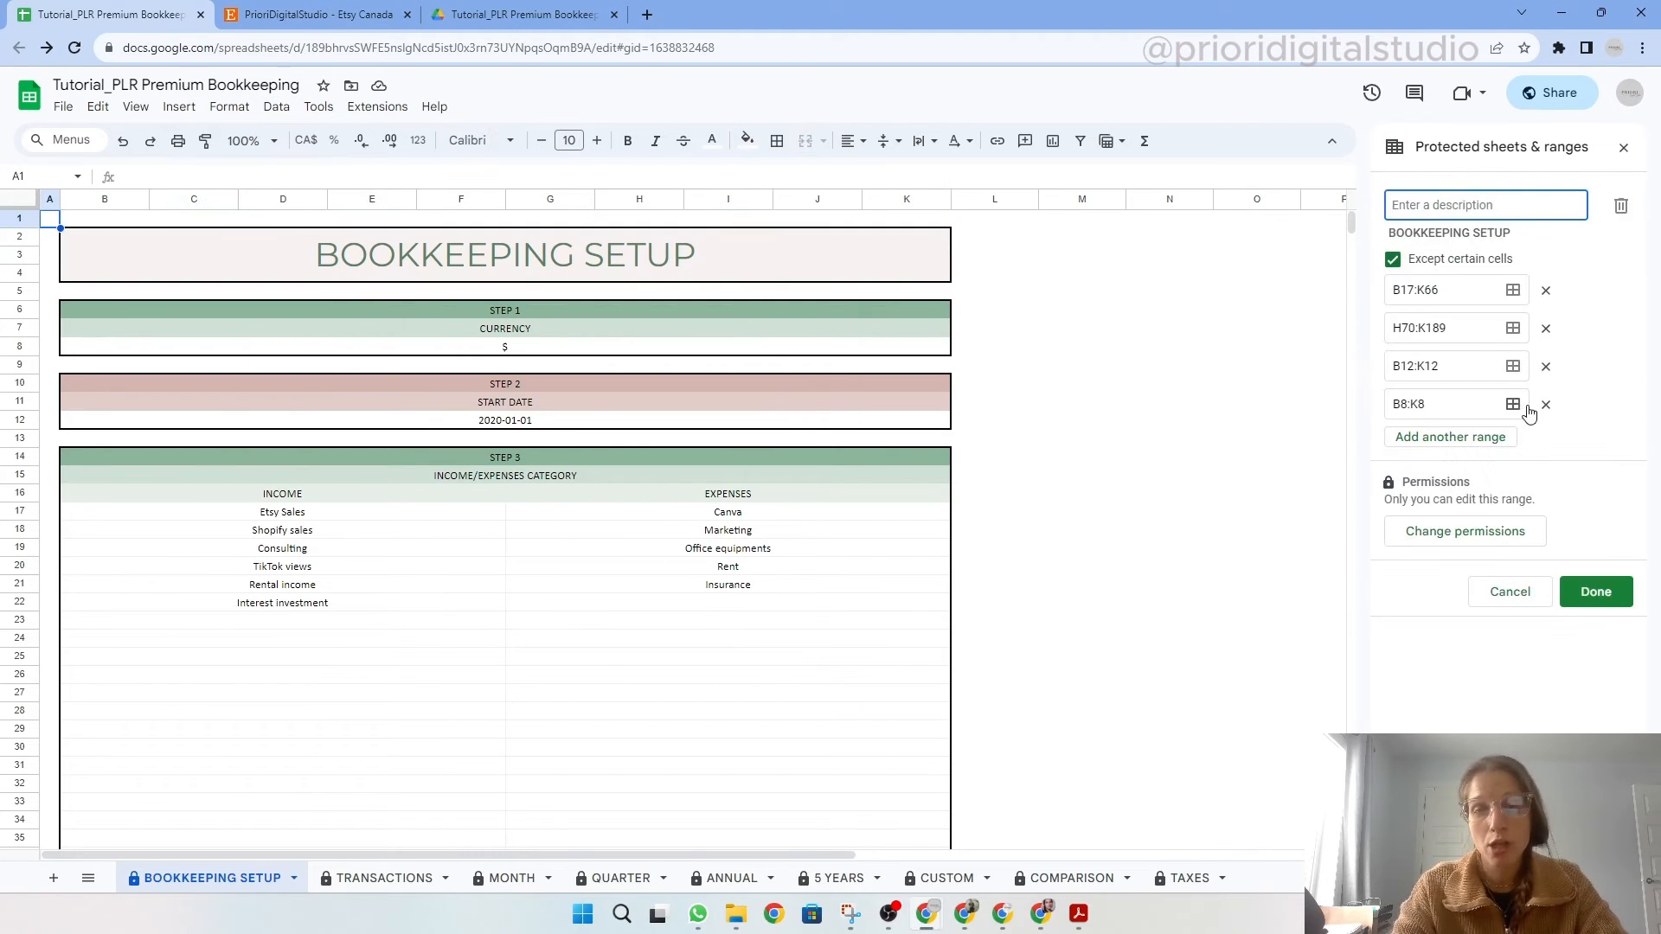
click(1463, 530)
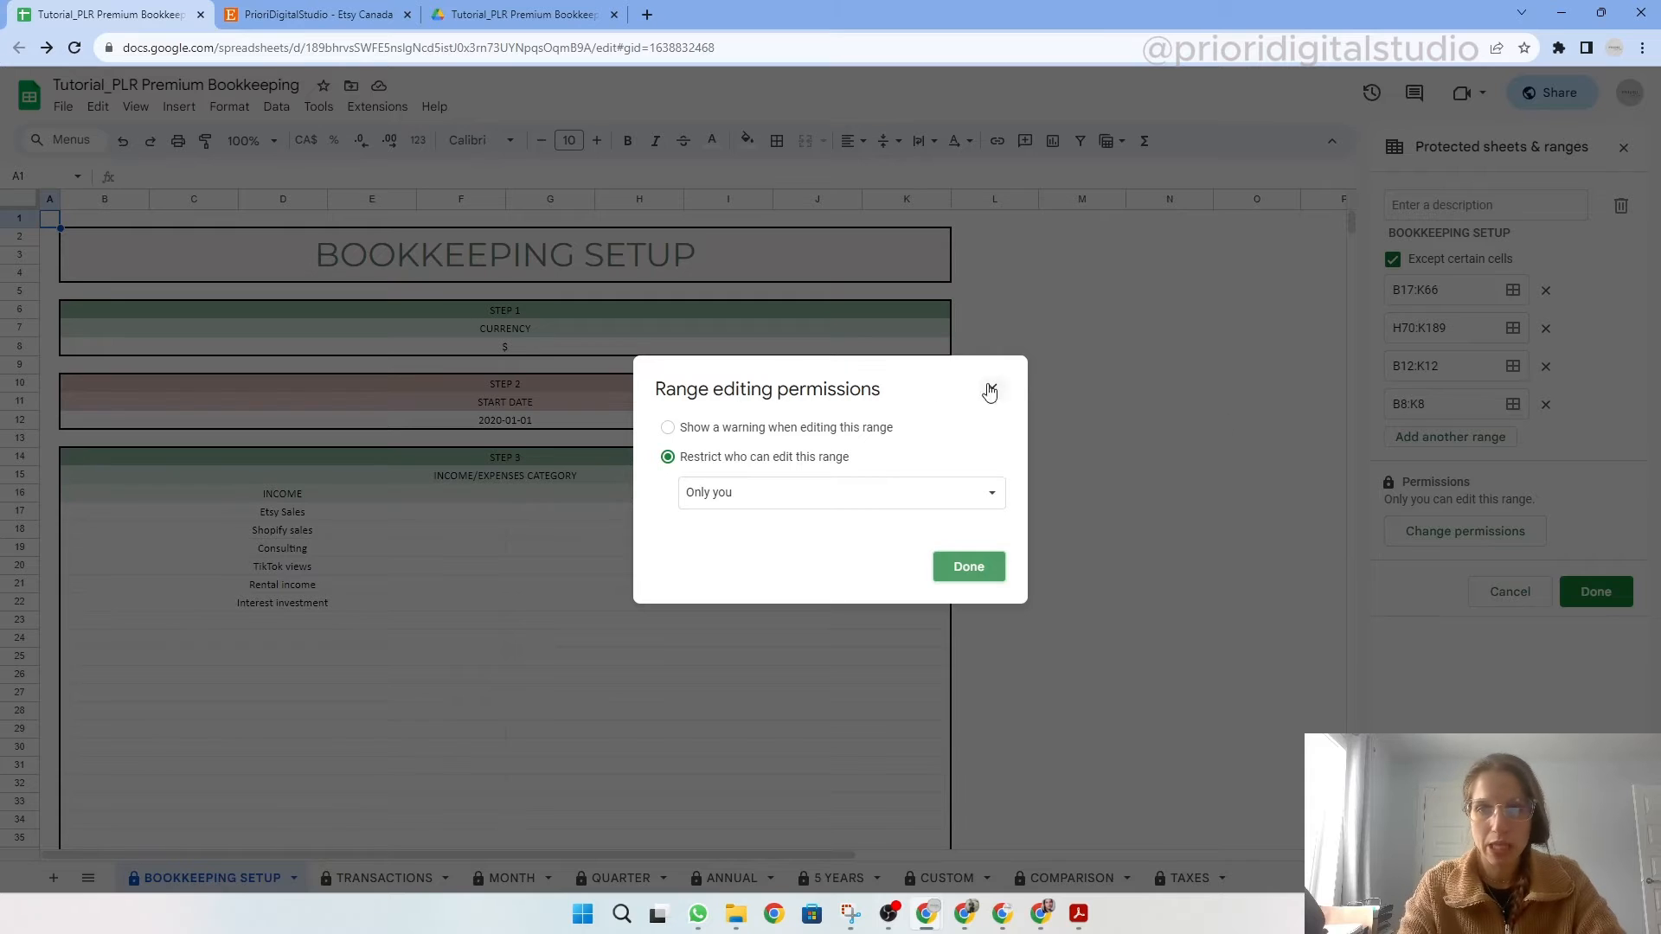
mouse_move(869, 448)
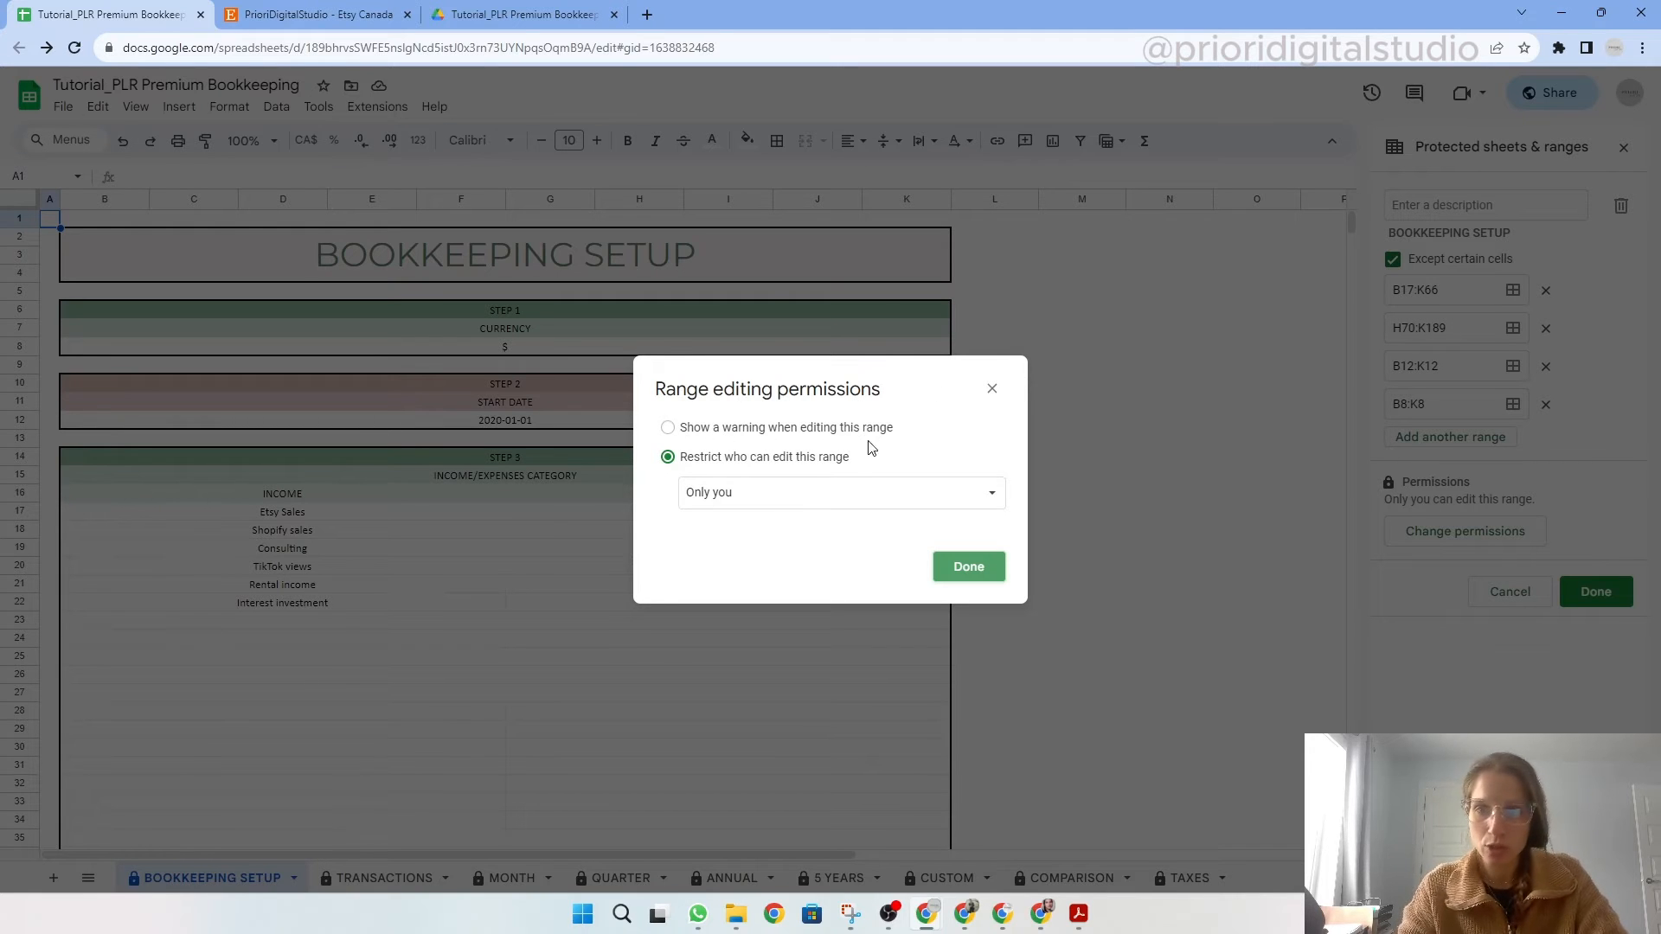
mouse_move(777, 435)
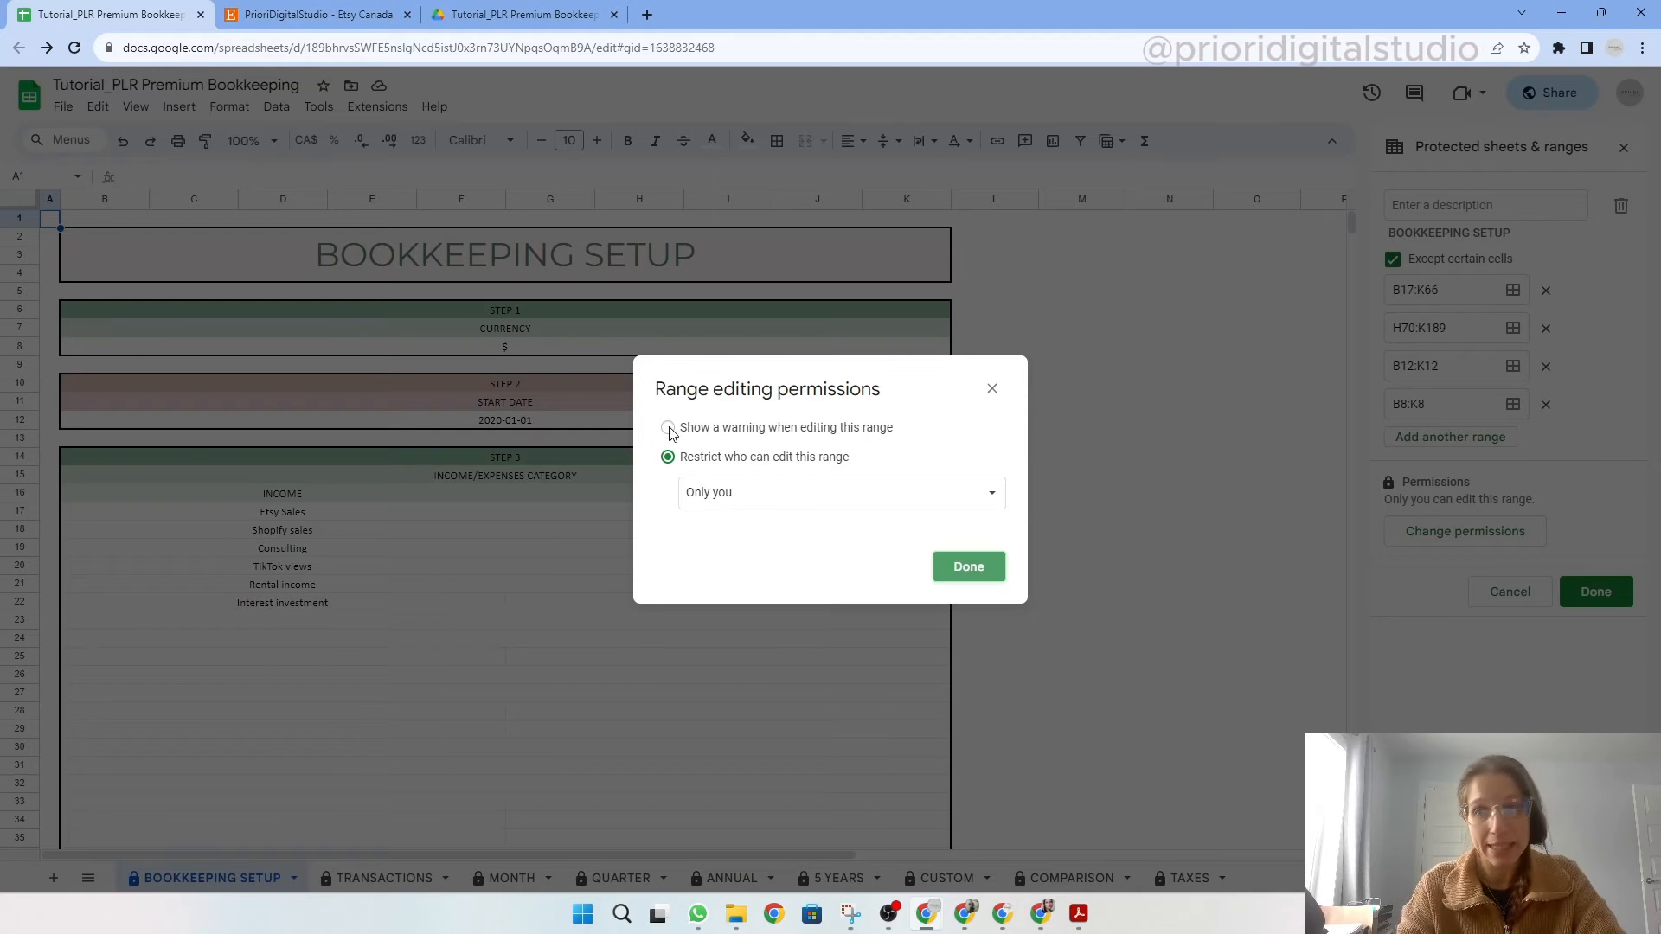
click(967, 565)
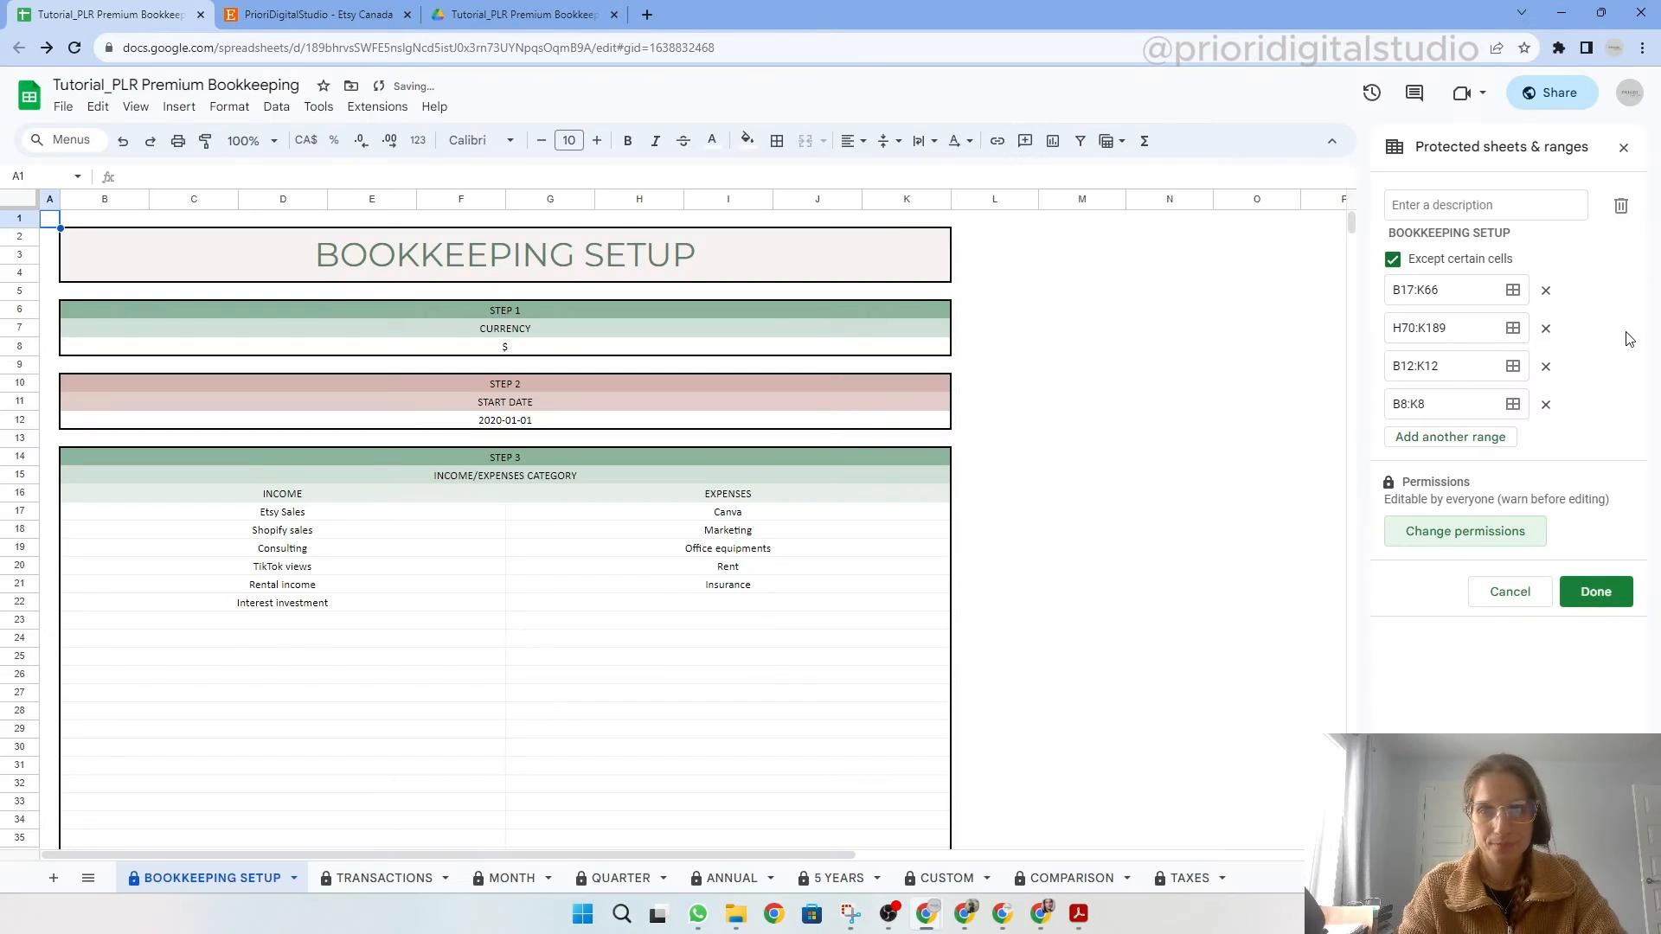
click(1595, 590)
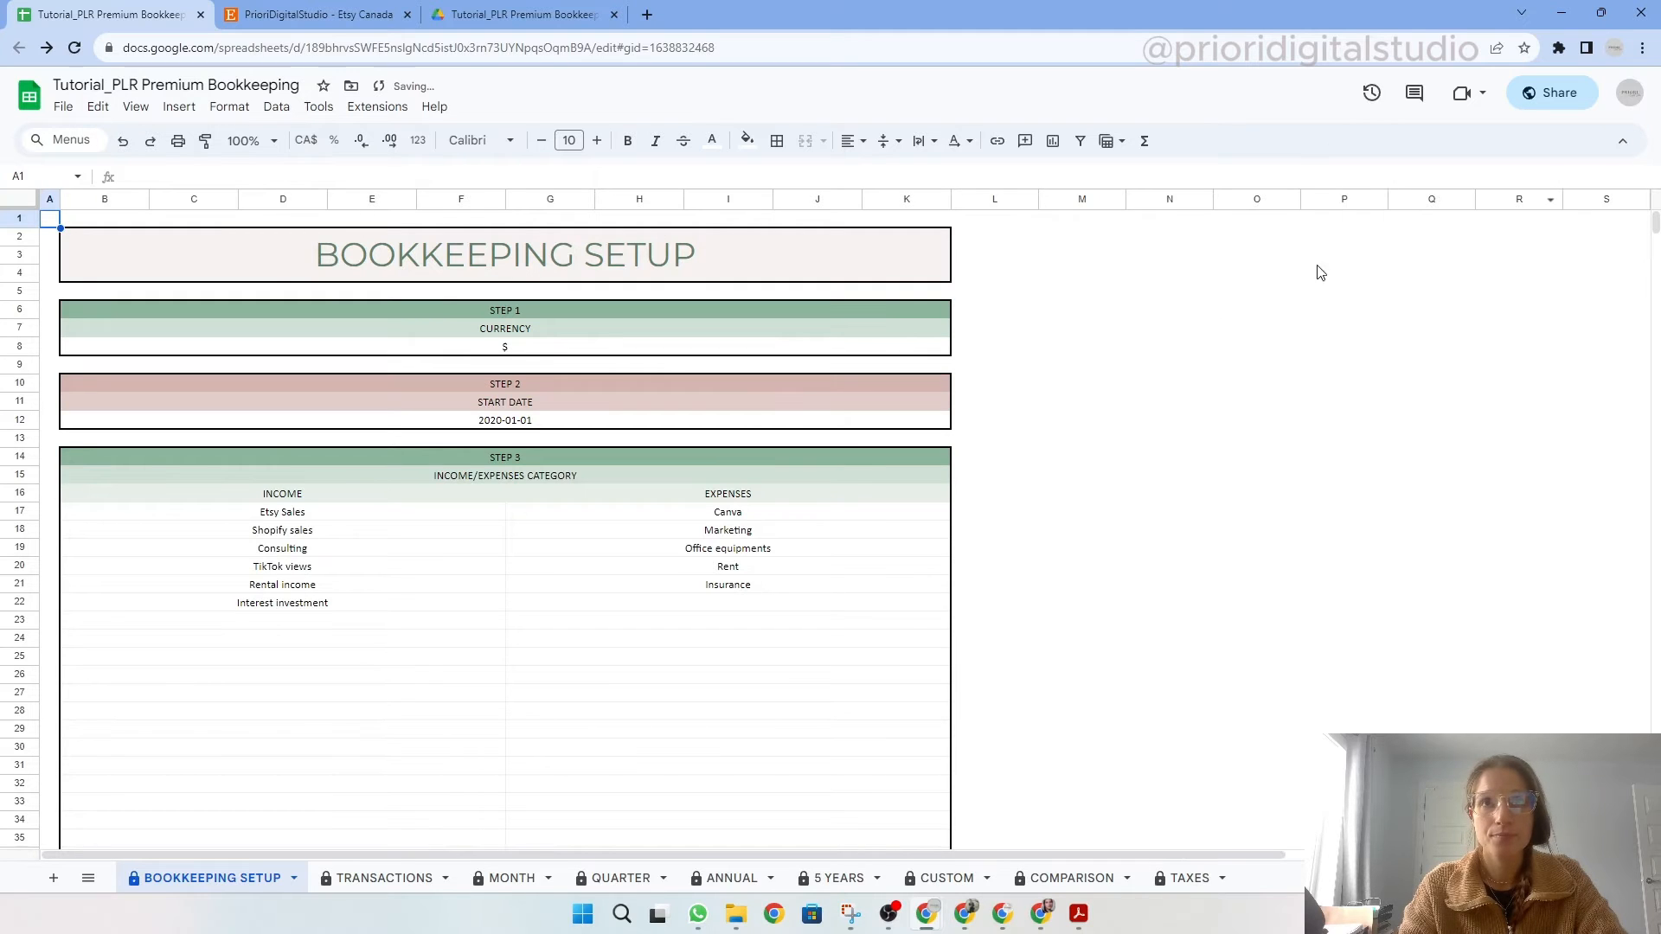
Step: Fill the B2:K4 title banner light blue, accepting the protection warning
click(505, 255)
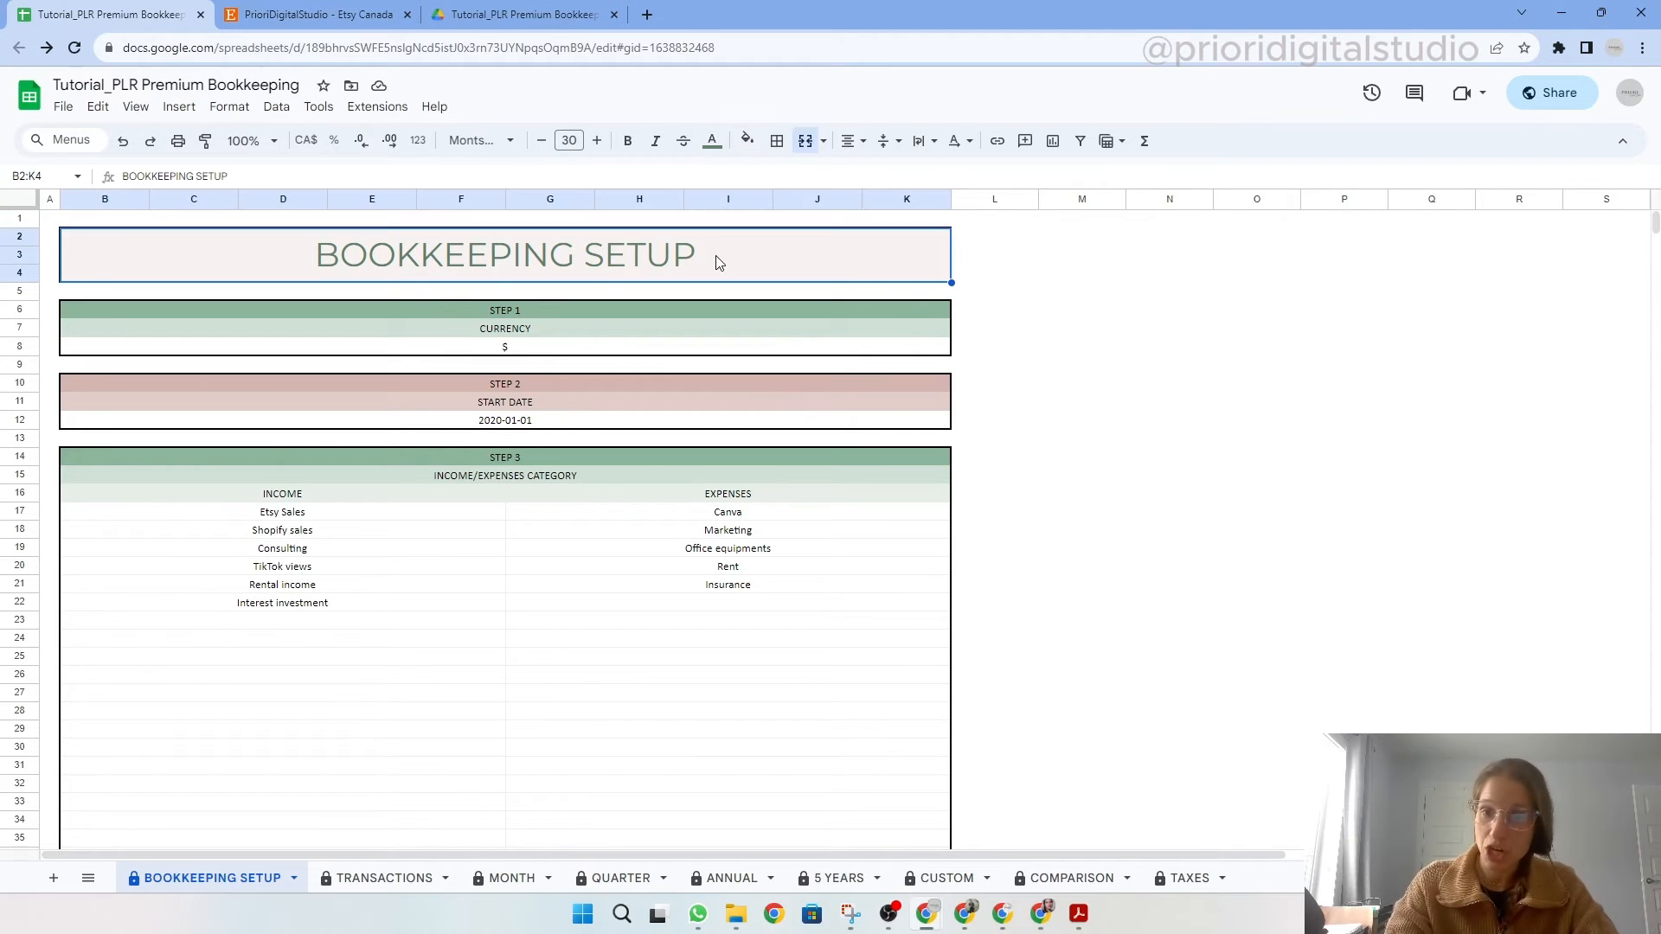
click(746, 140)
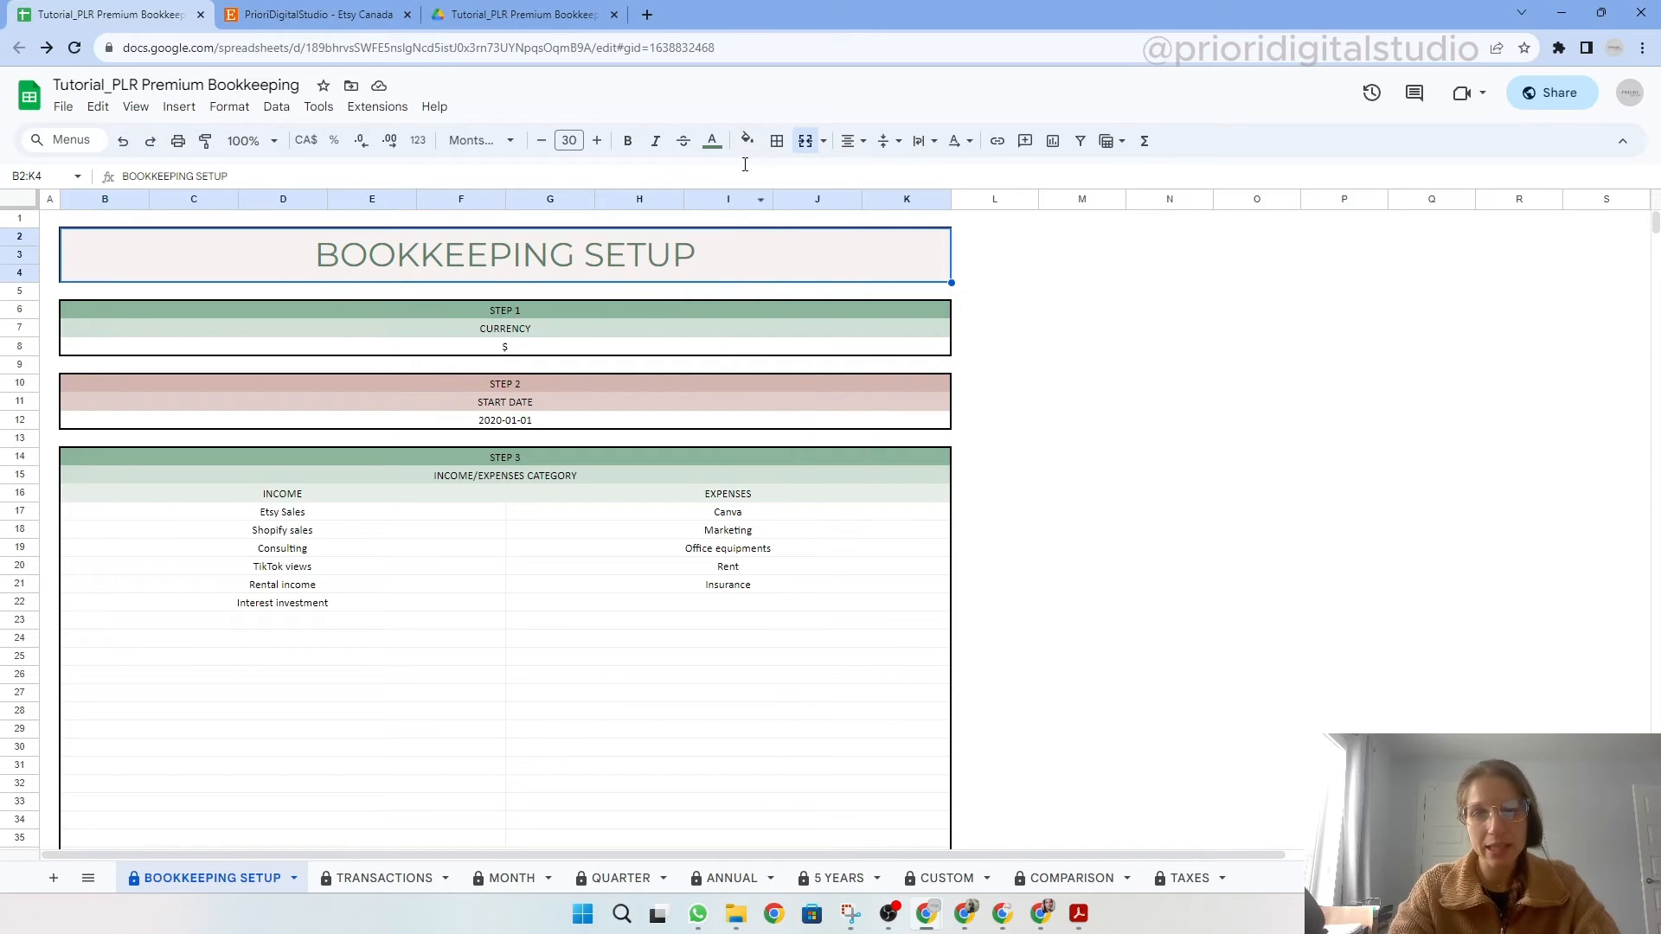
click(747, 140)
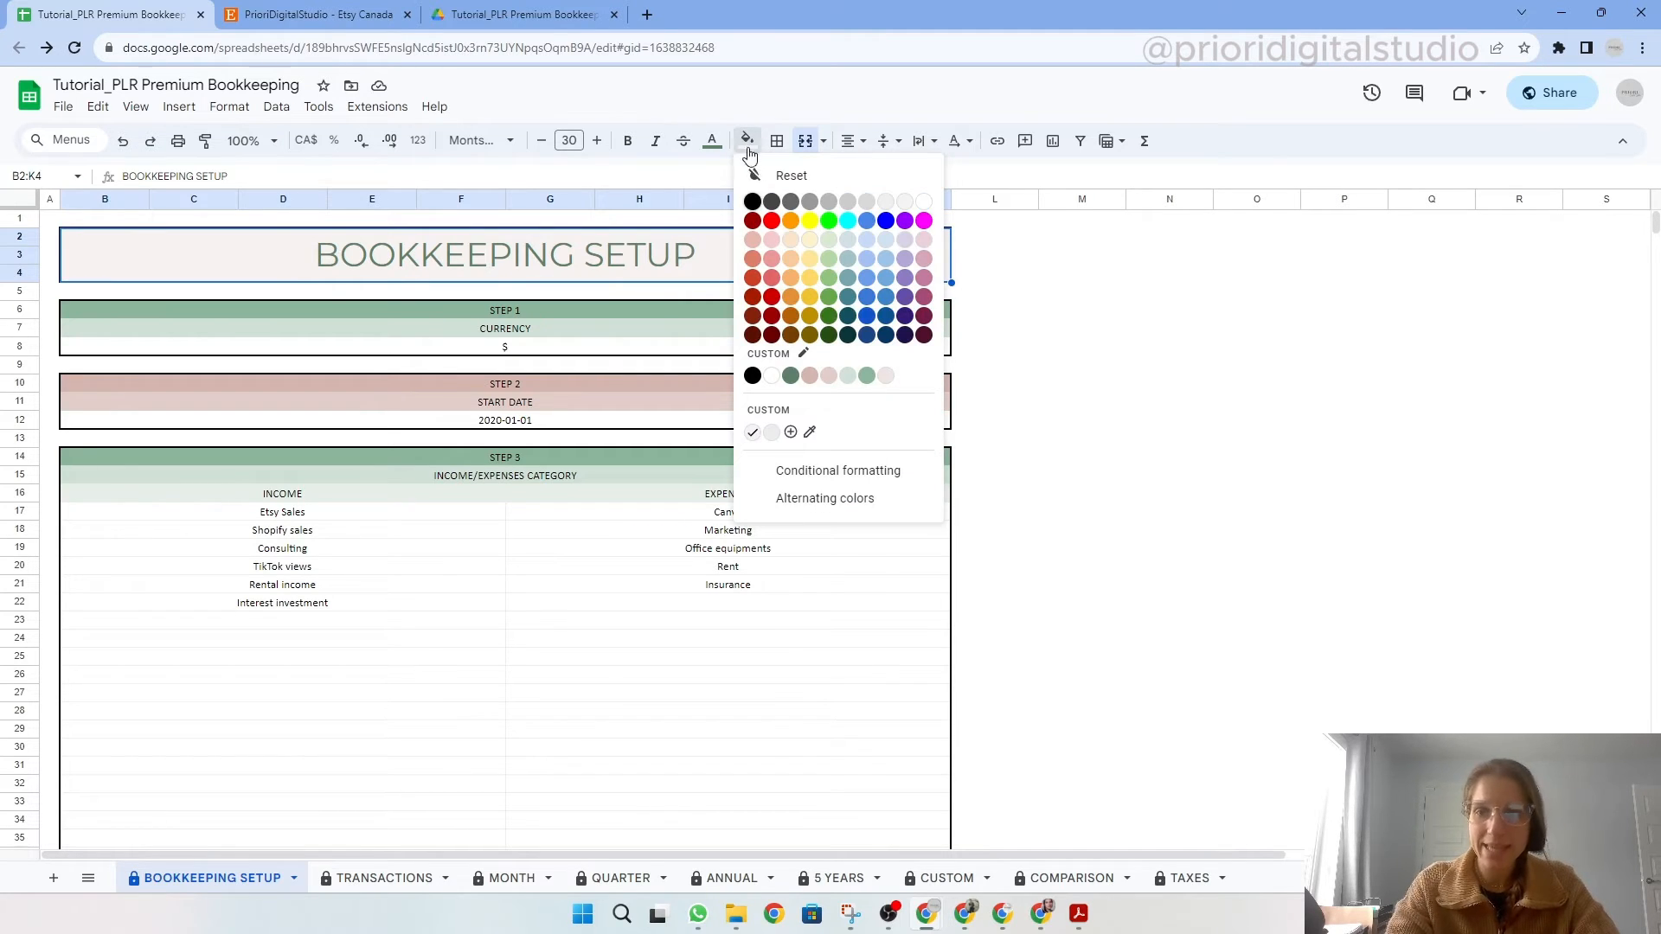
mouse_move(867, 240)
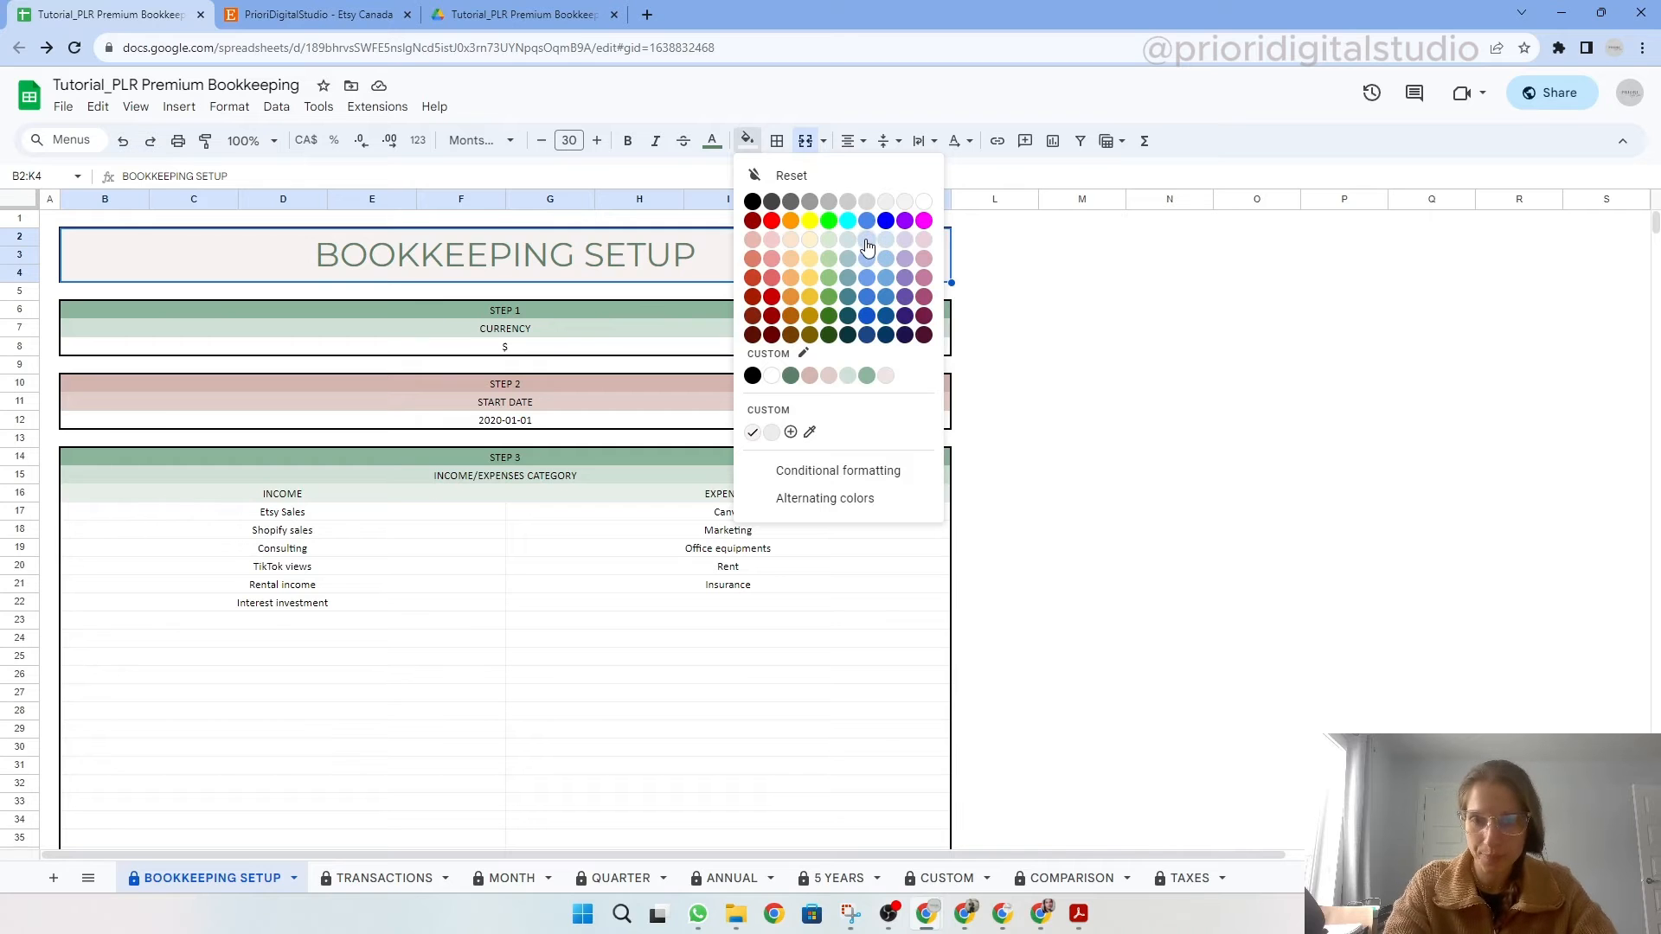
mouse_move(861, 246)
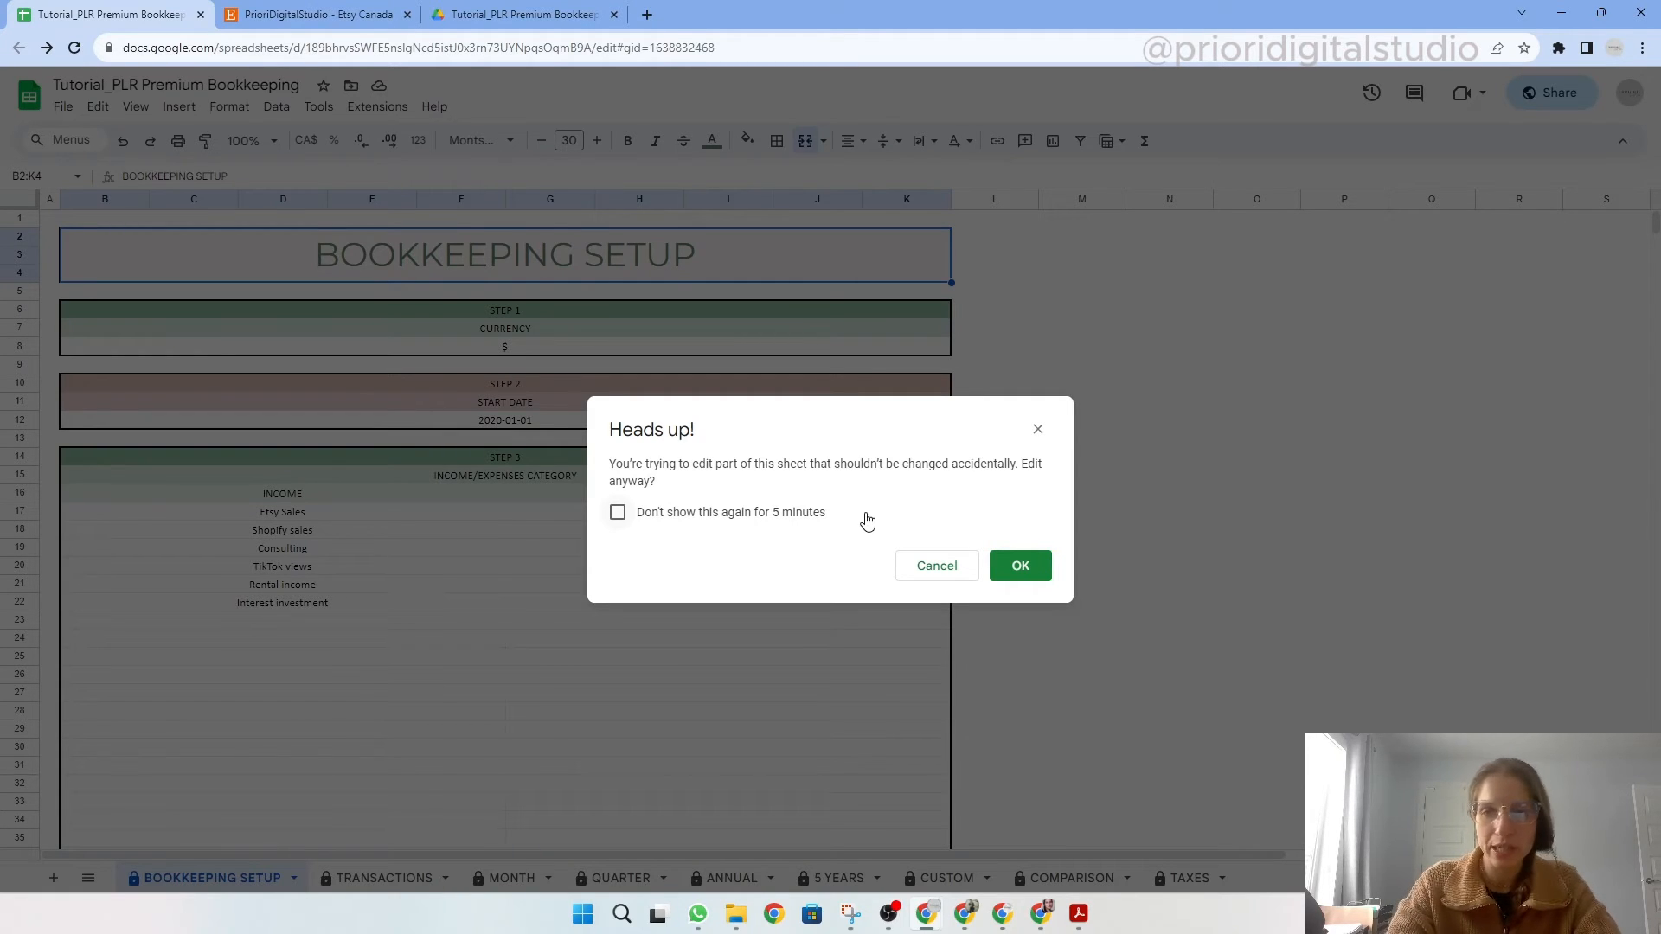
click(1018, 565)
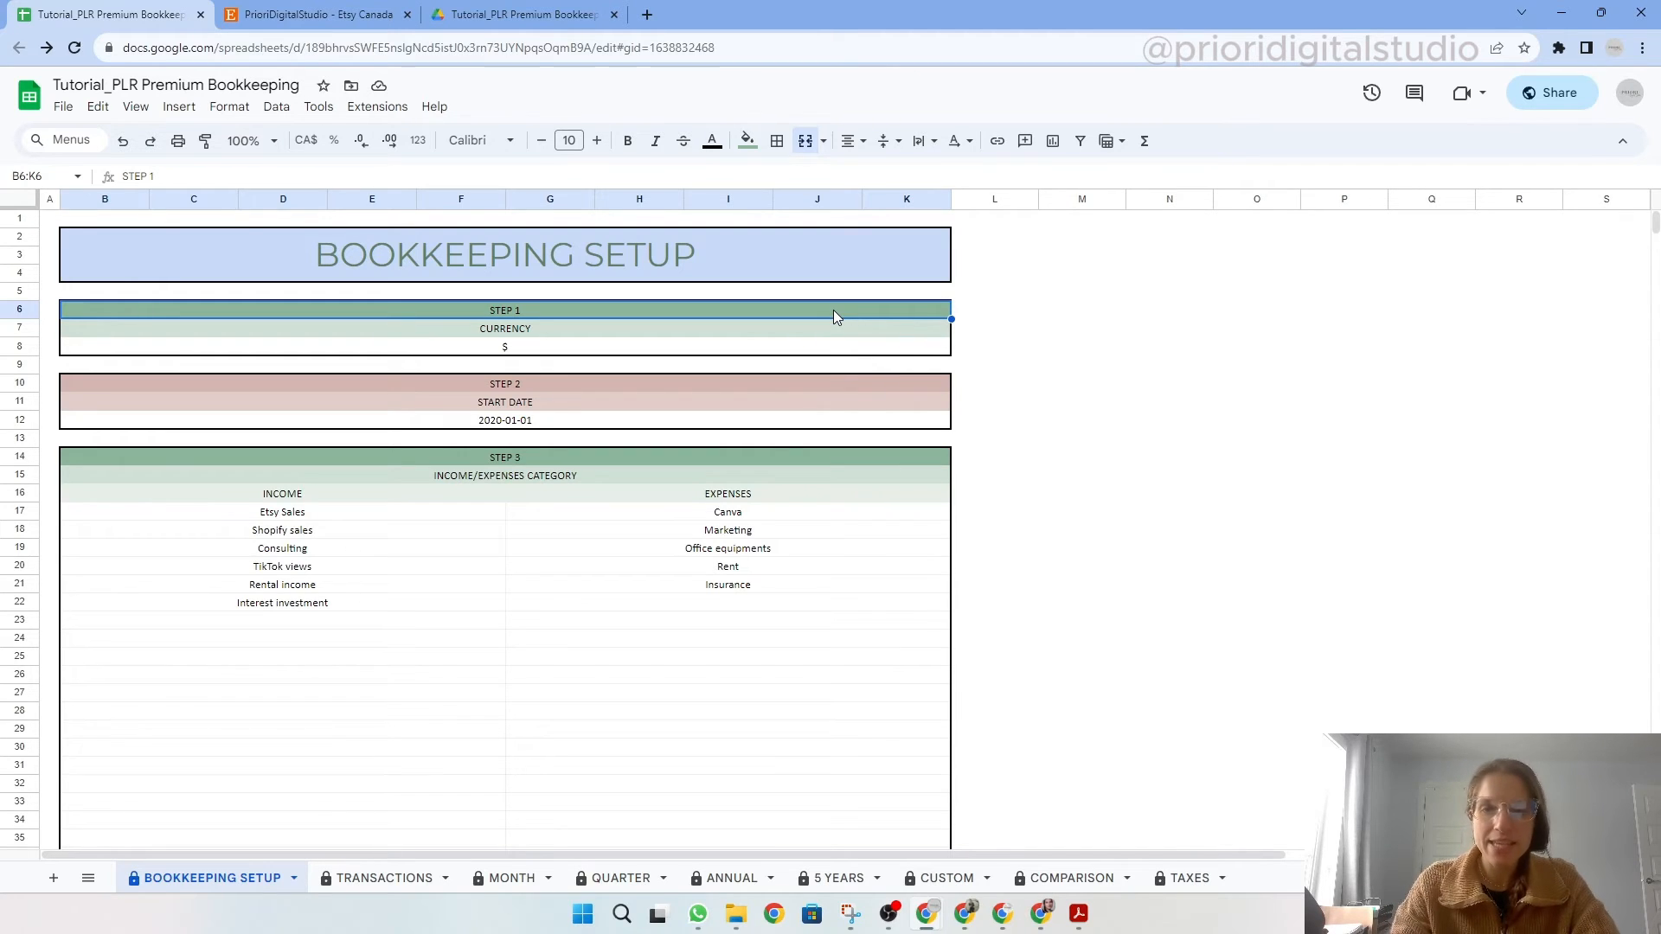
Step: Open Format > Theme and customize the current theme's Arial font and accent colours
click(228, 106)
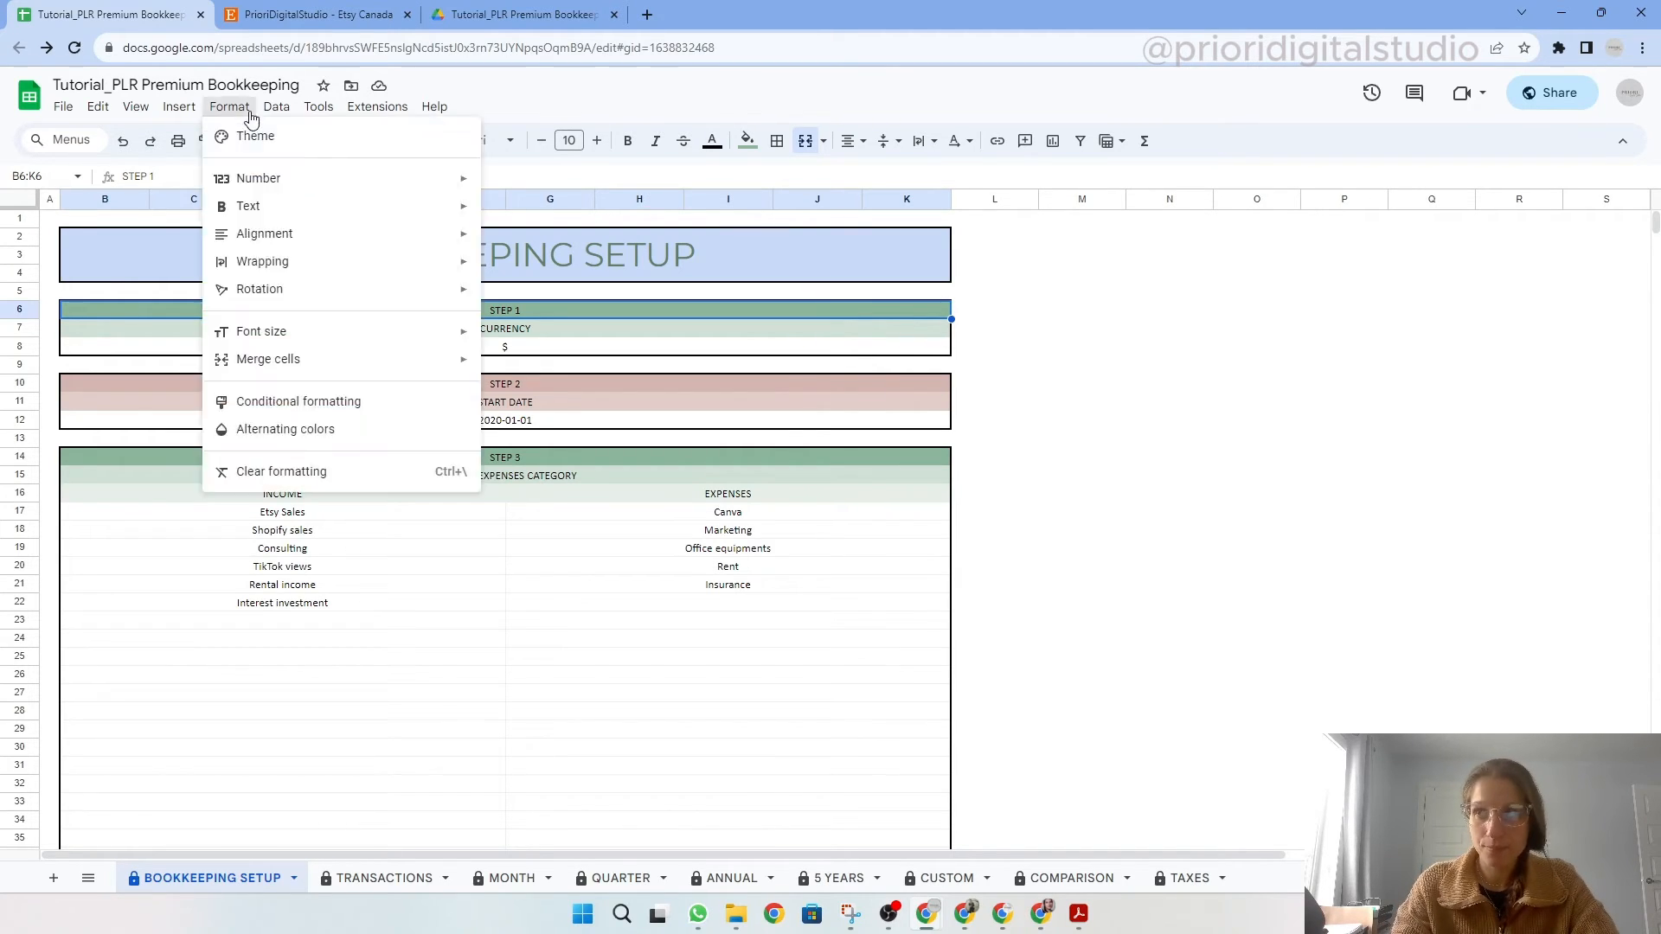
click(254, 136)
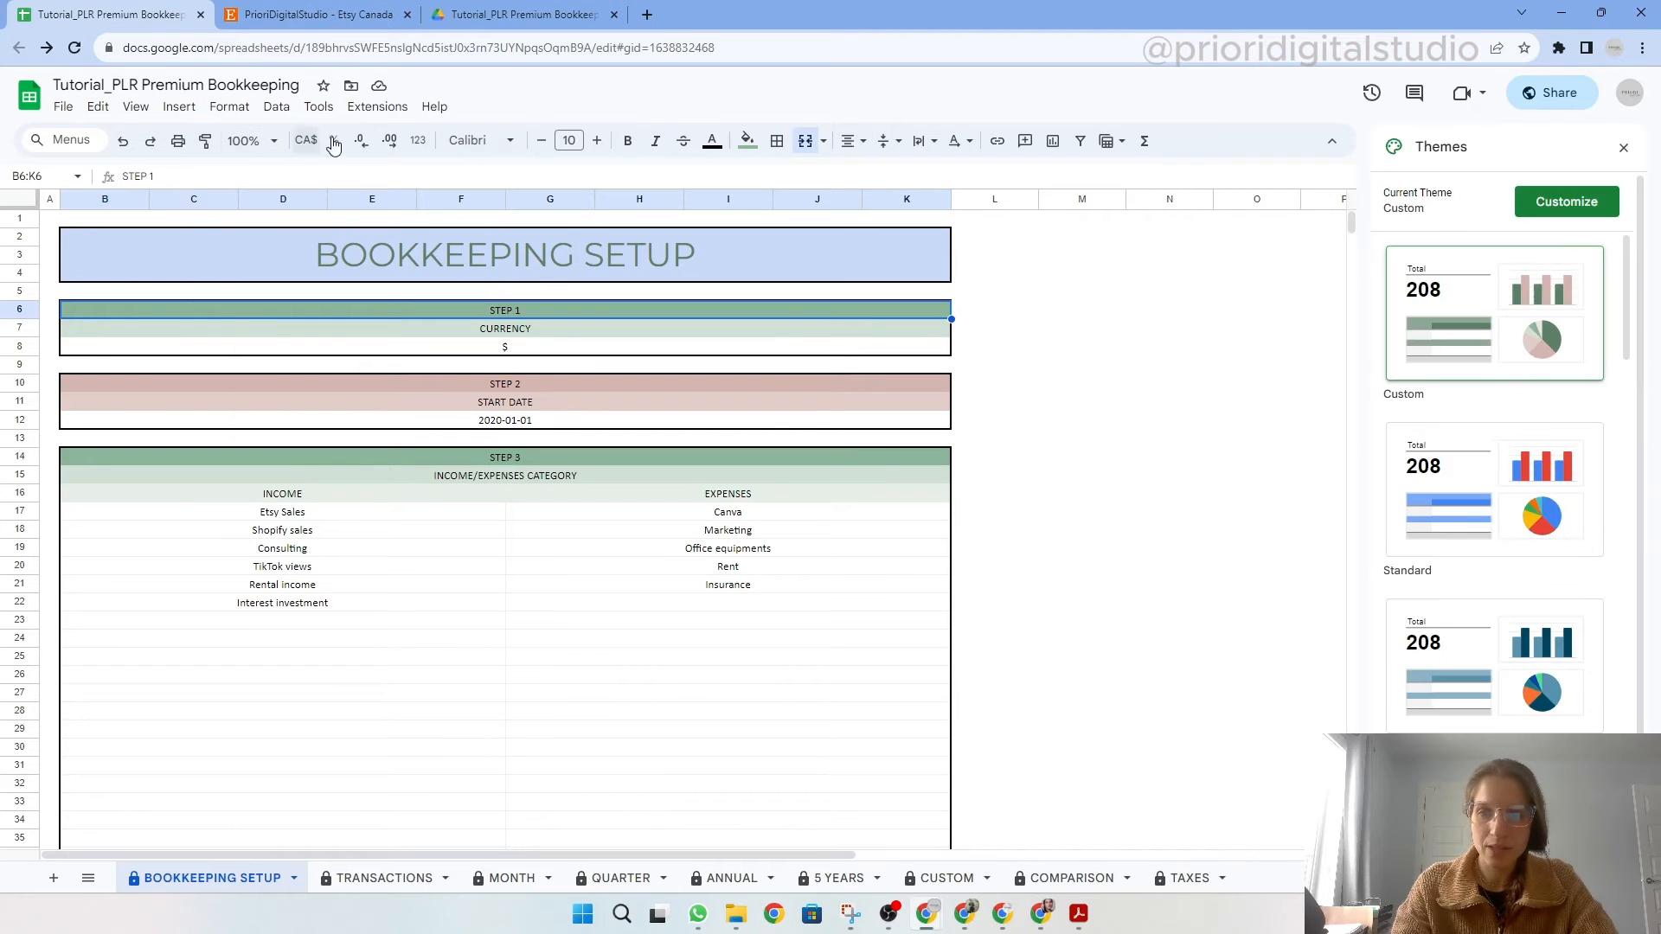
click(1567, 202)
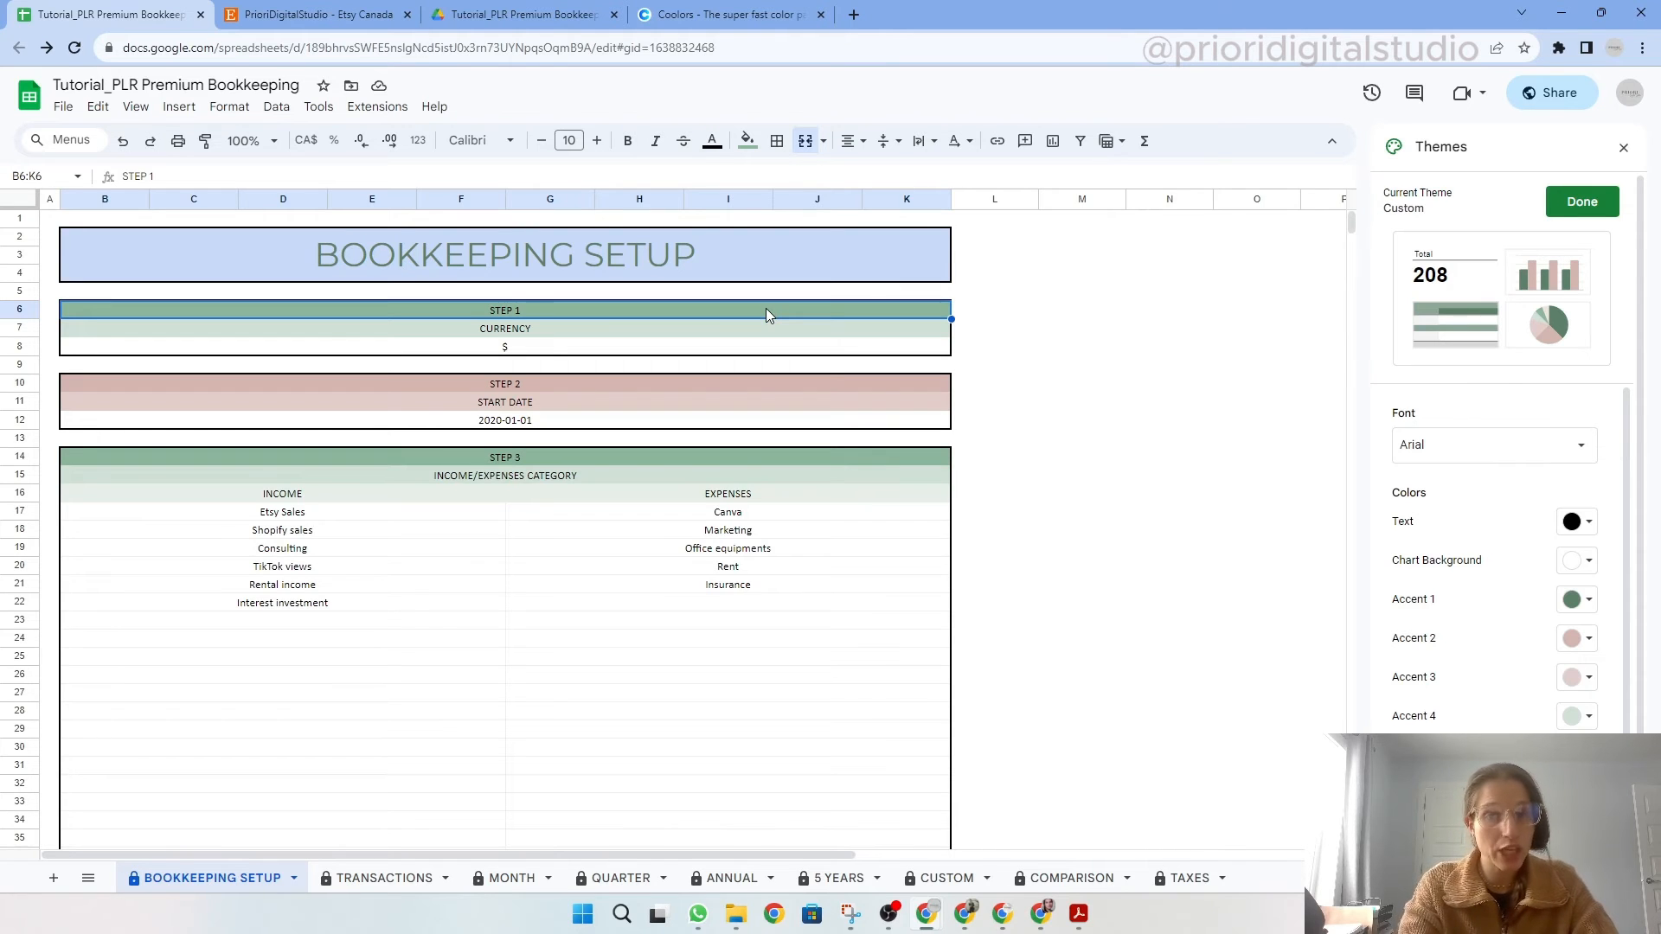
mouse_move(773, 100)
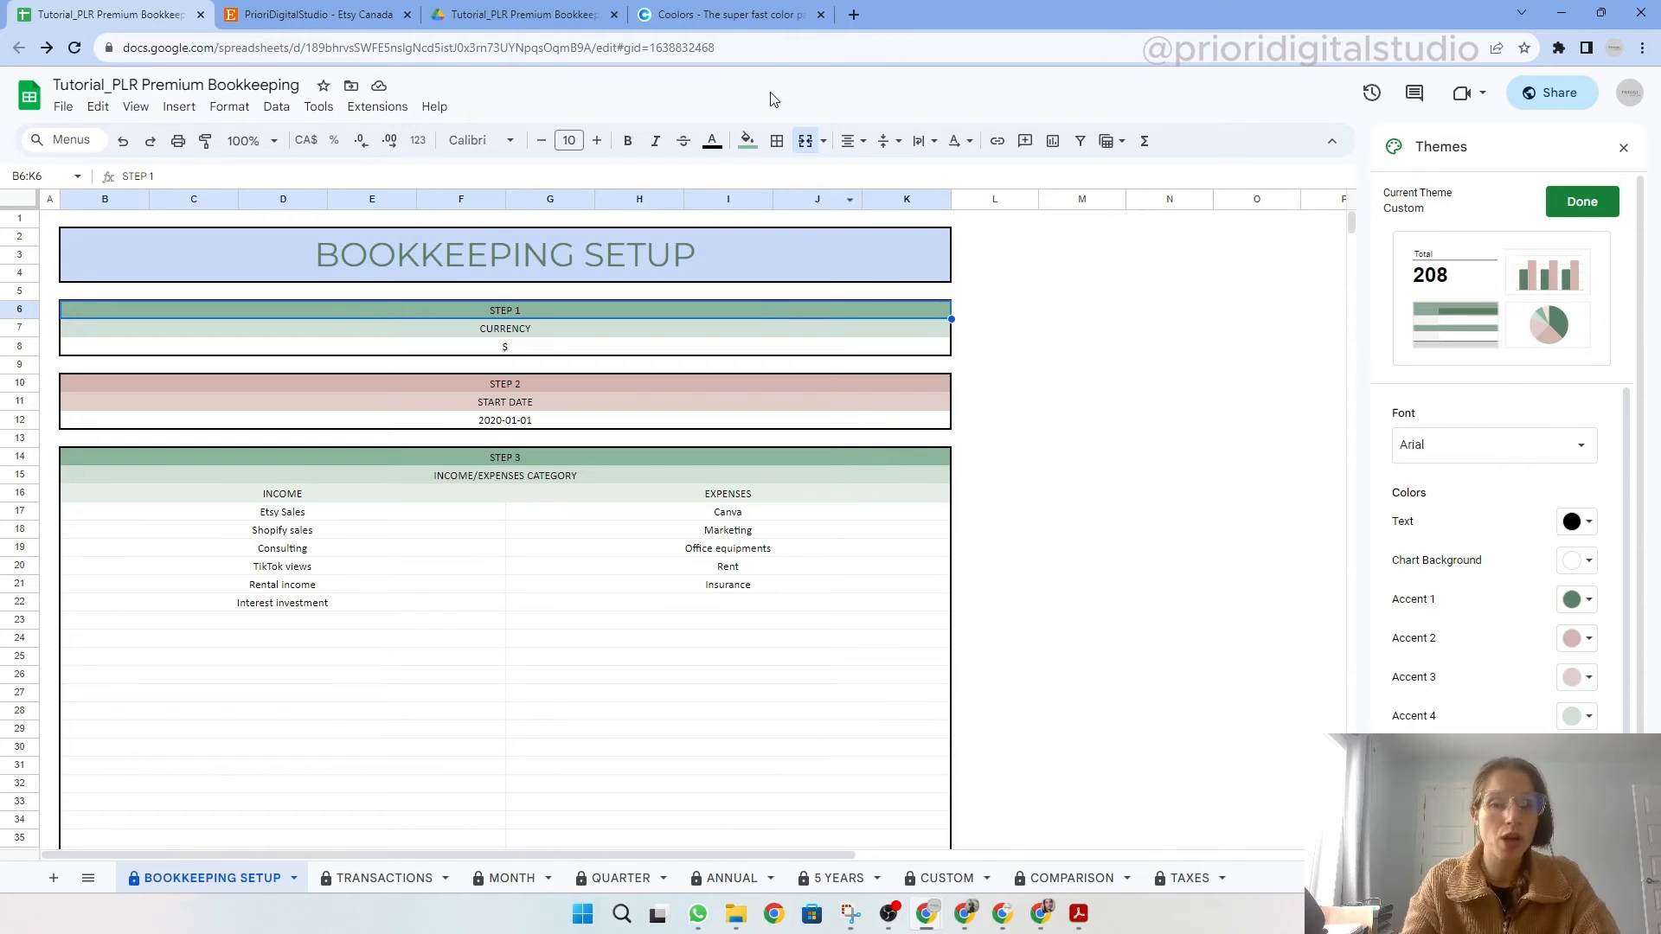
Step: View the Coolors palette site, then return to the Google Sheets tab
click(728, 14)
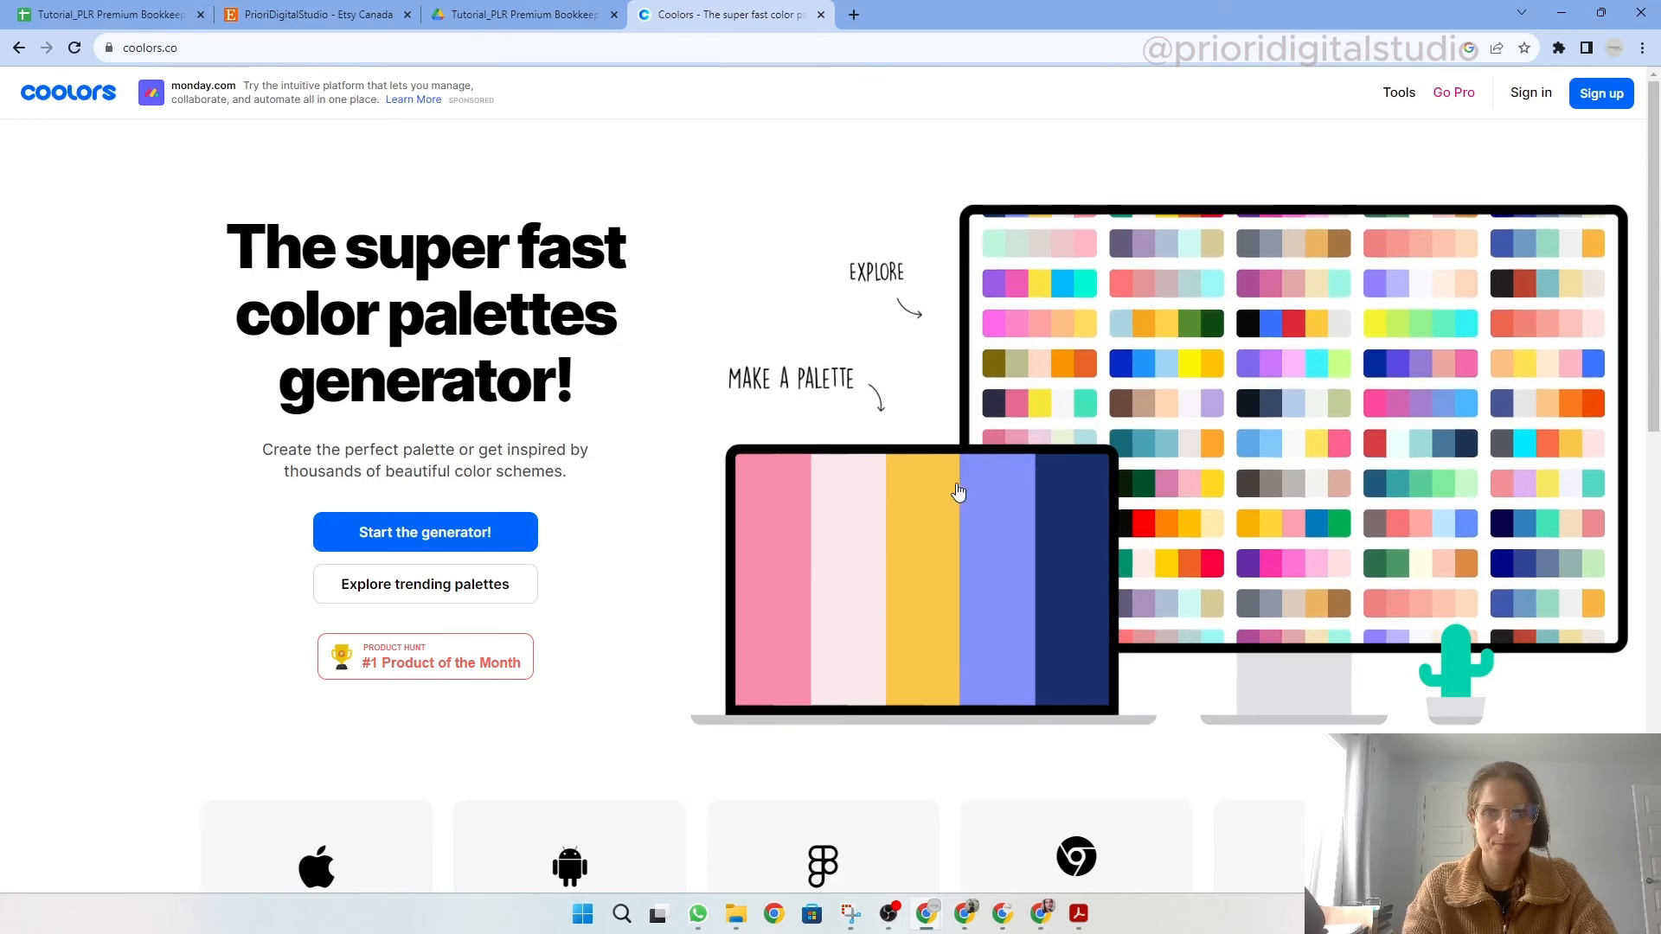
click(106, 14)
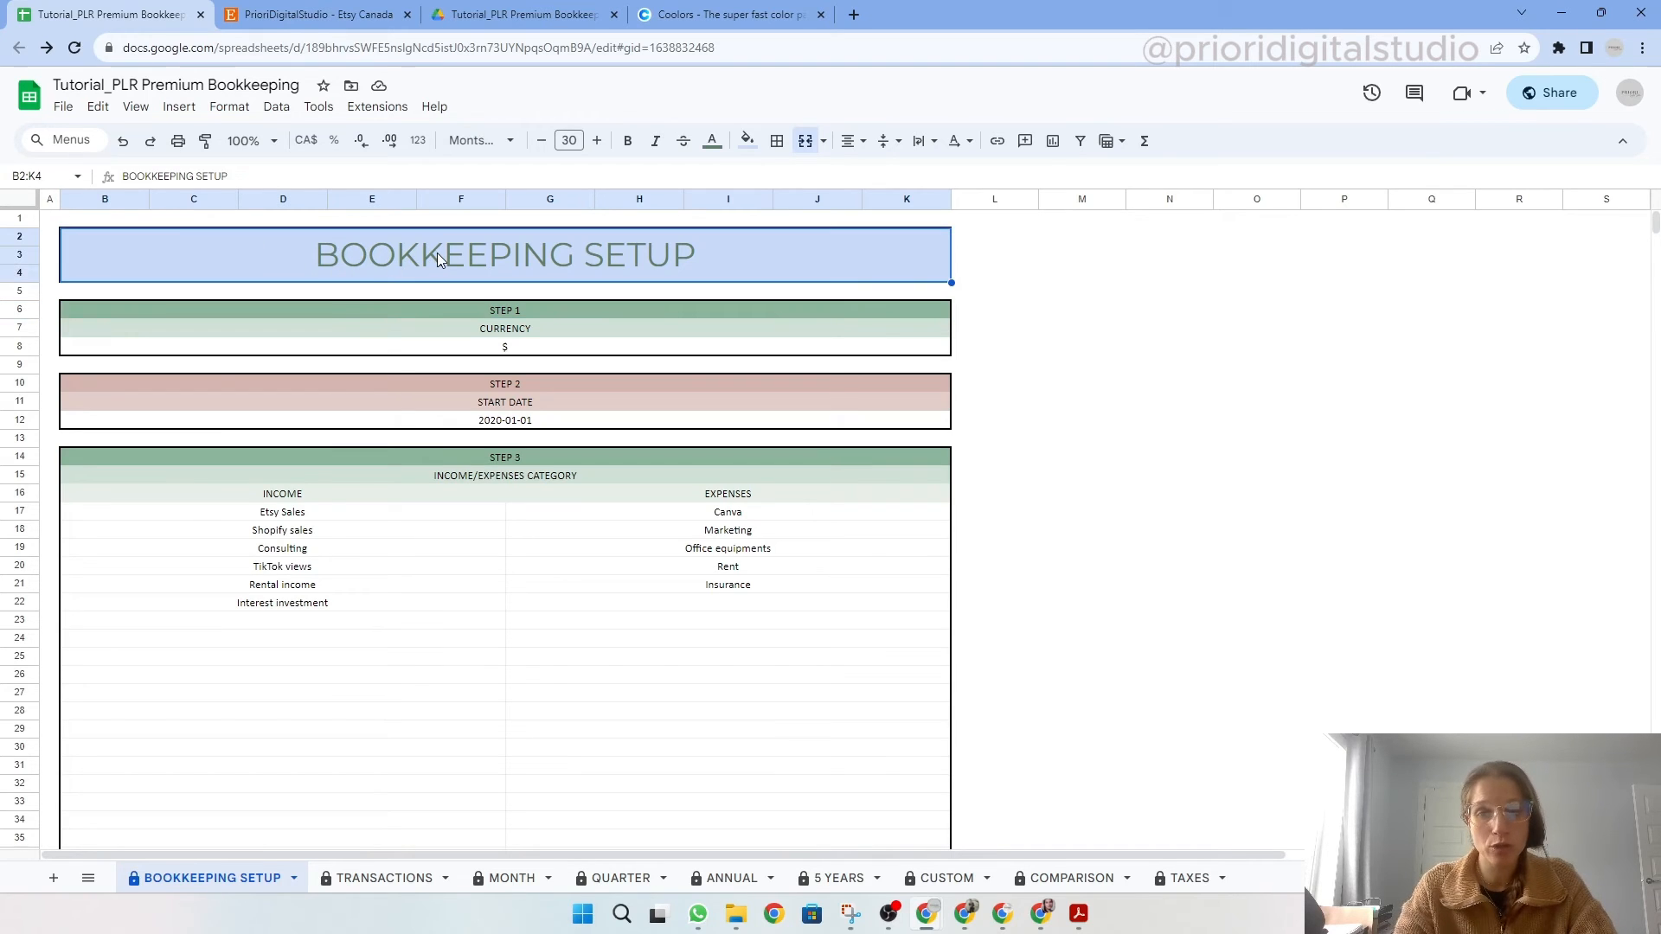
mouse_move(480, 141)
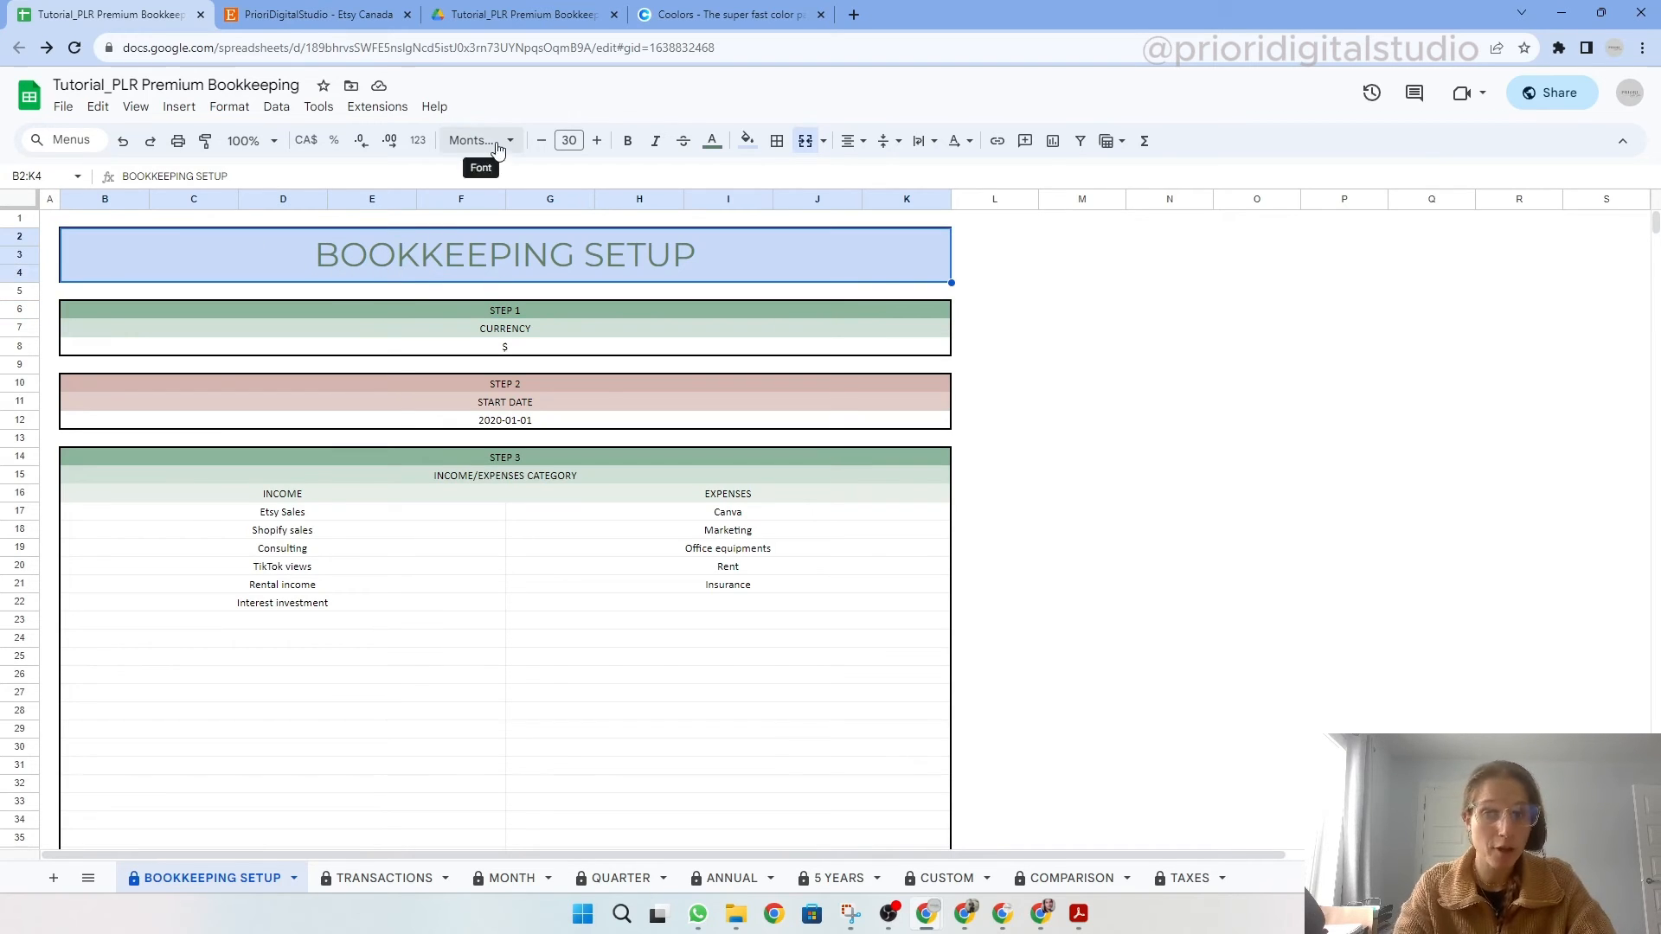
click(477, 138)
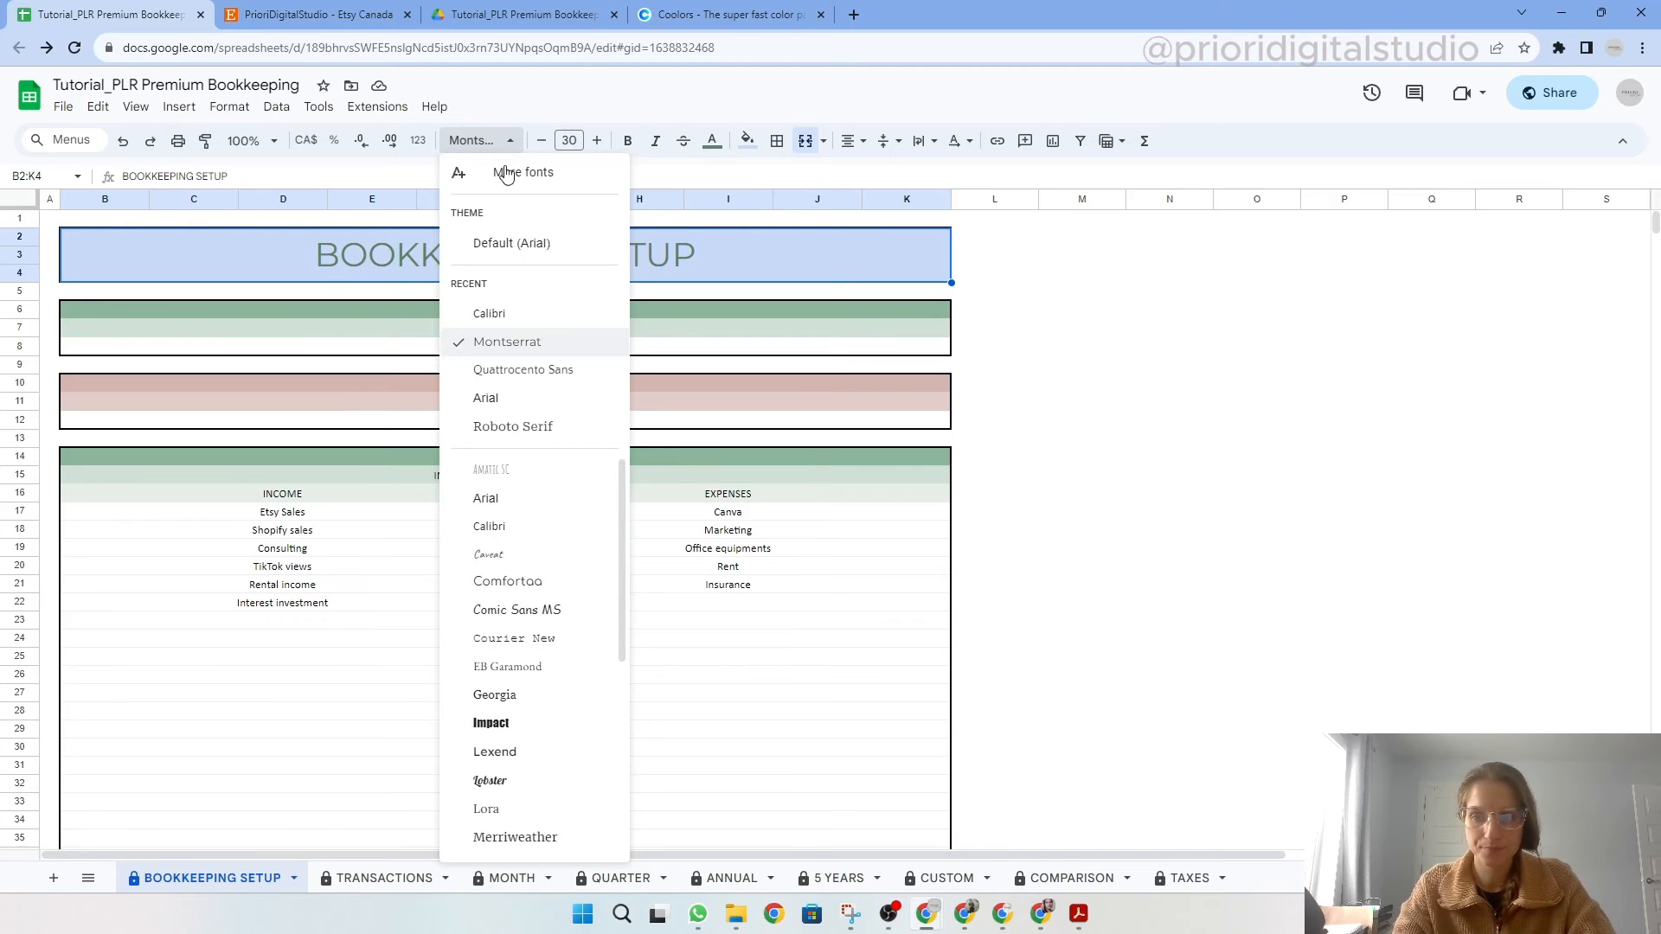
scroll(down, 3)
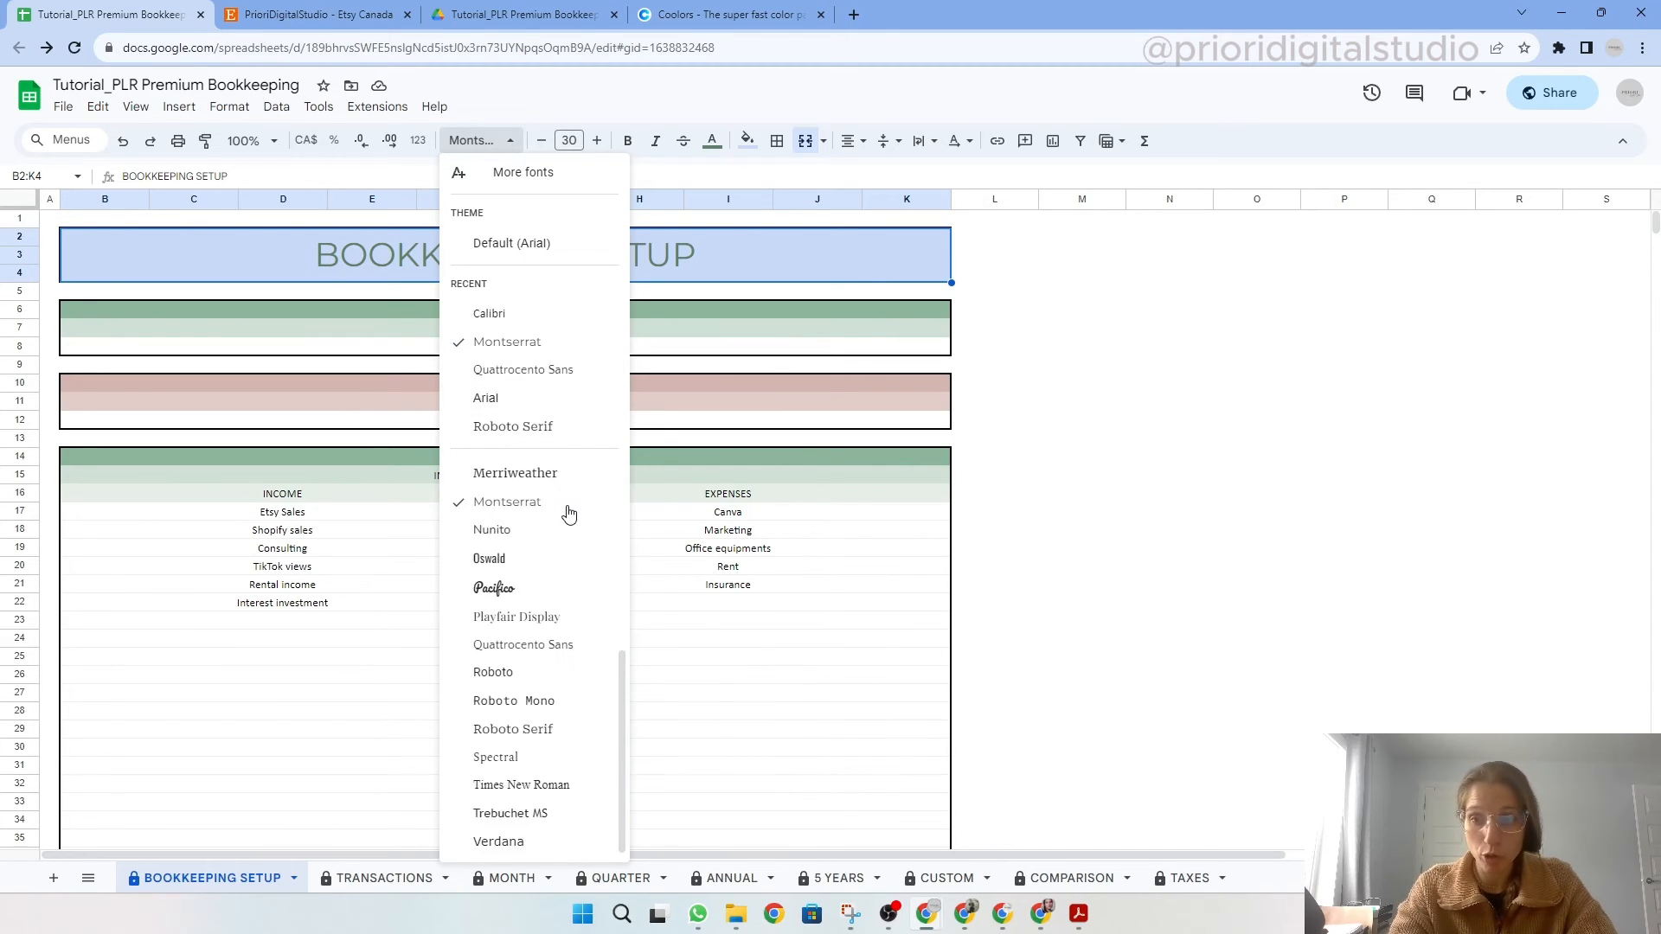
scroll(up, 3)
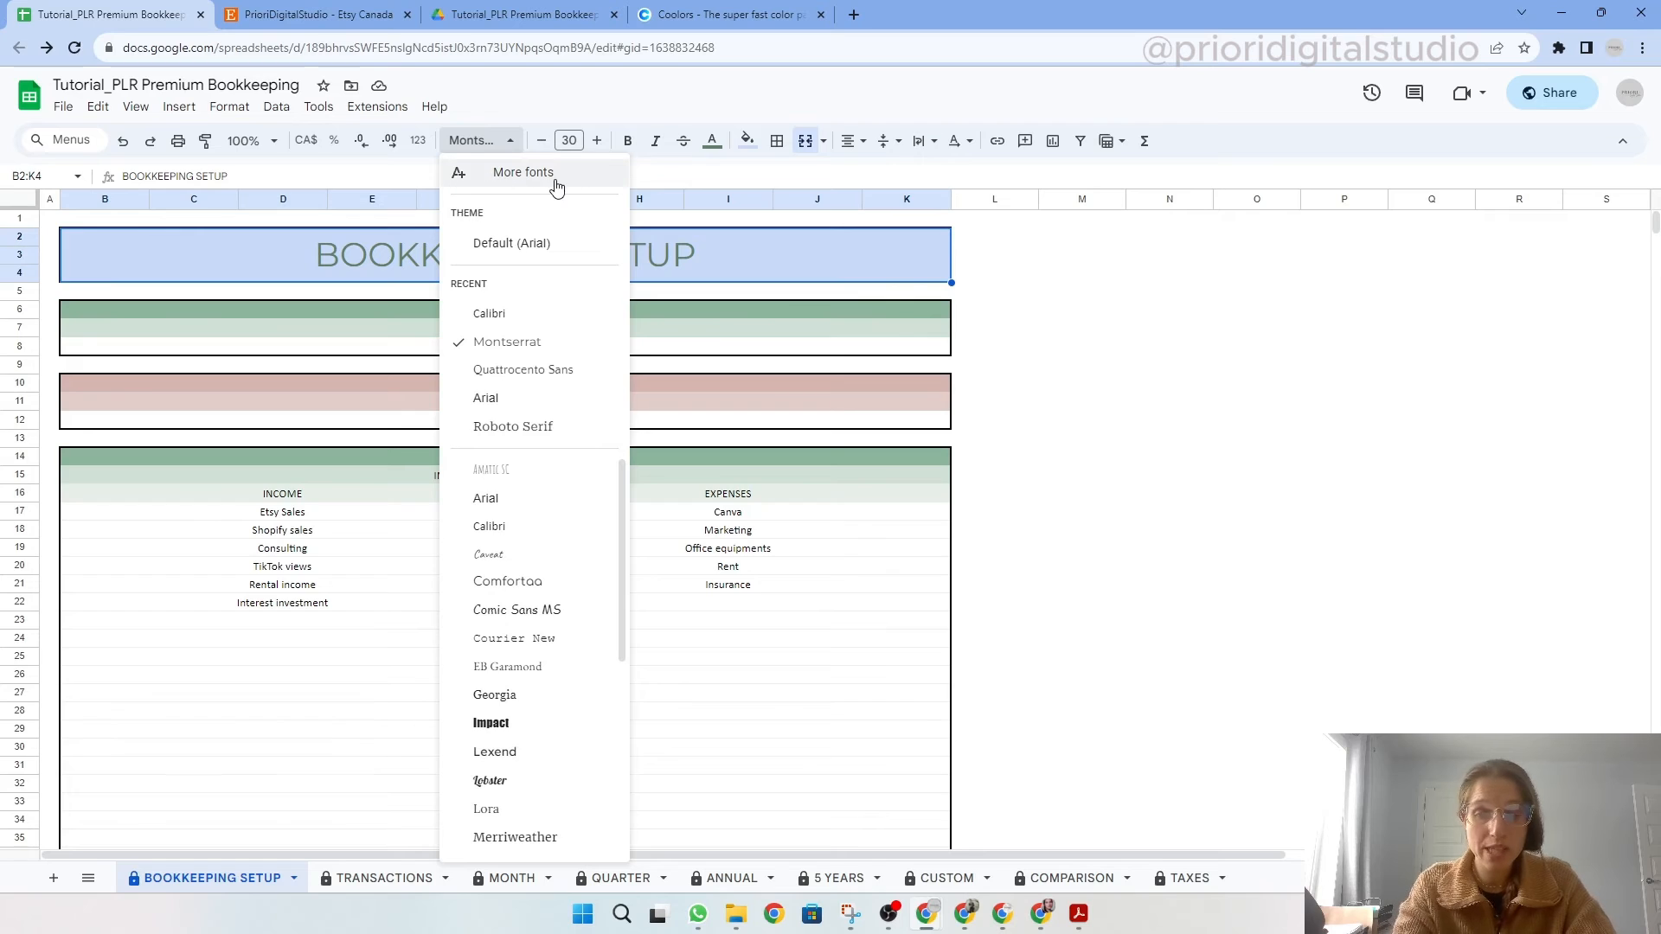
click(523, 171)
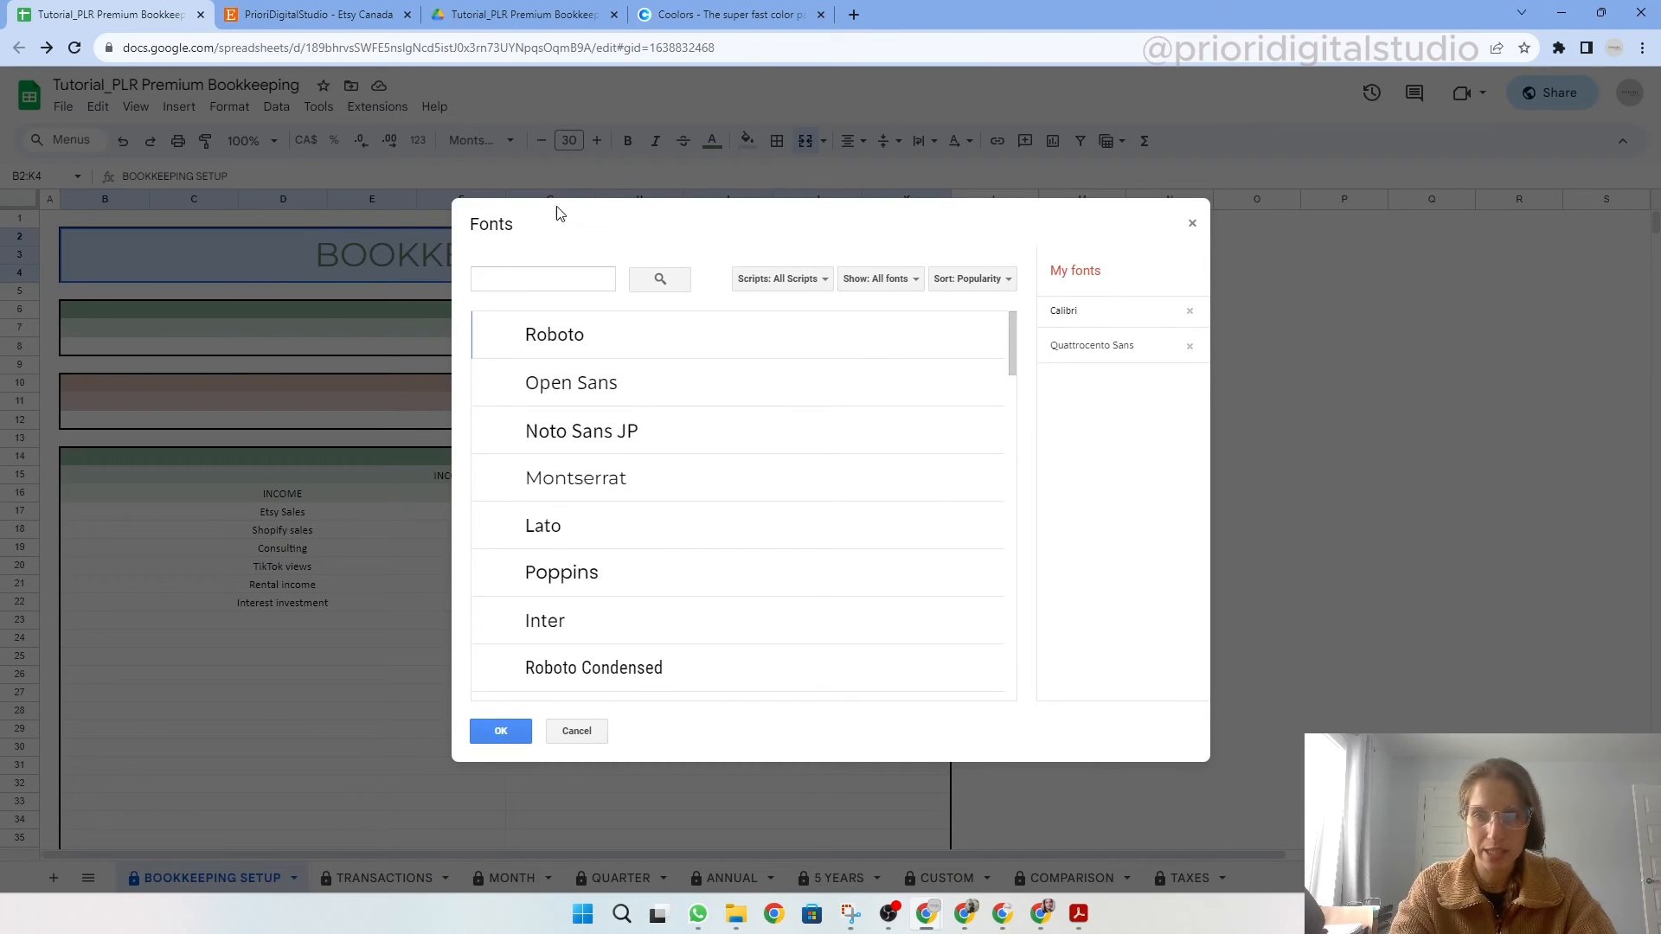
click(543, 278)
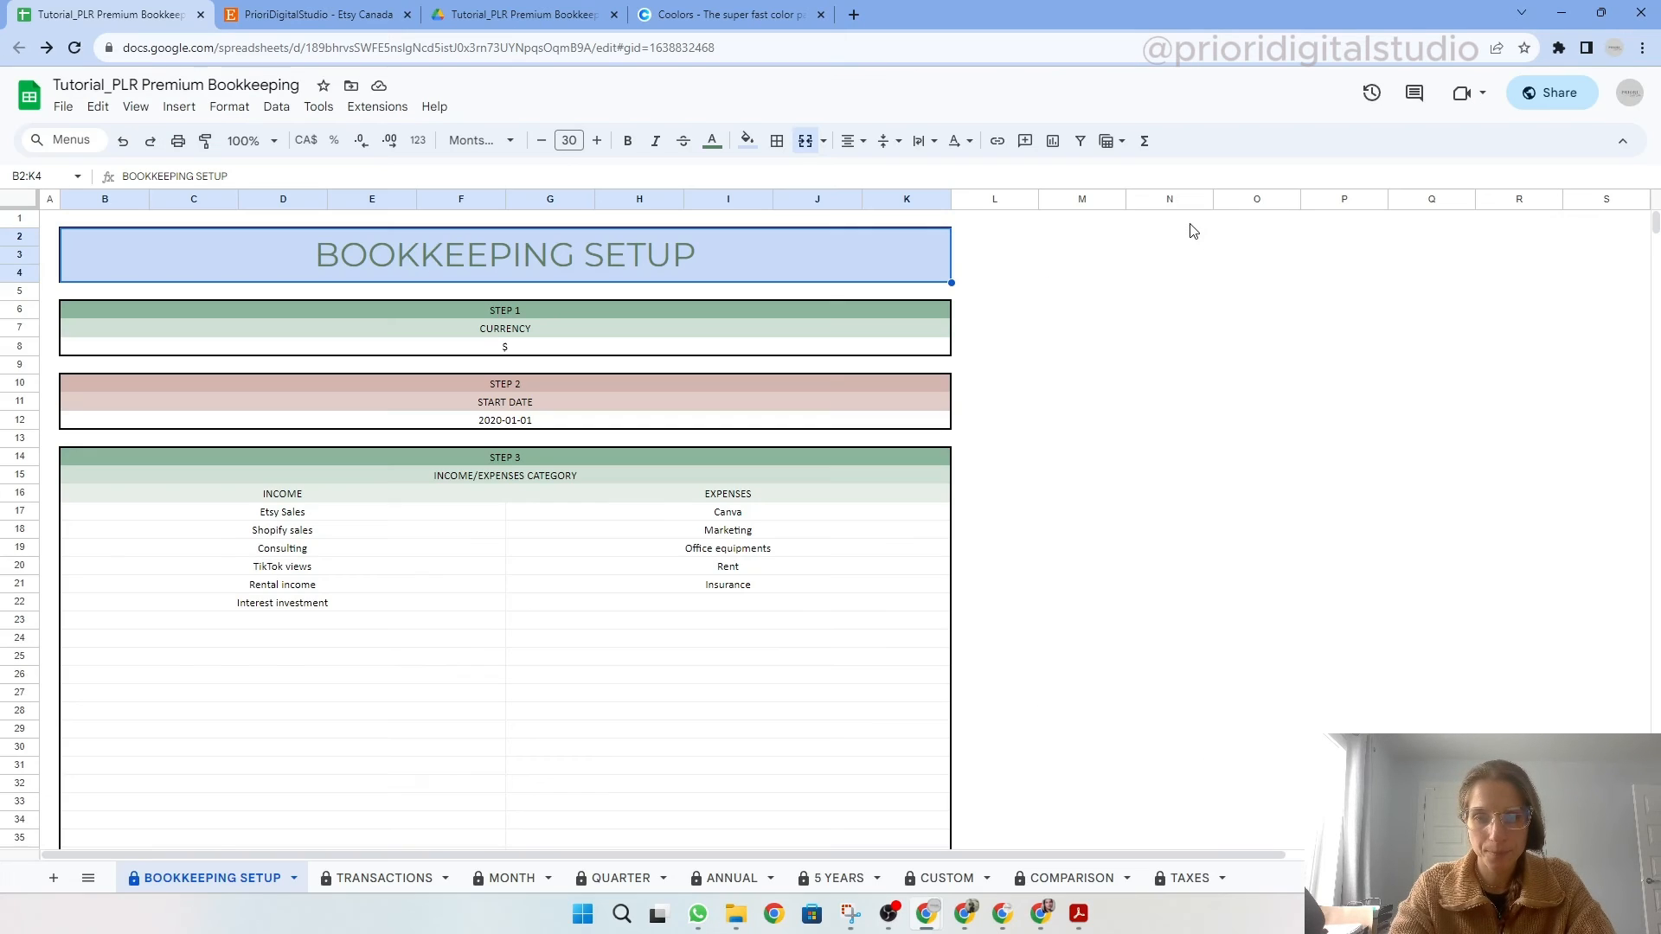
mouse_move(397, 265)
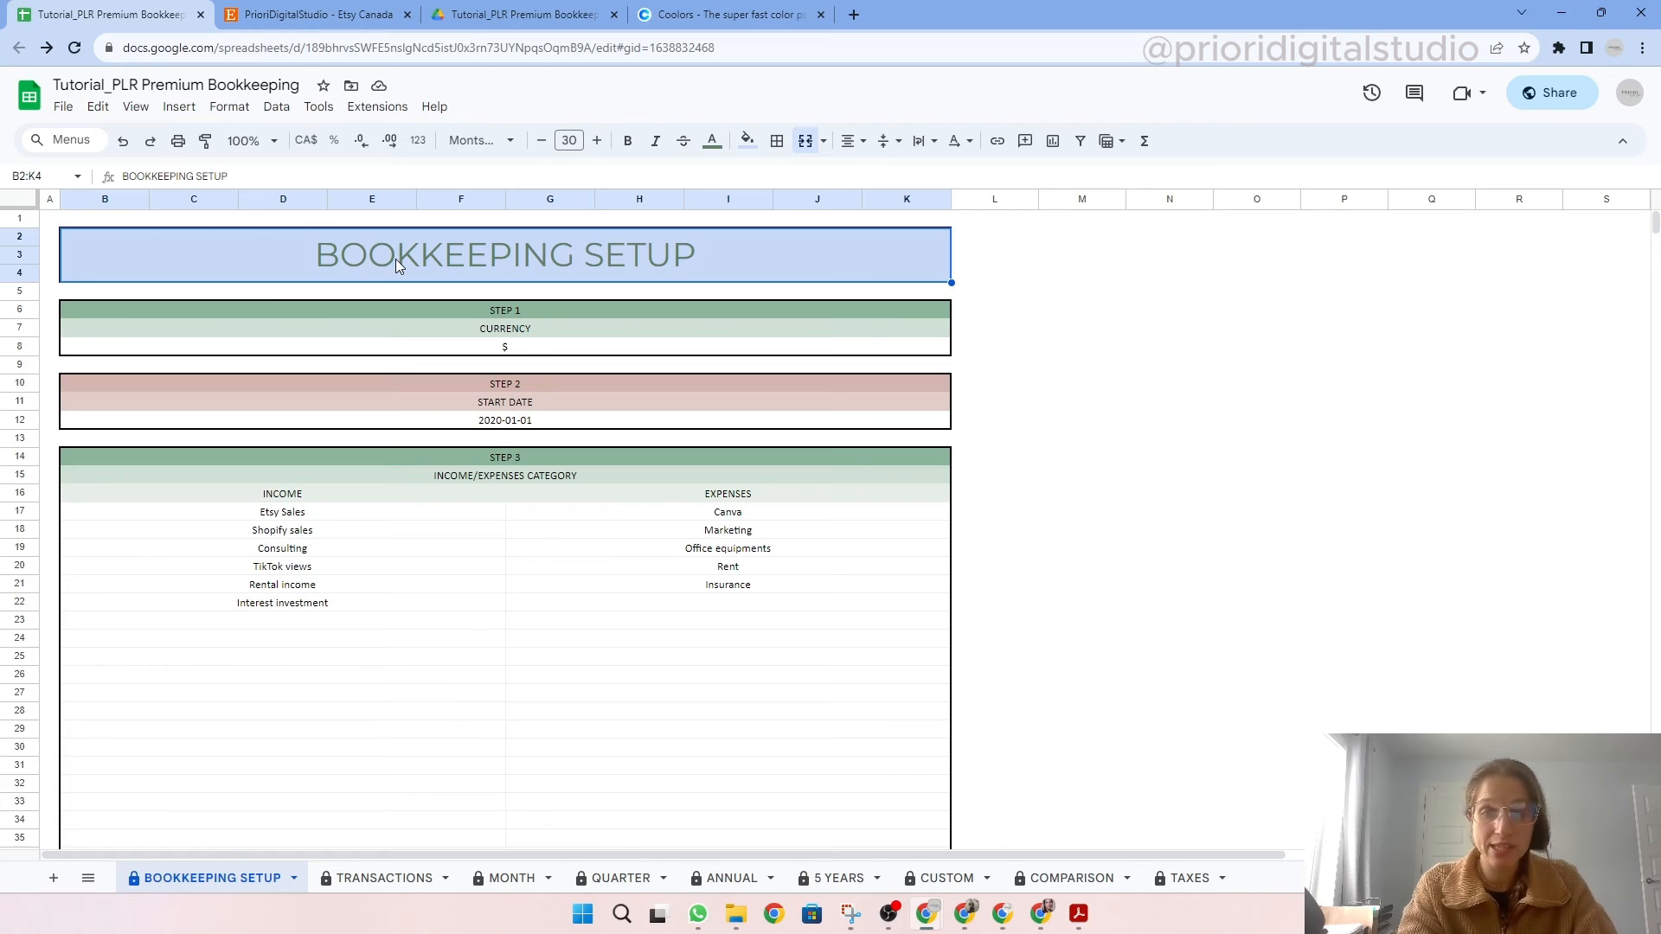
mouse_move(402, 289)
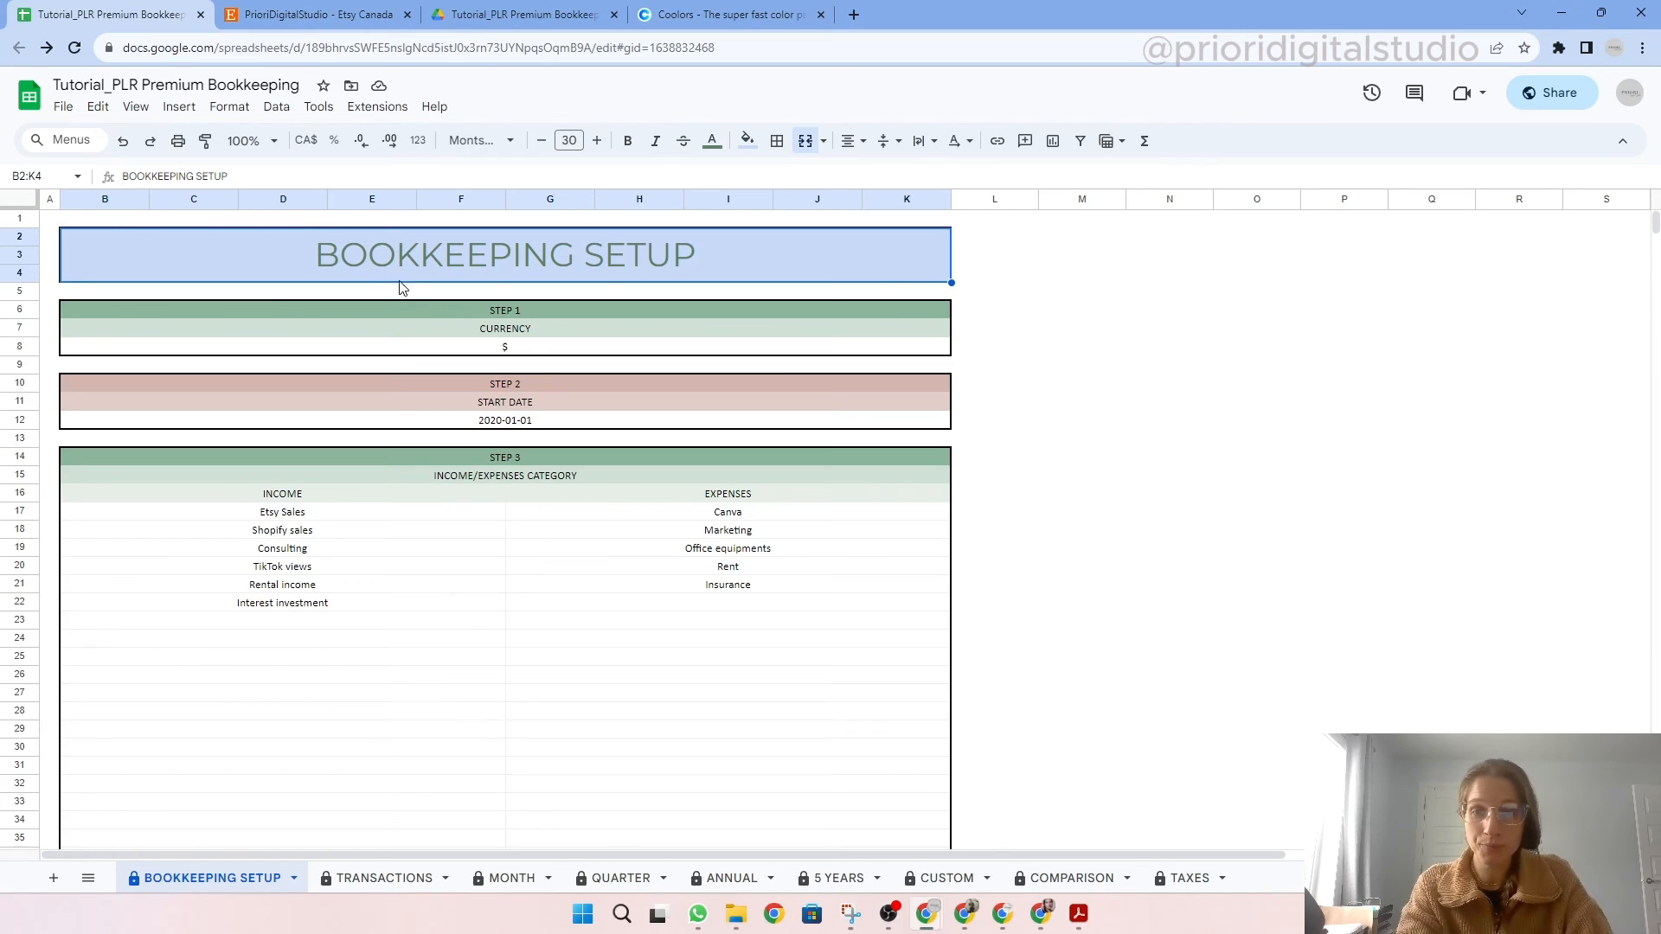
click(505, 383)
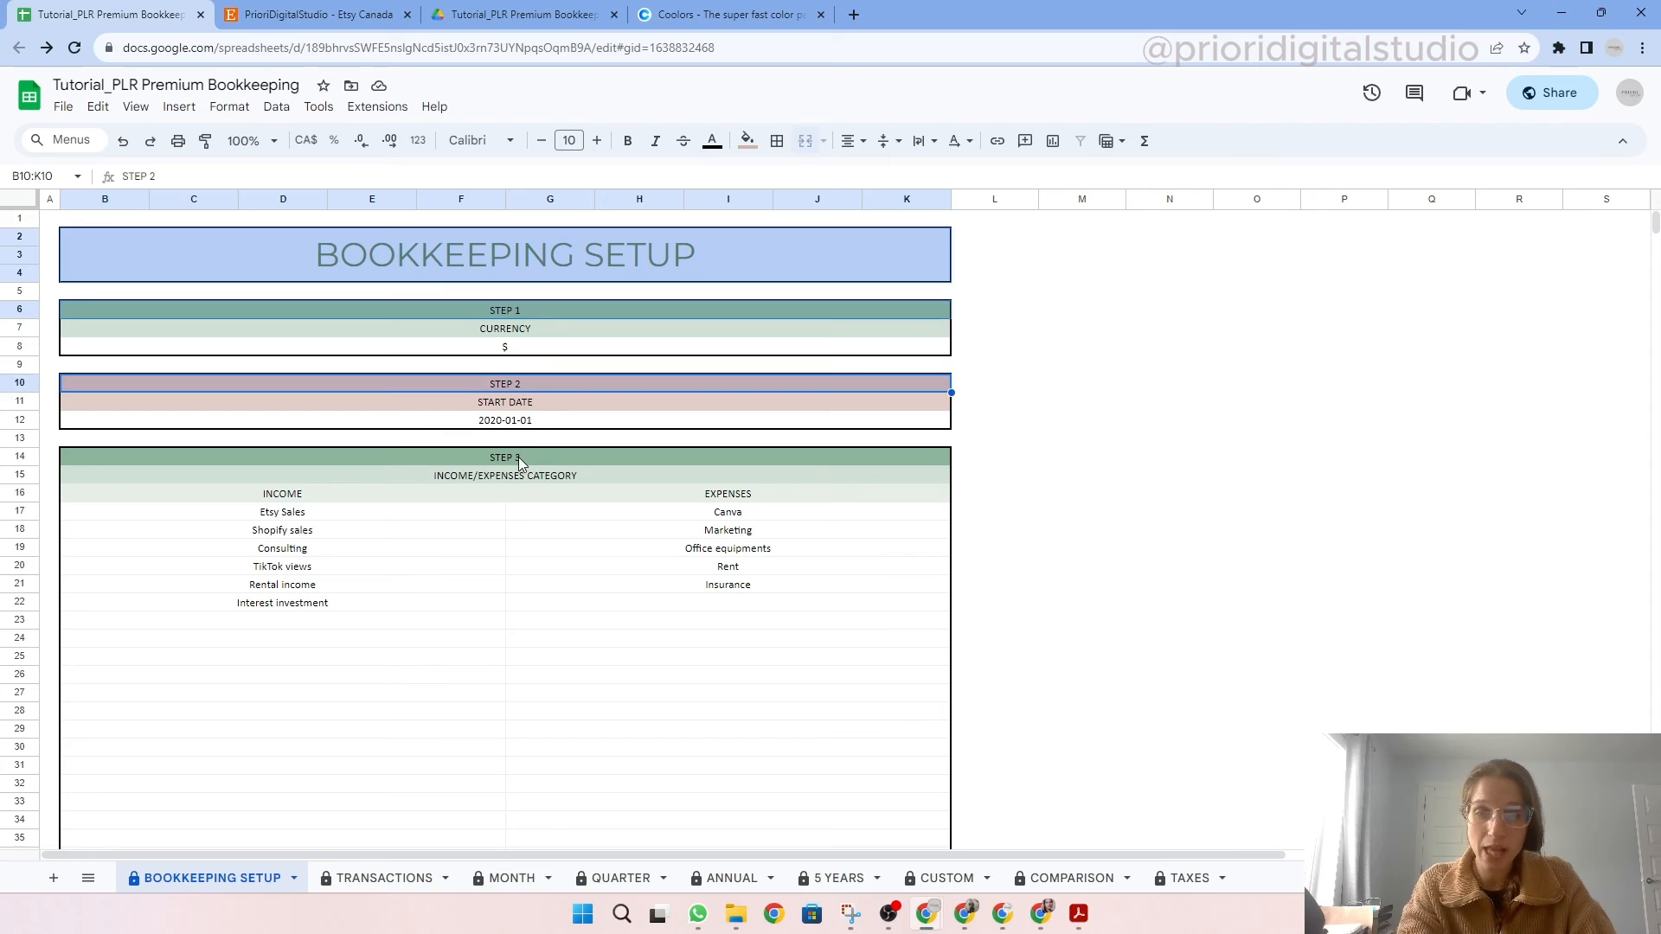
click(728, 492)
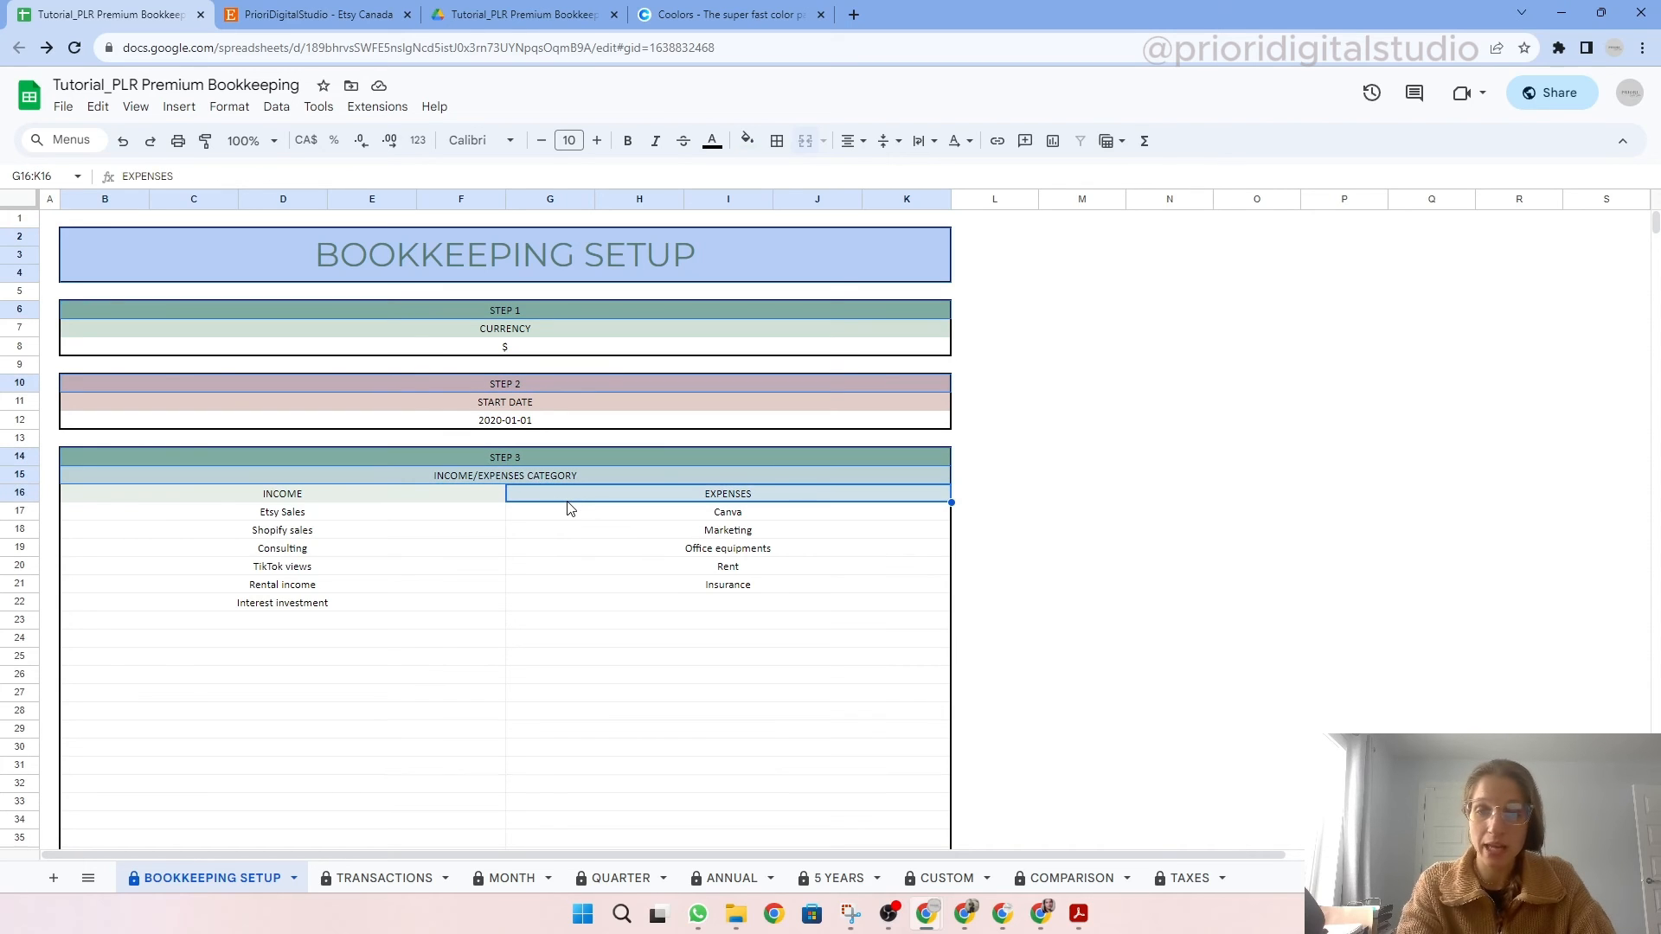
click(746, 140)
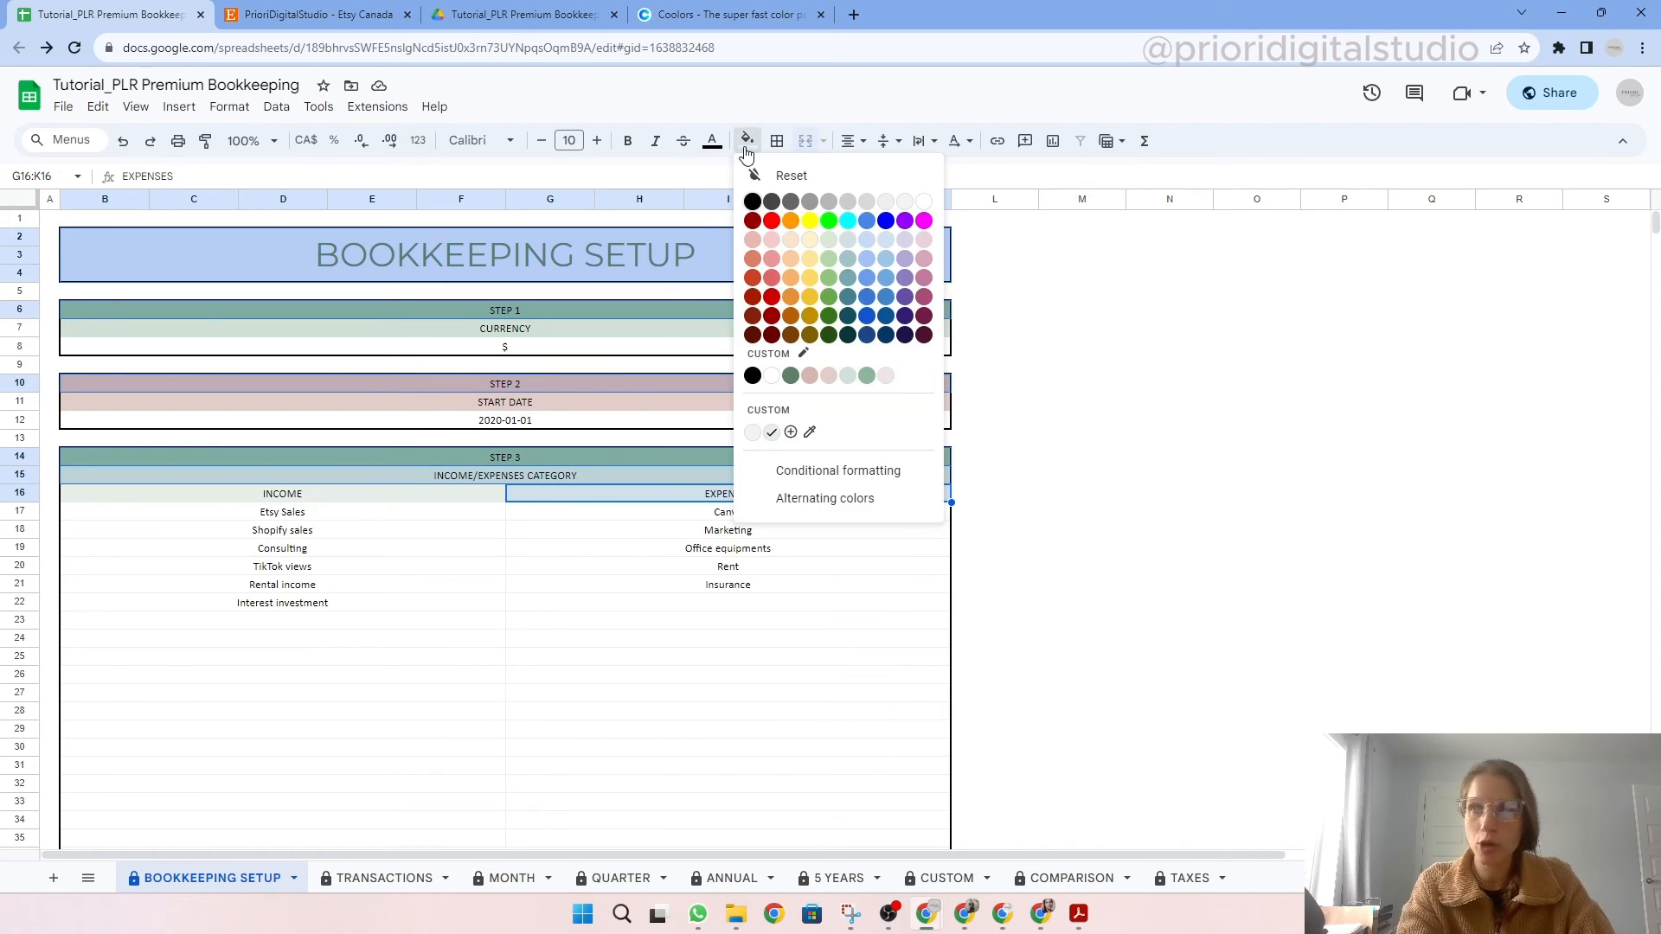
mouse_move(866, 239)
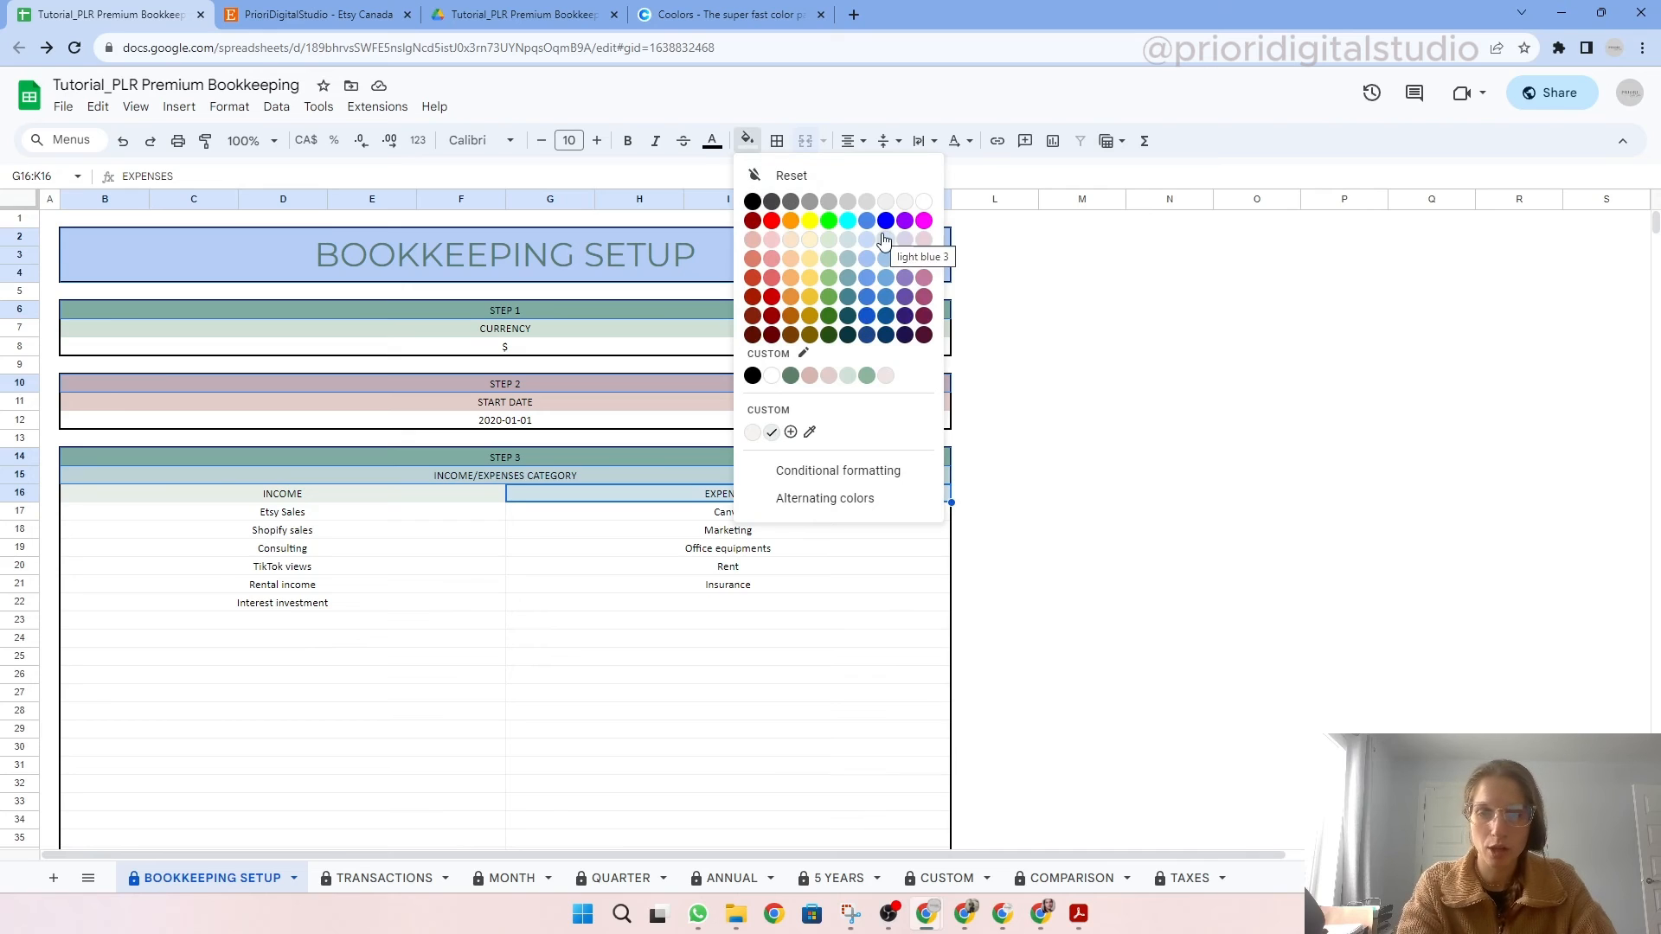
click(505, 254)
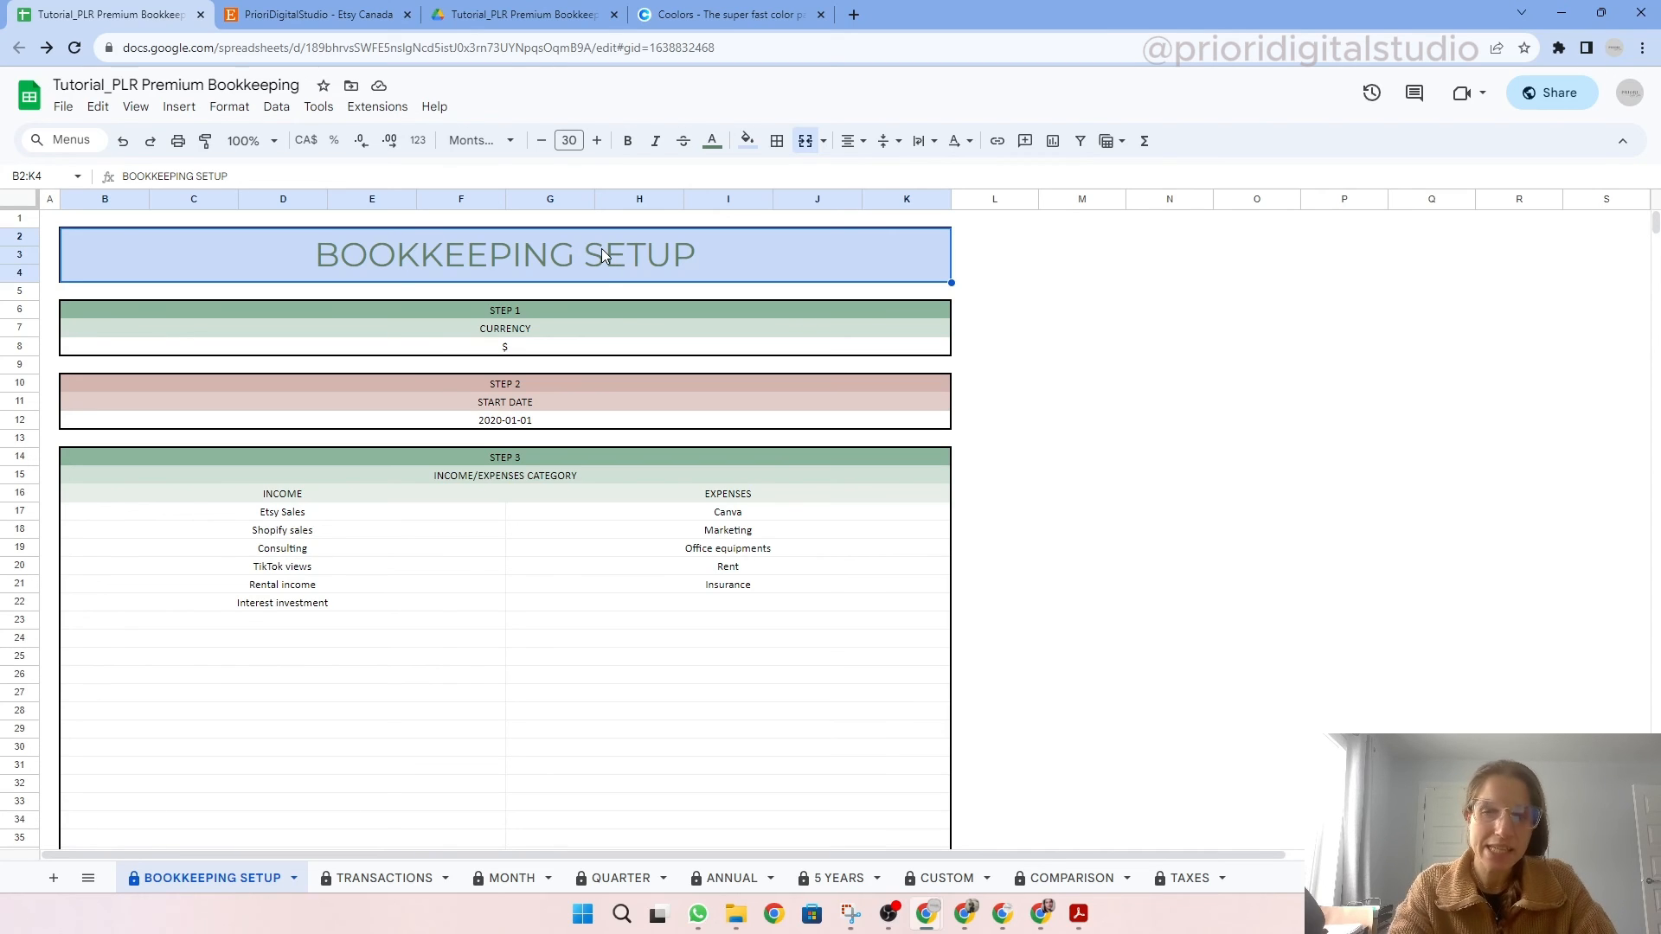
mouse_move(514, 686)
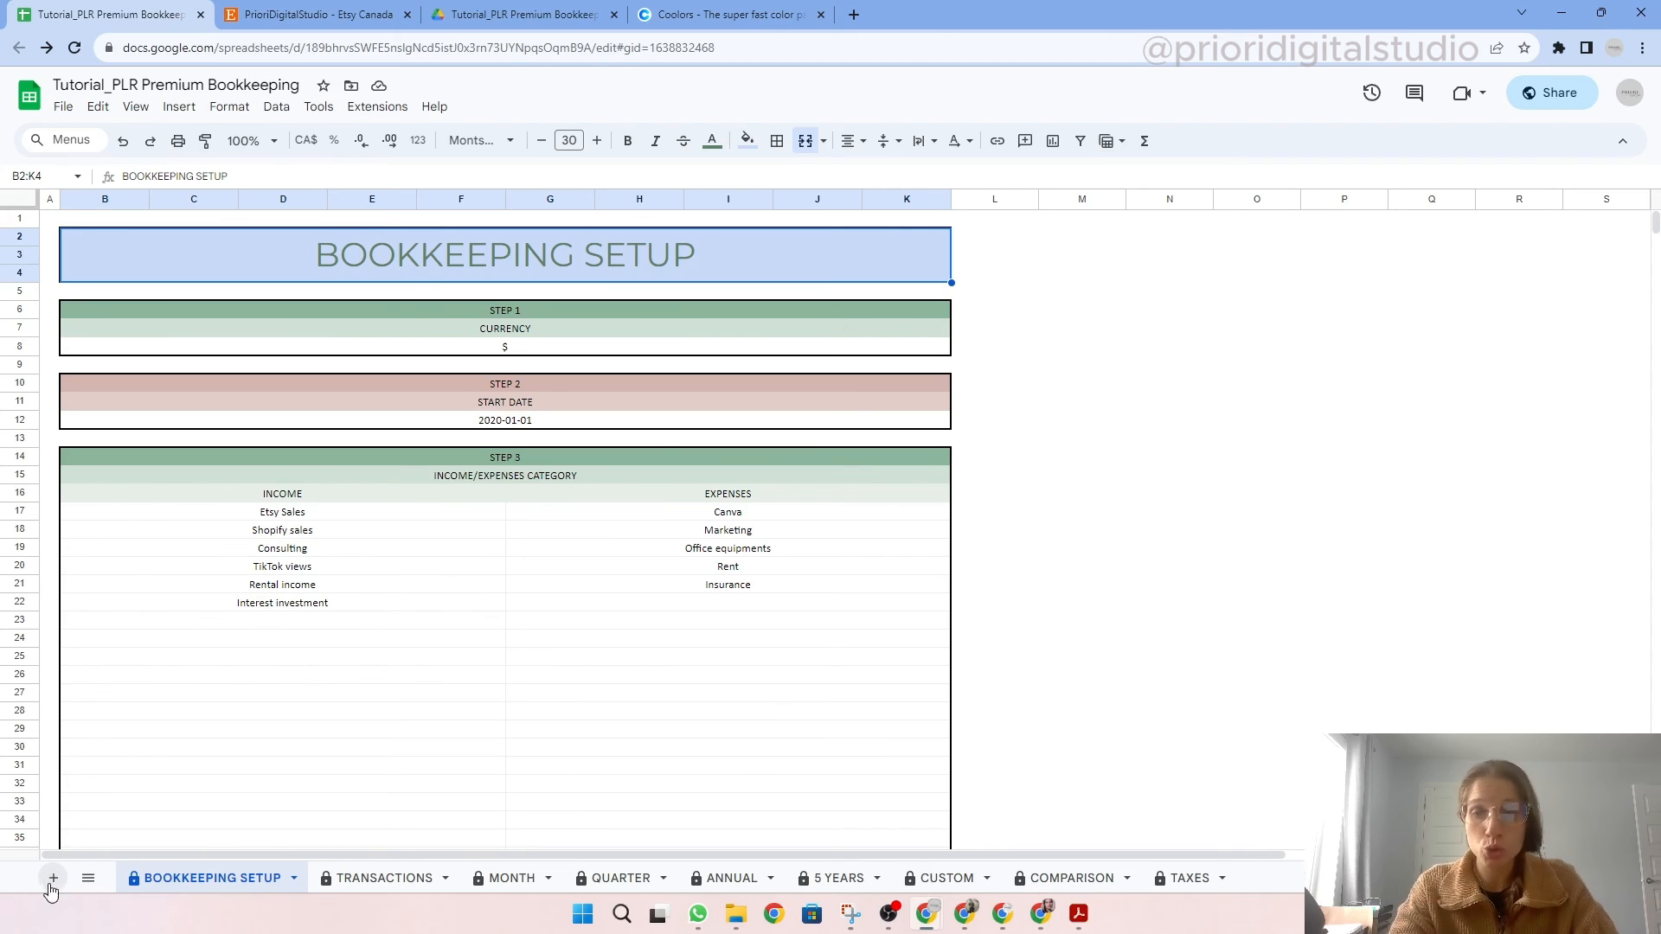
mouse_move(52, 877)
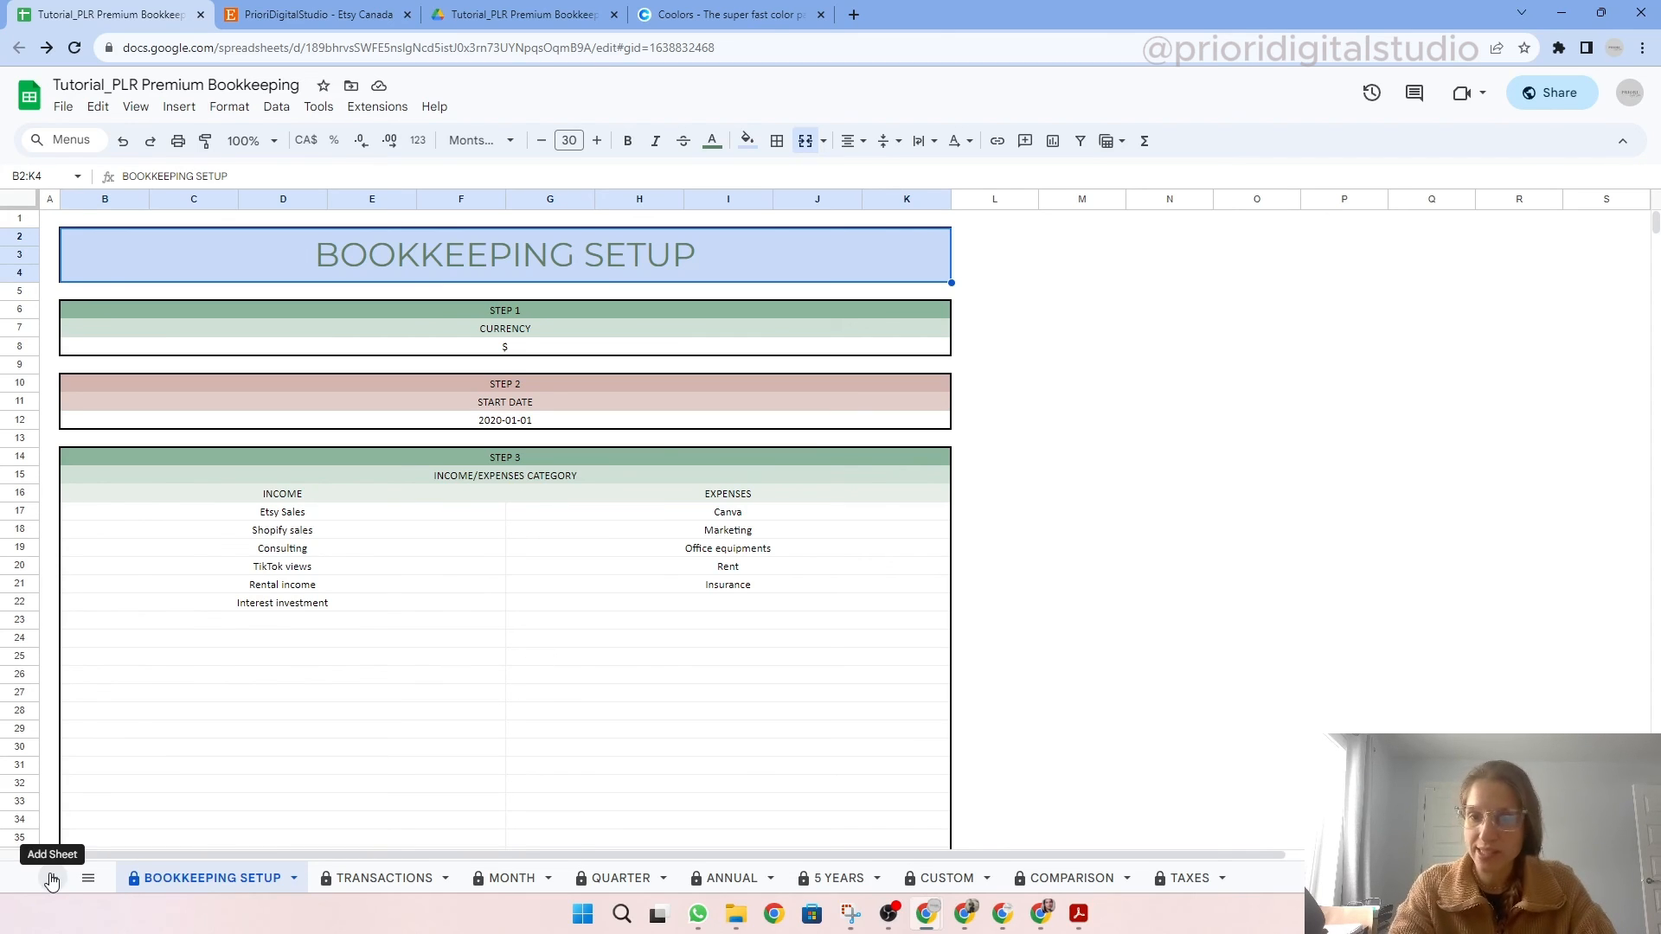
Step: Add a blank sheet named NEW TAB, then switch to the Etsy shop page
click(51, 883)
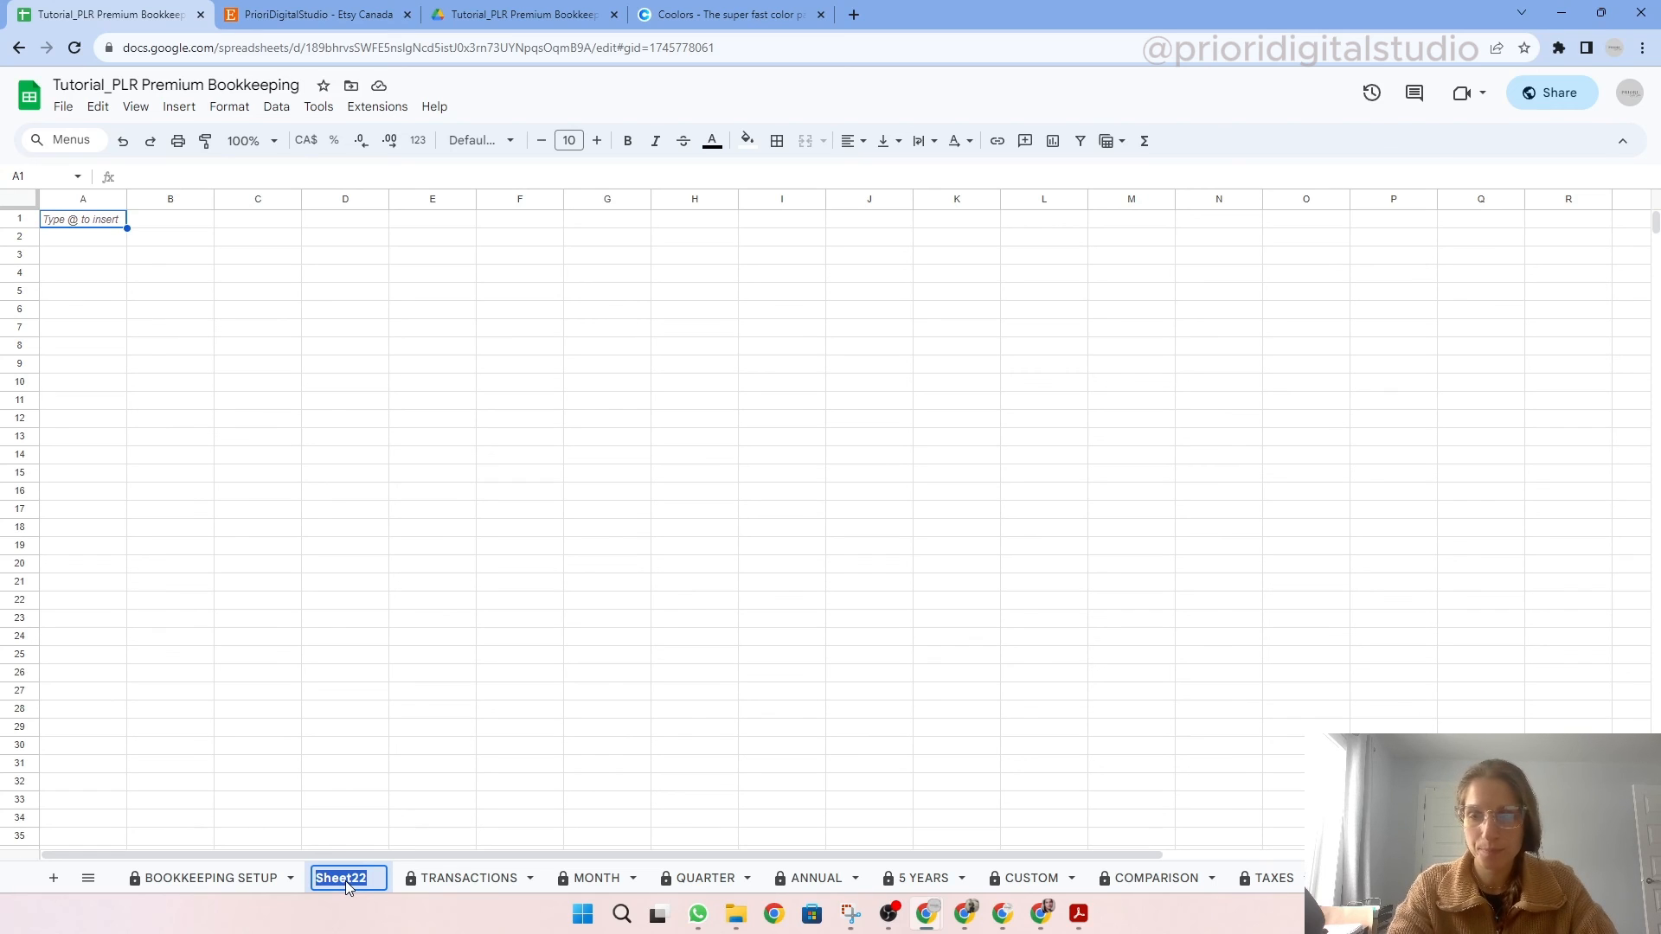
text(NEW TAB)
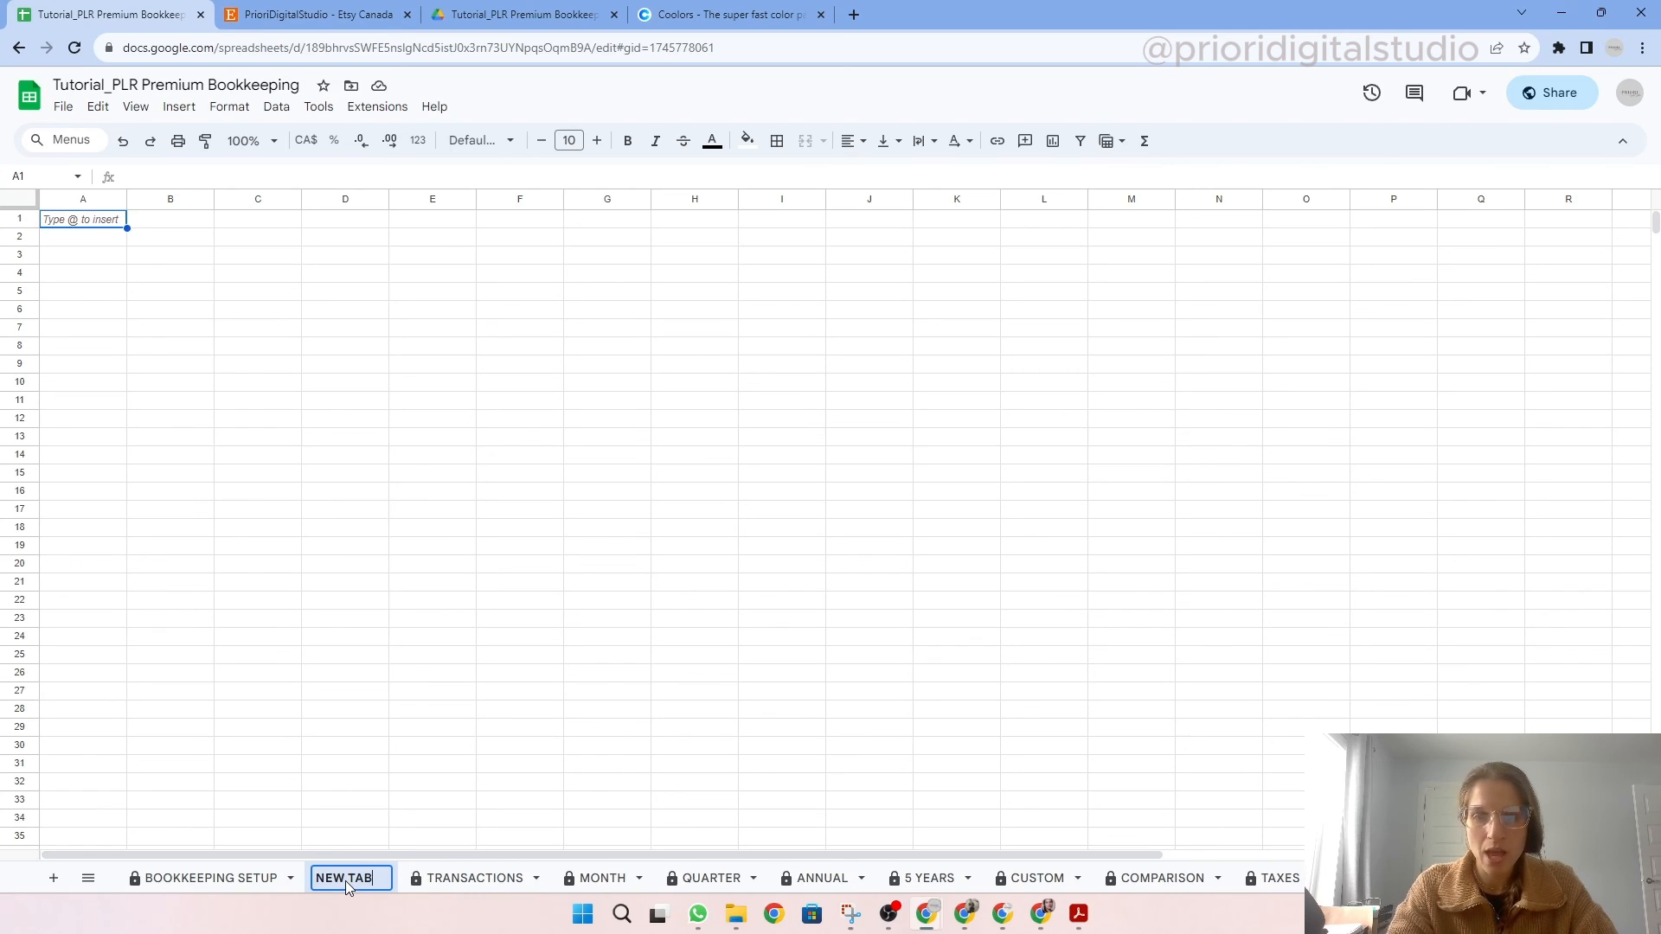
mouse_move(322, 693)
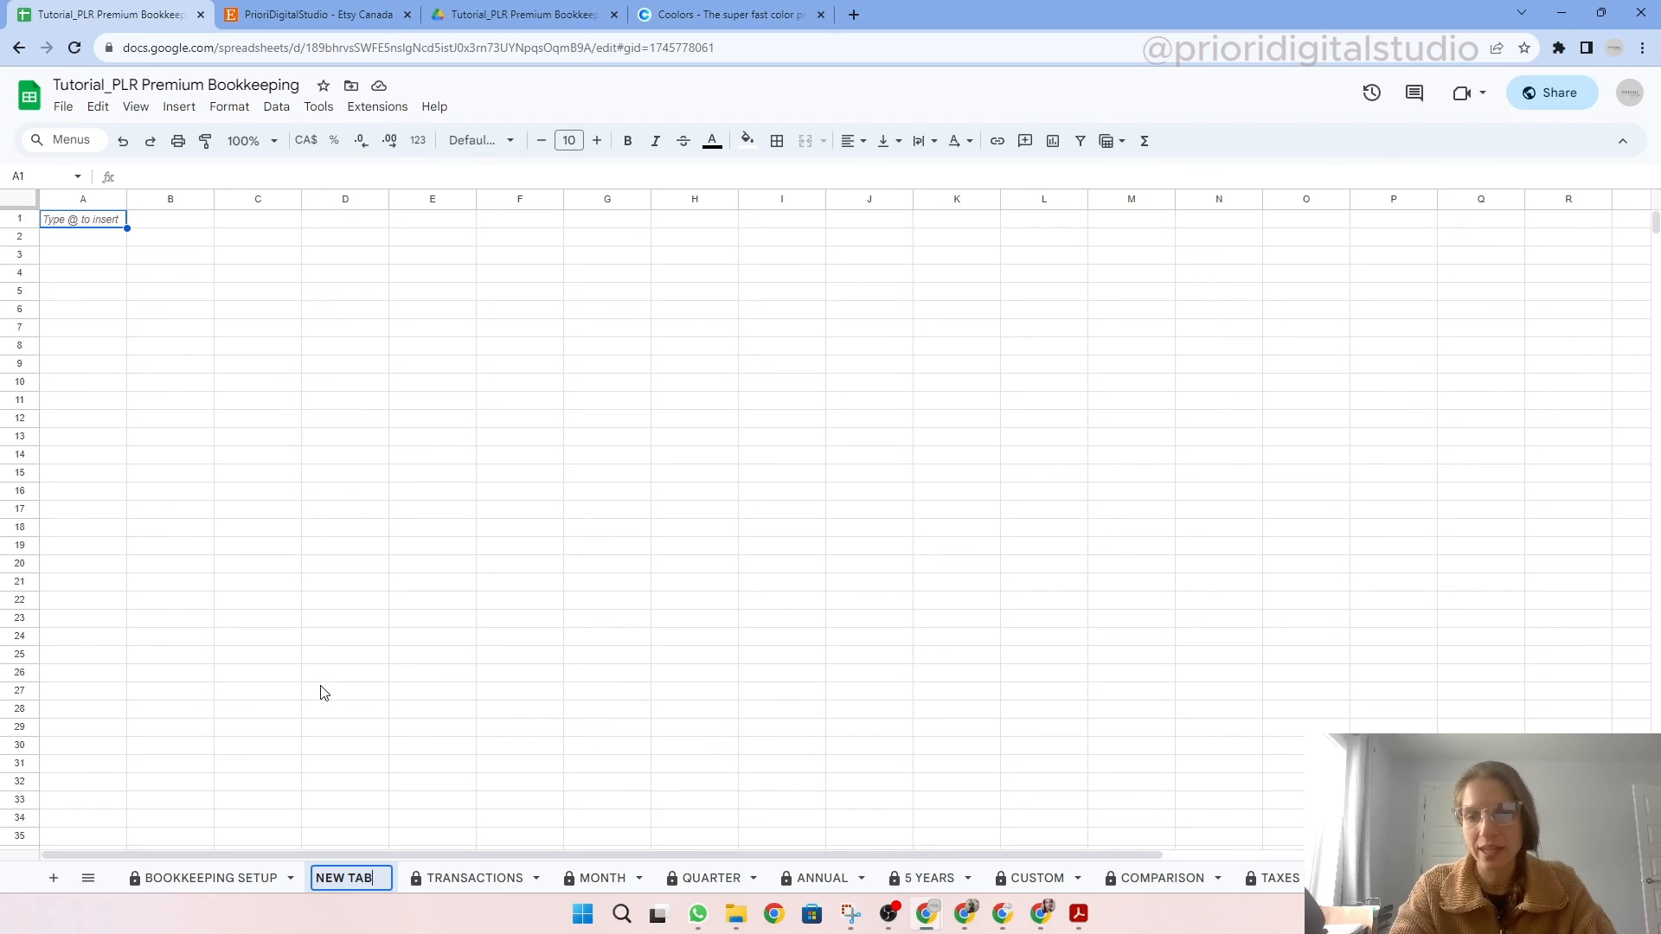
click(344, 690)
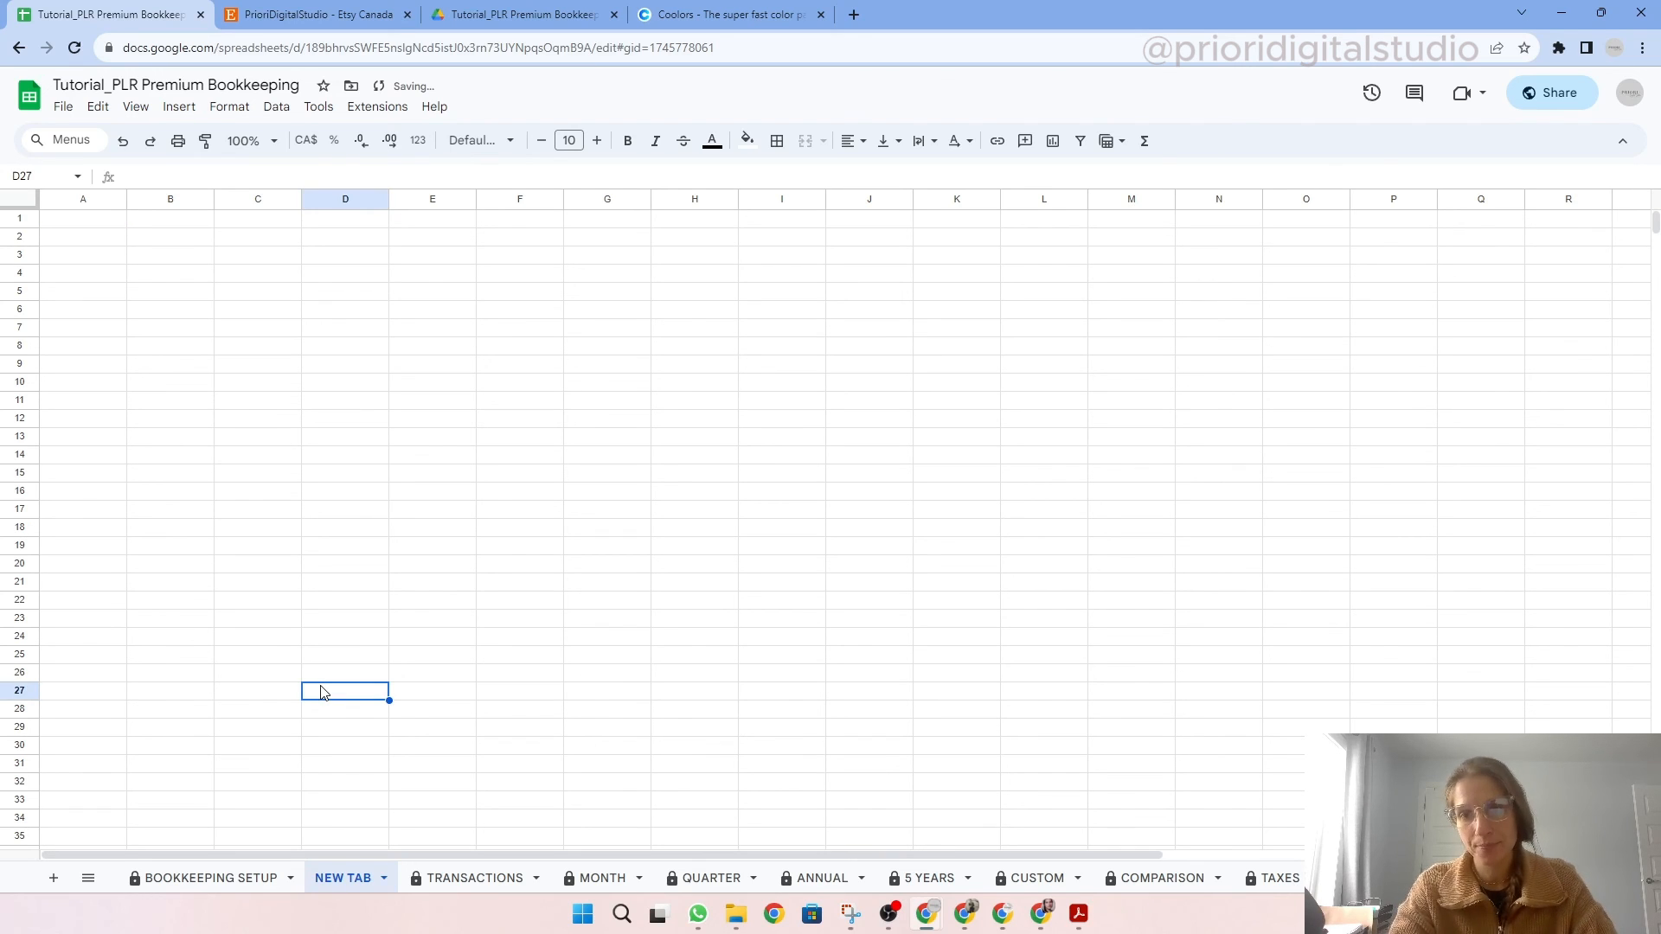
click(312, 14)
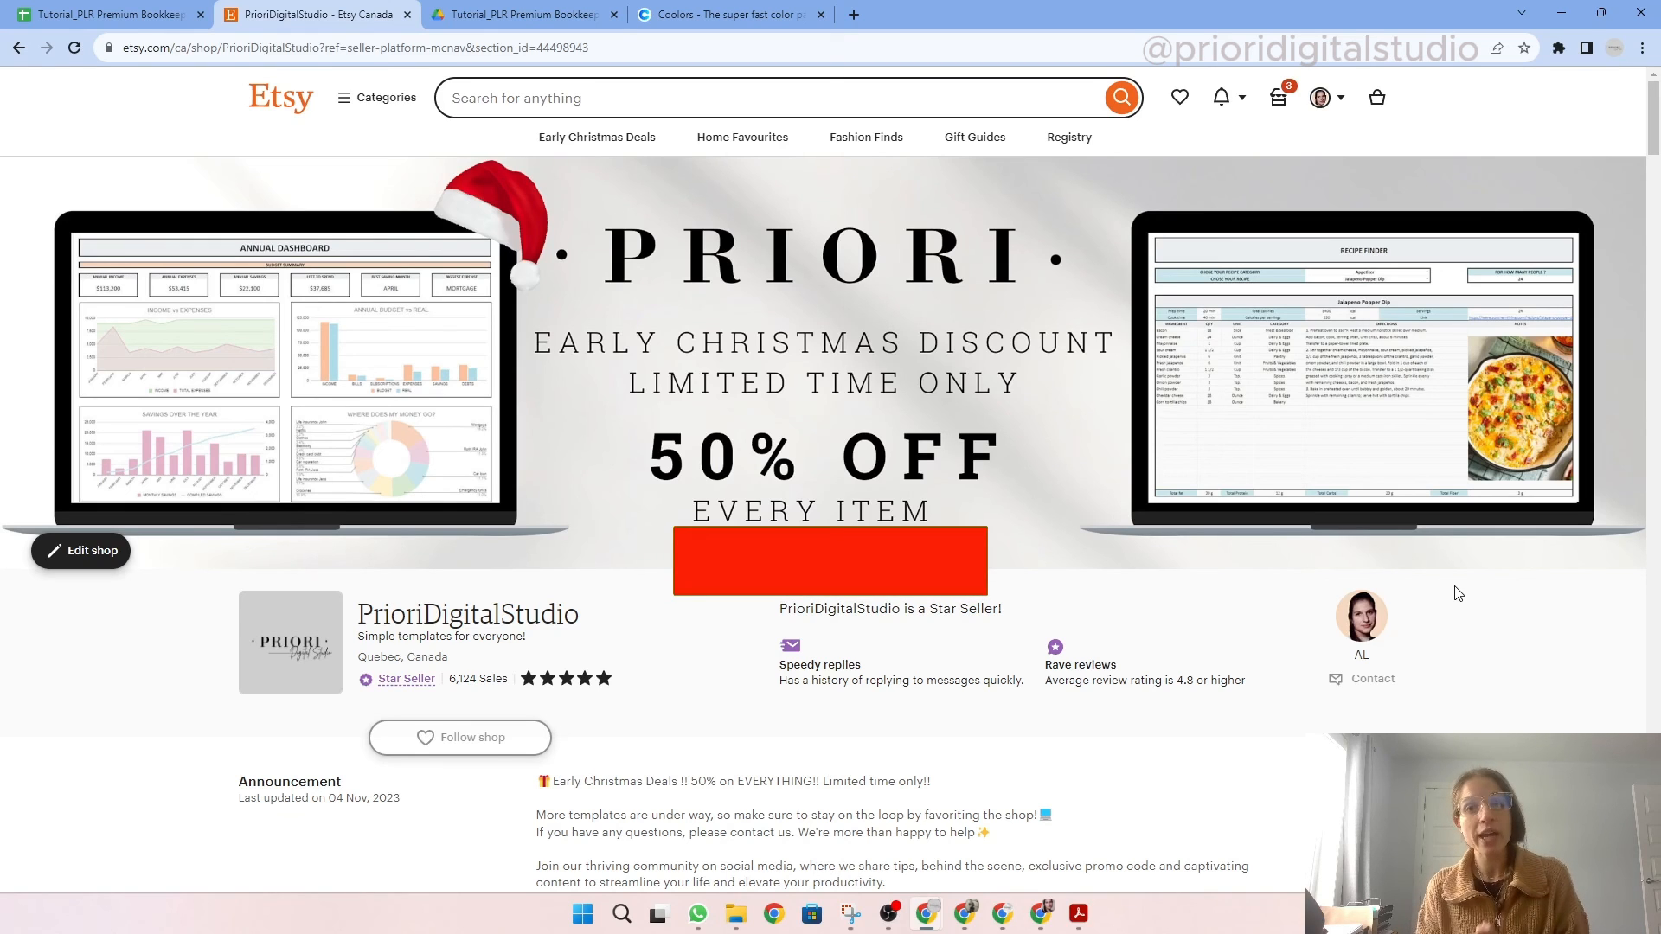